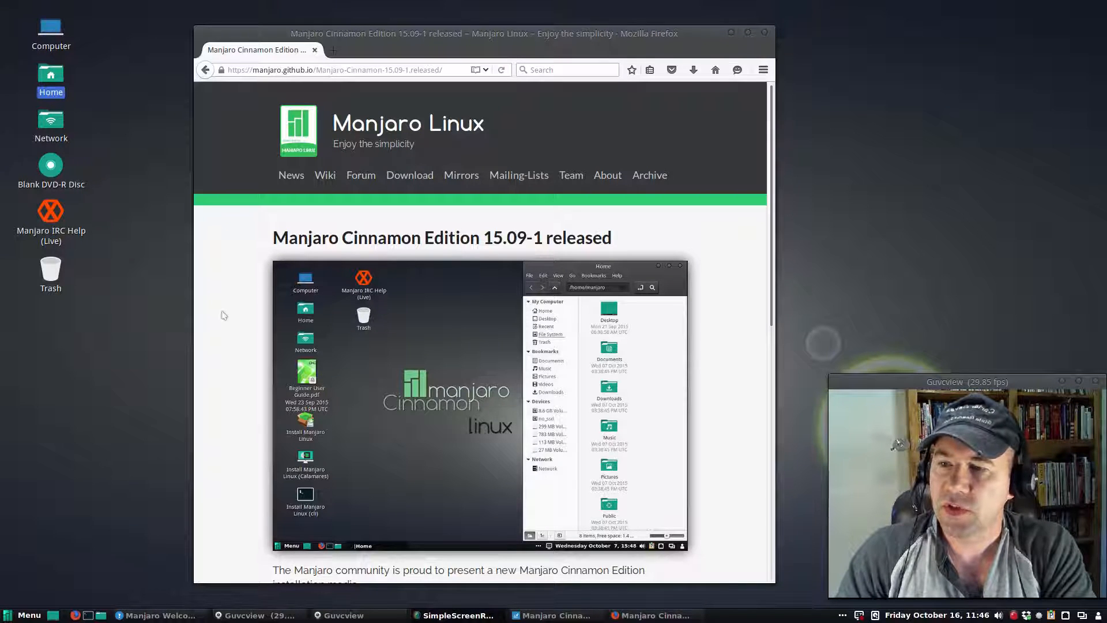
Scroll the 15.09-1 announcement page down to the release notes and package highlights.
scroll(down, 3)
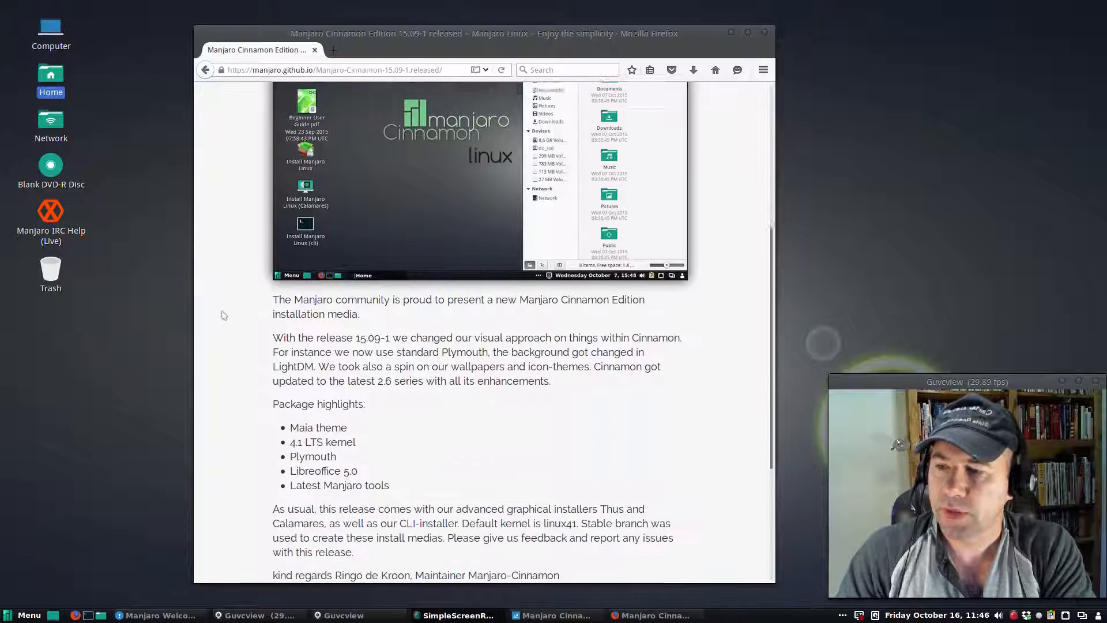
scroll(down, 3)
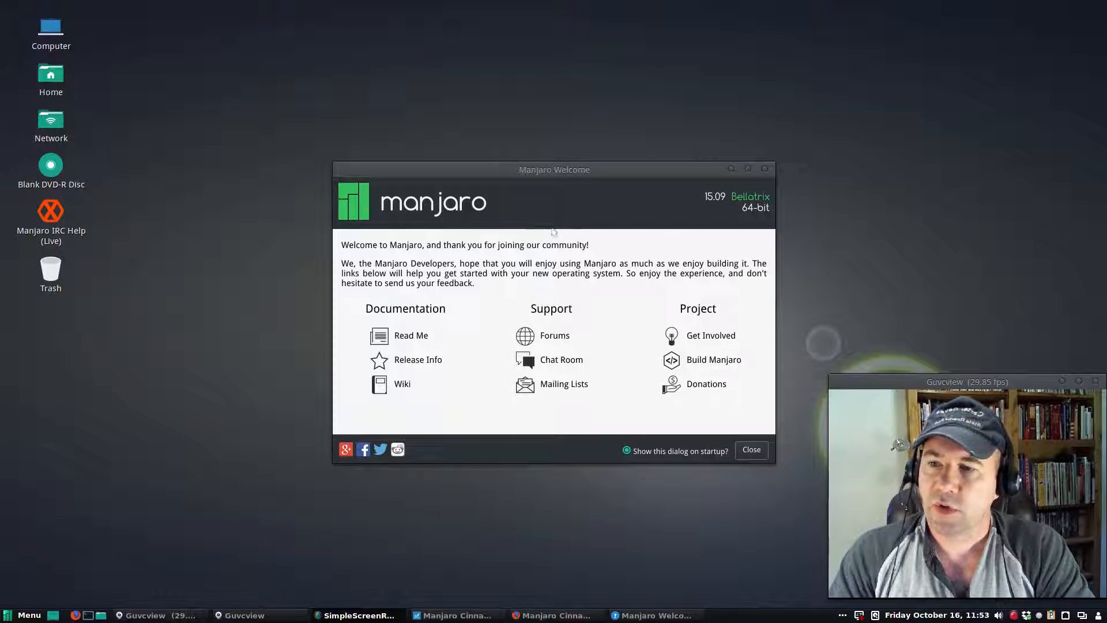
mouse_move(599, 292)
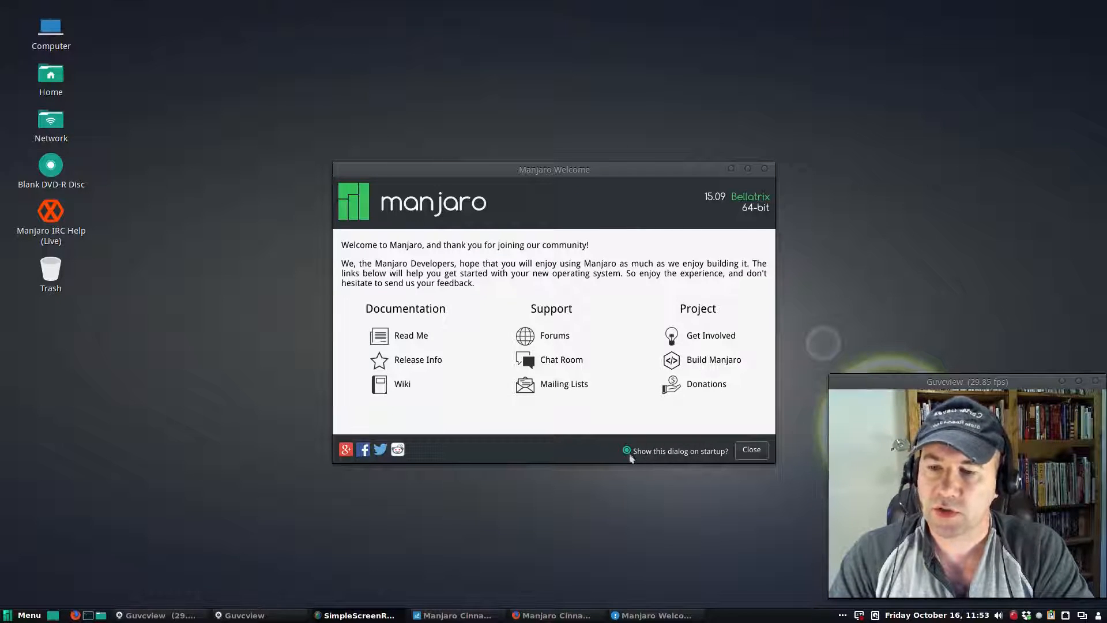
Disable 'Show this dialog on startup?', search the Menu for 'welc', then close Manjaro Welcome.
click(625, 451)
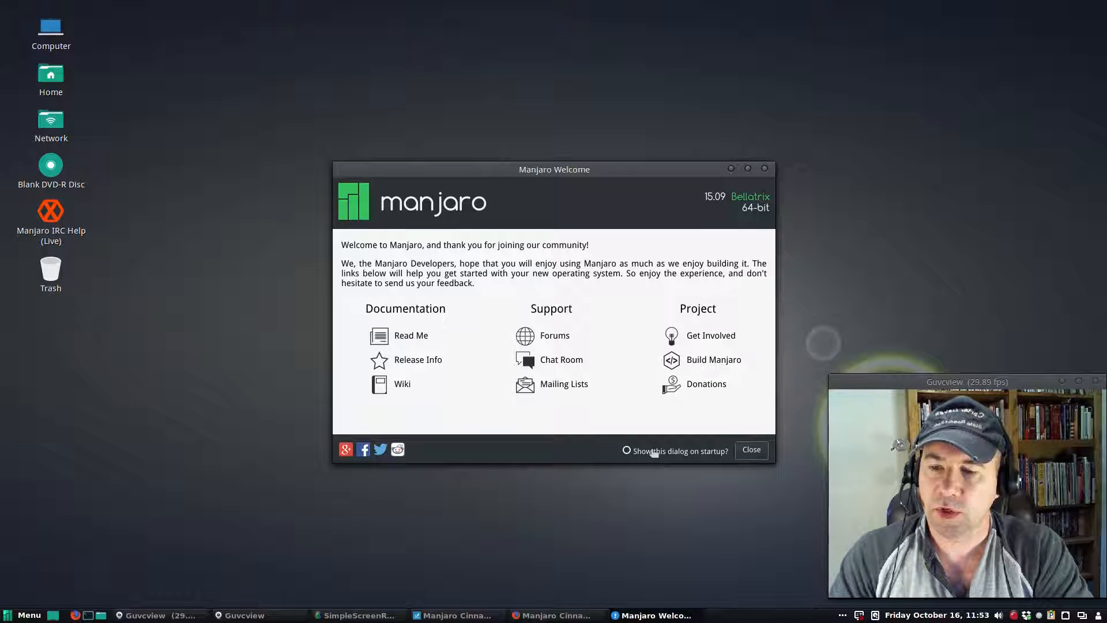
mouse_move(576, 460)
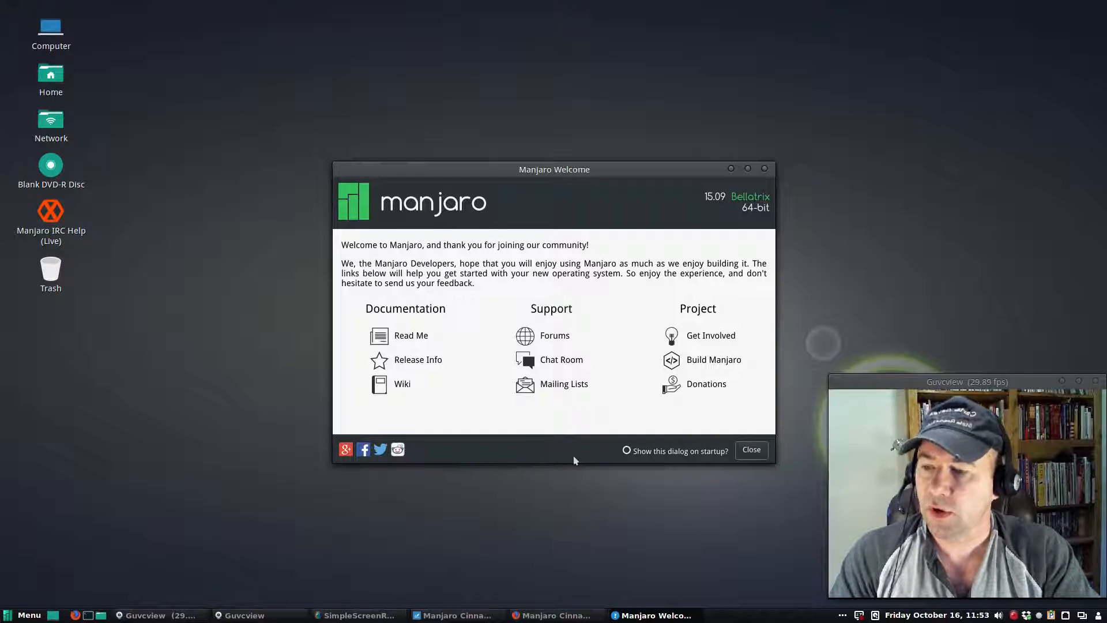
click(23, 615)
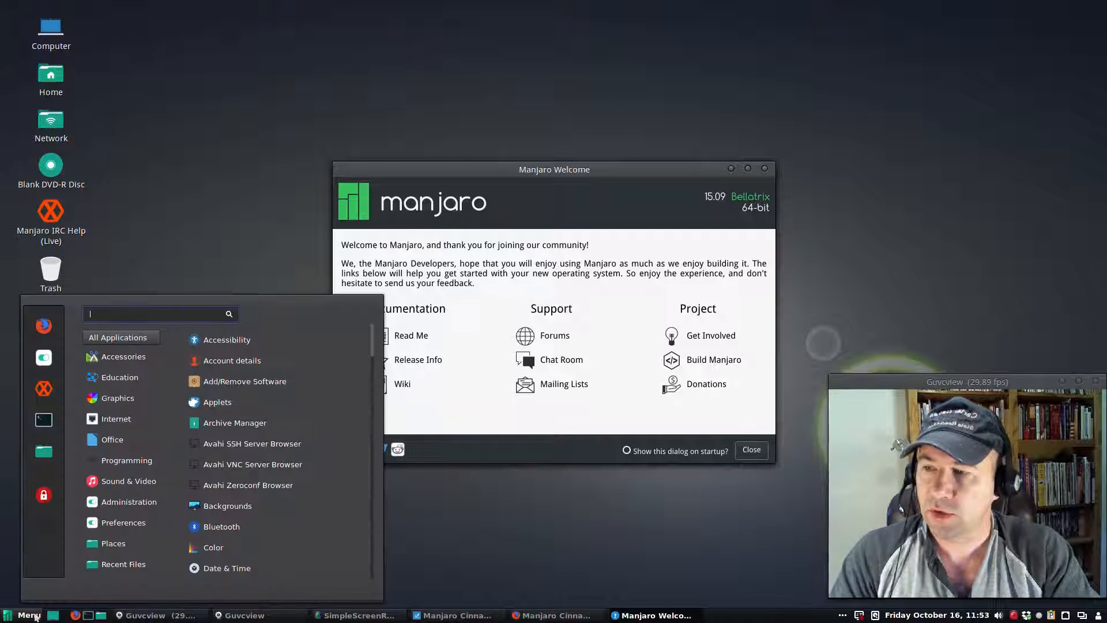
text(welc)
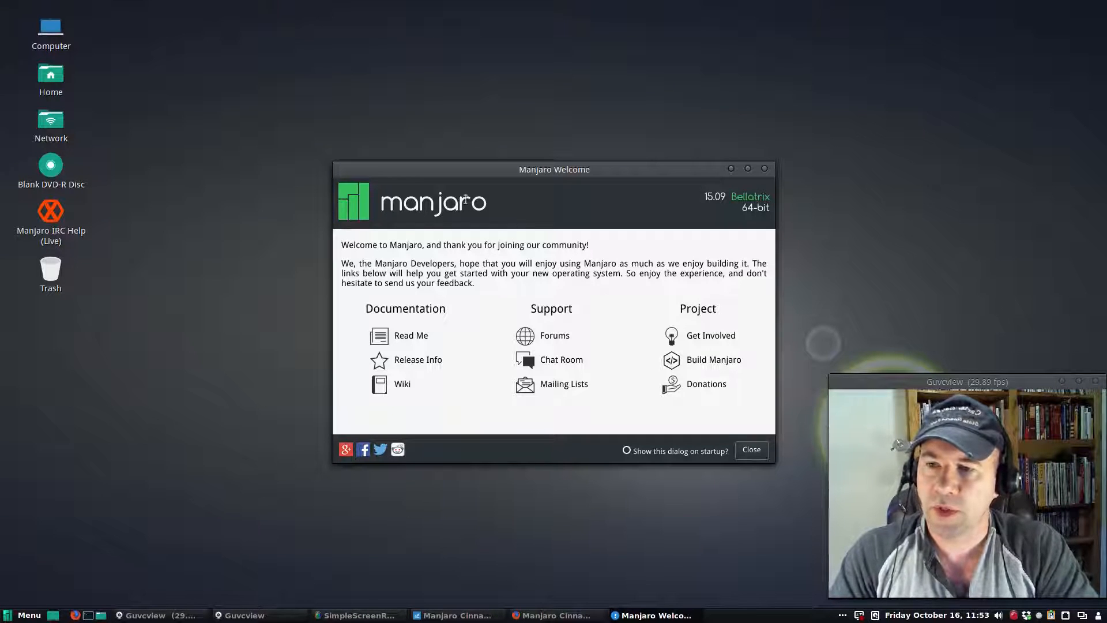
mouse_move(599, 309)
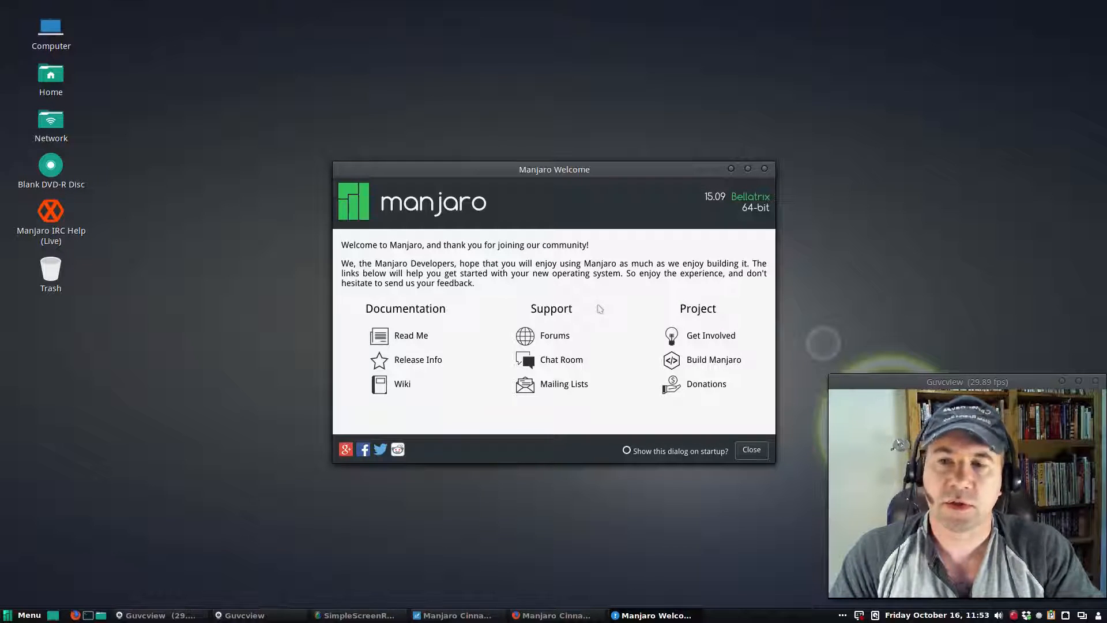
mouse_move(512, 319)
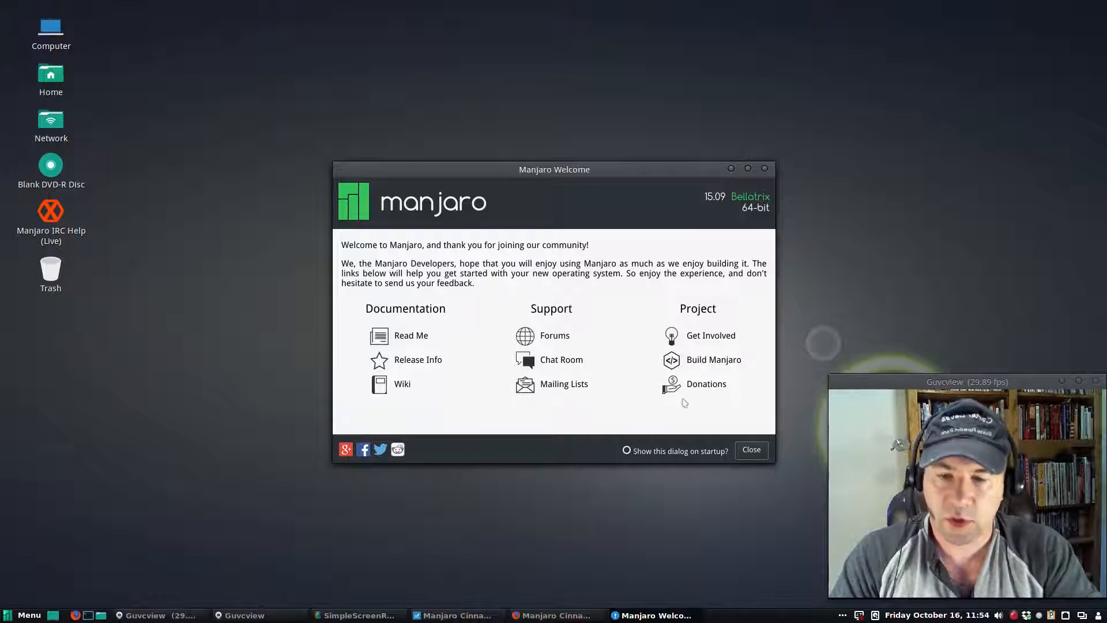
mouse_move(672, 418)
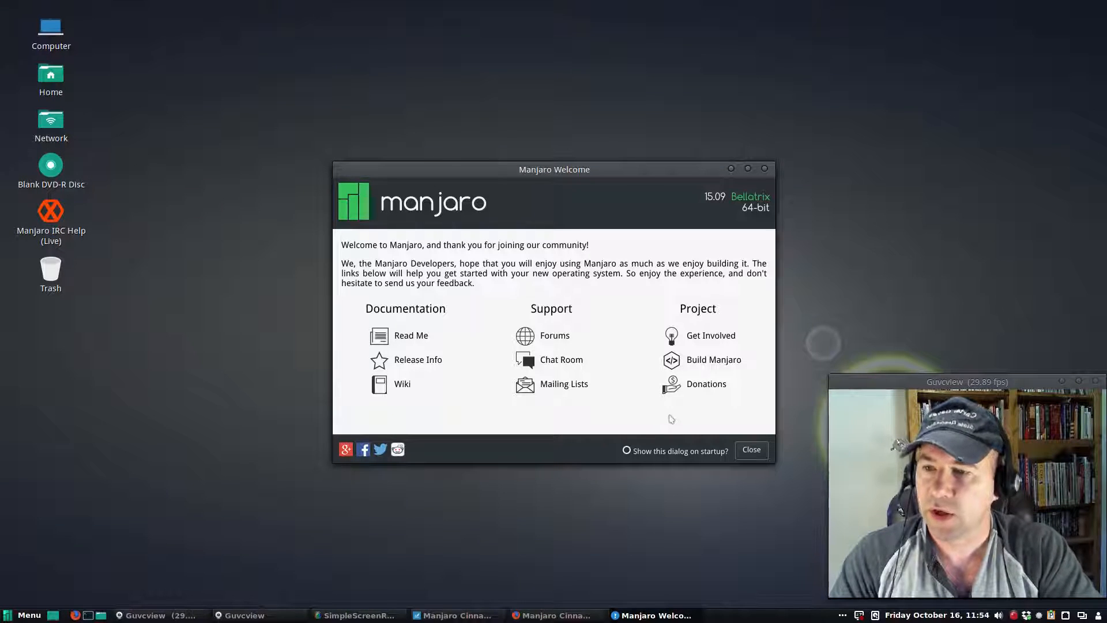
click(751, 449)
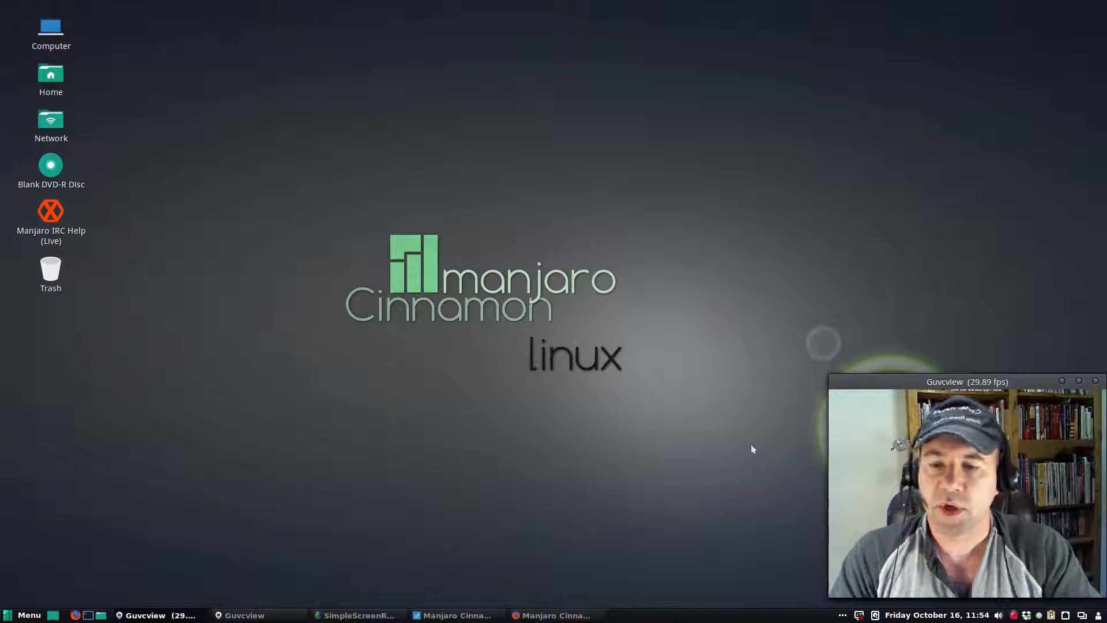
mouse_move(644, 406)
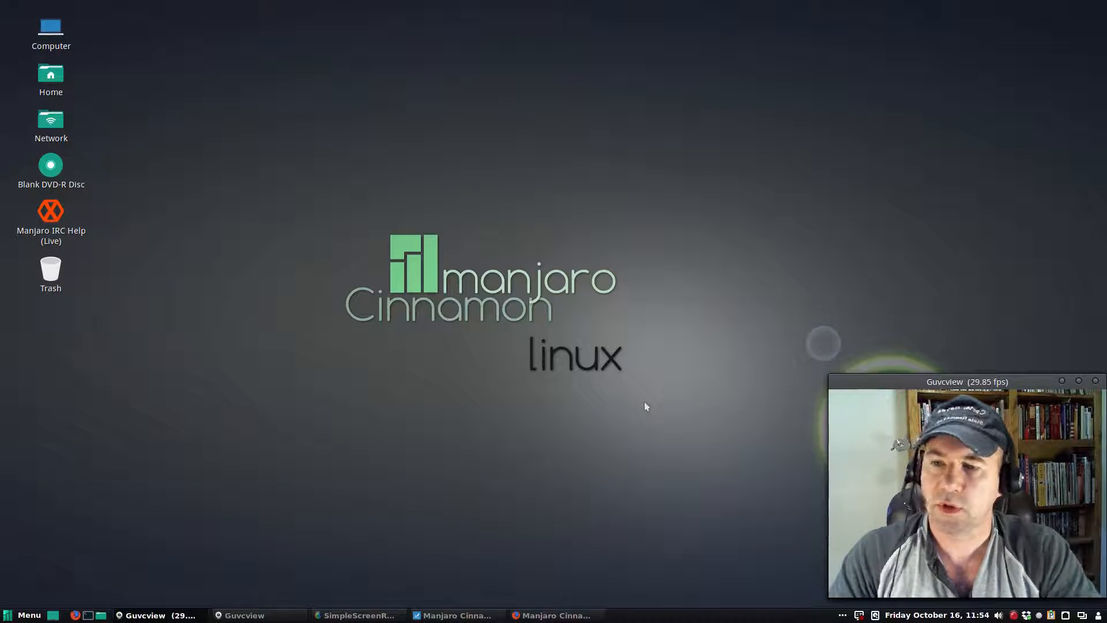
mouse_move(523, 190)
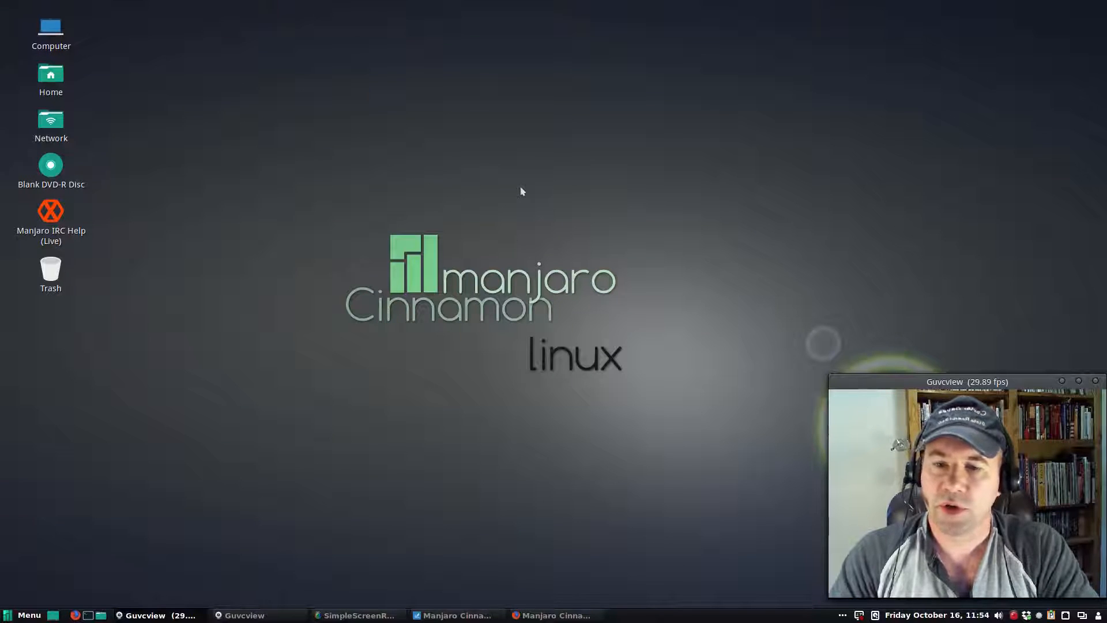
mouse_move(270, 265)
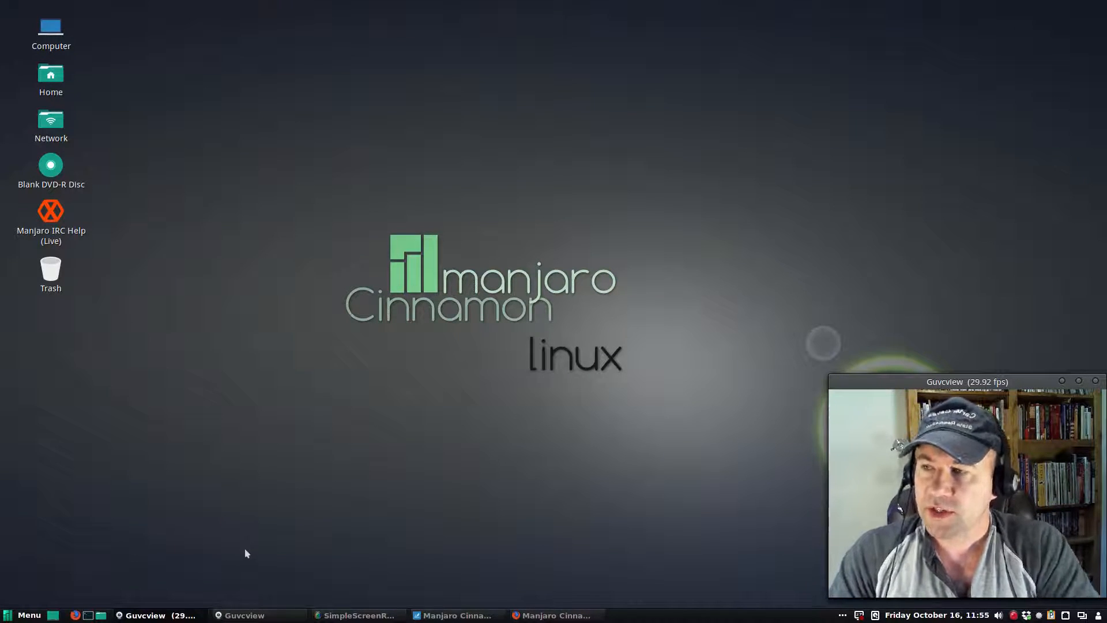
mouse_move(163, 567)
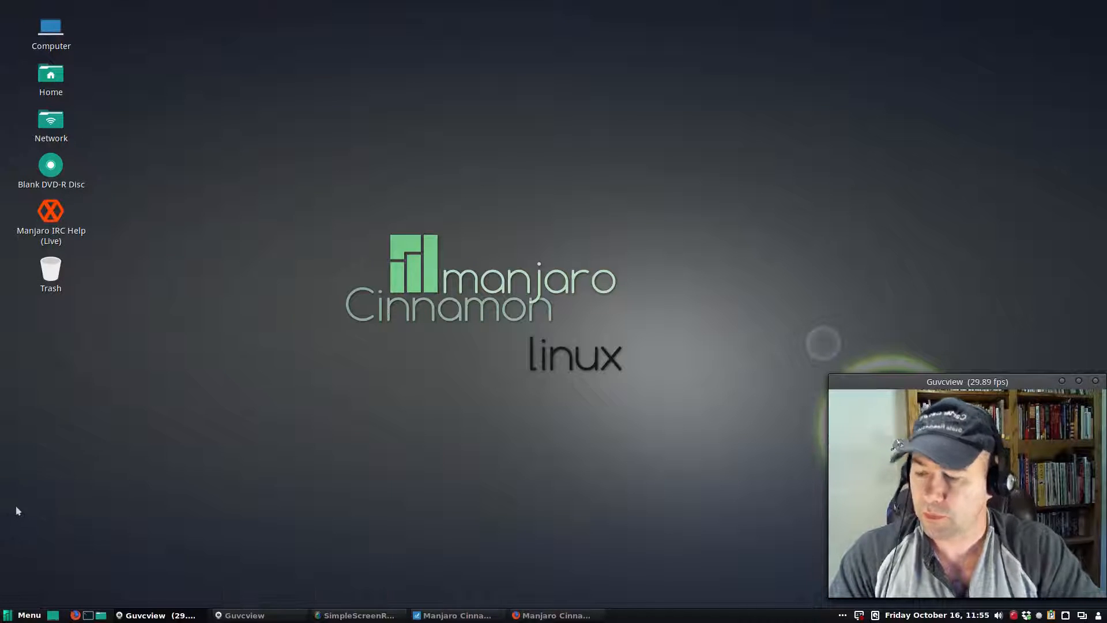
click(21, 614)
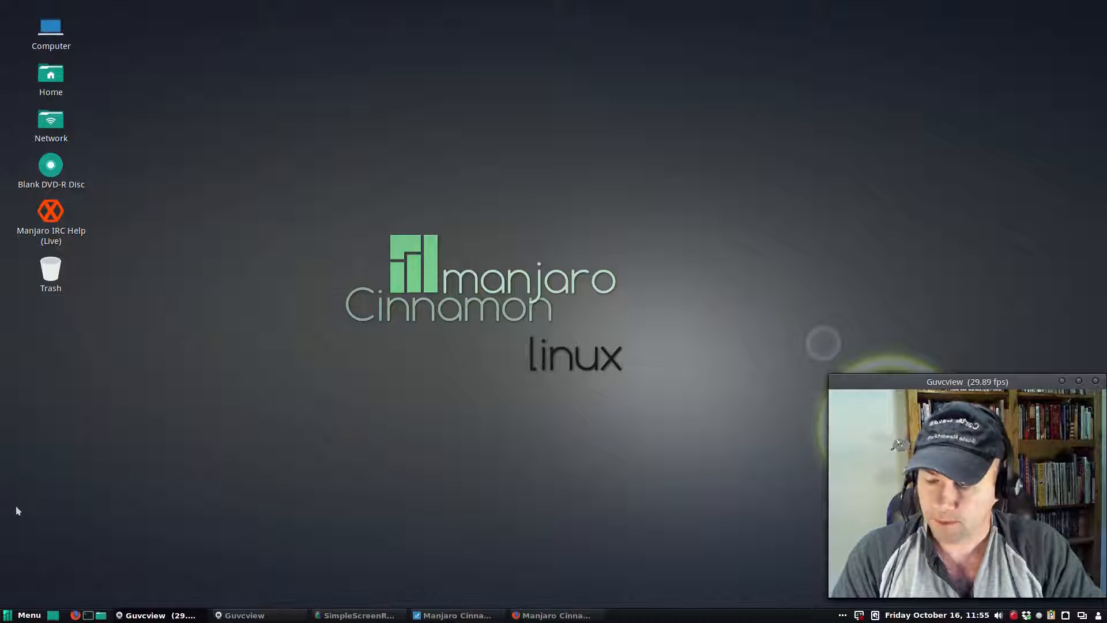
click(21, 614)
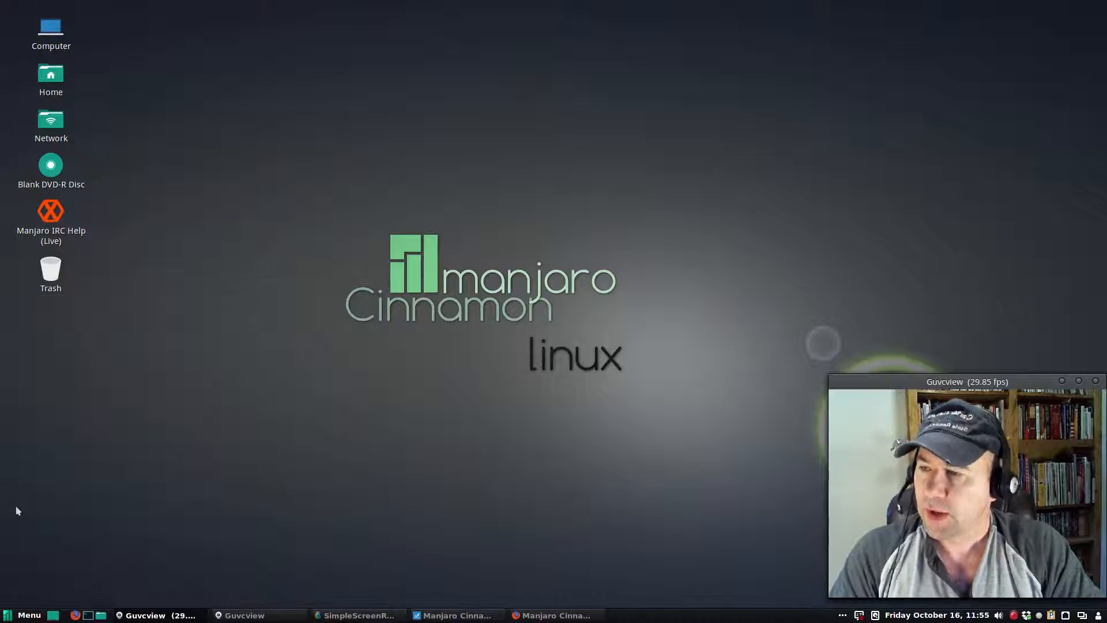
click(23, 615)
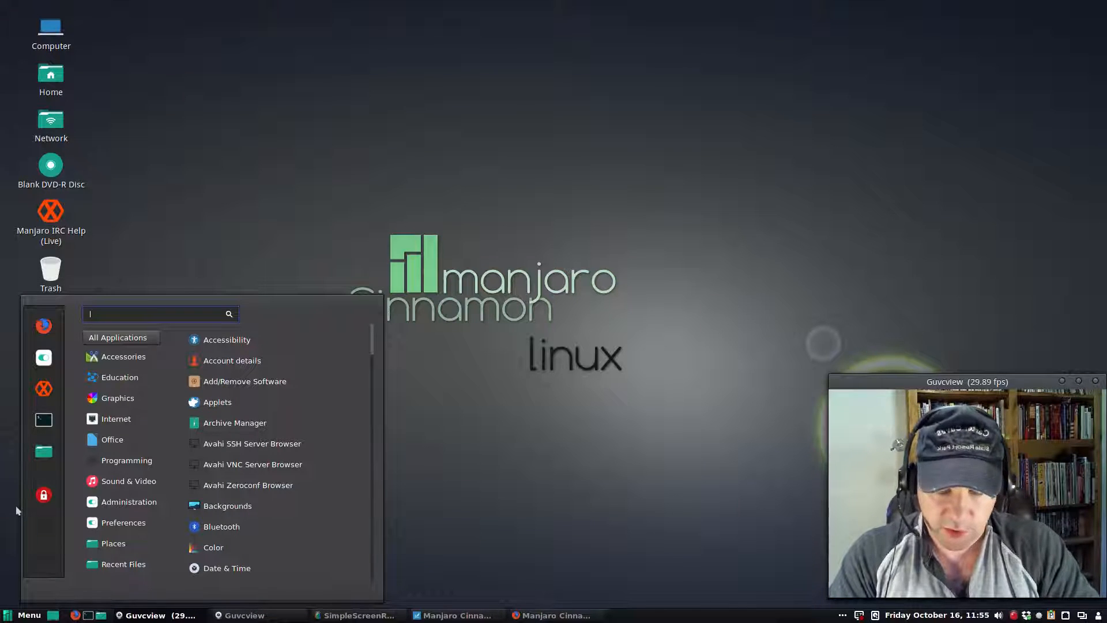
text(libreo)
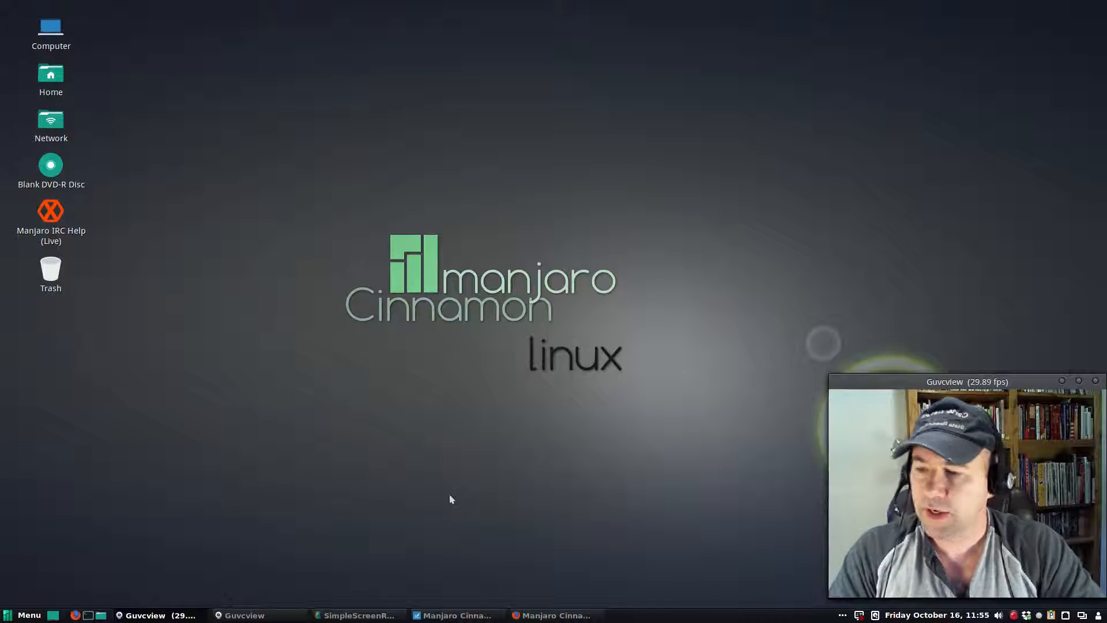
mouse_move(56, 553)
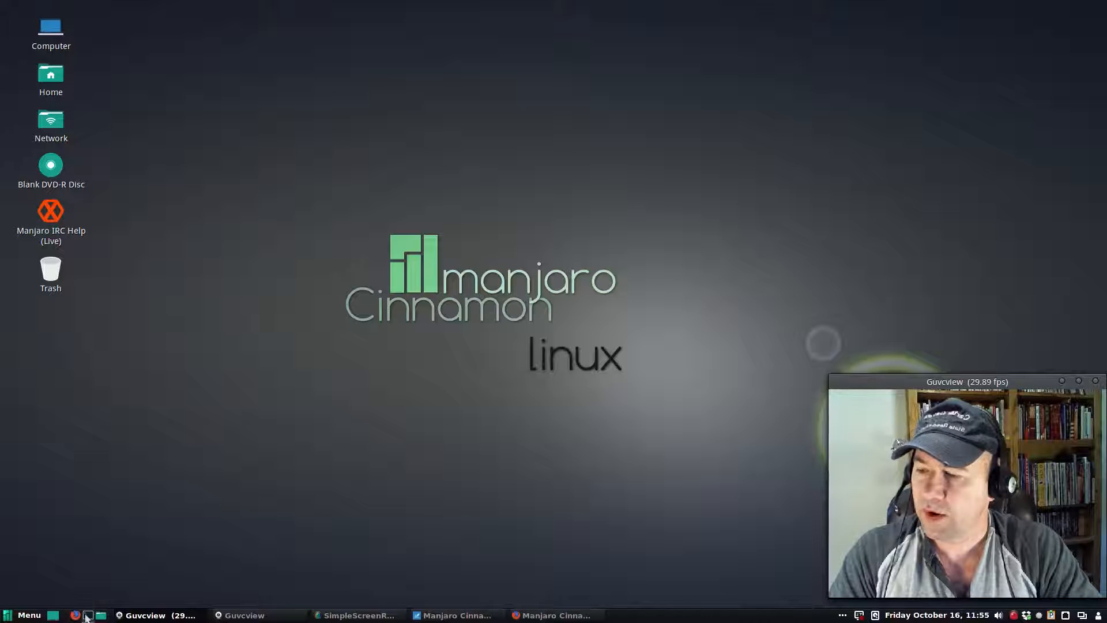
mouse_move(90, 614)
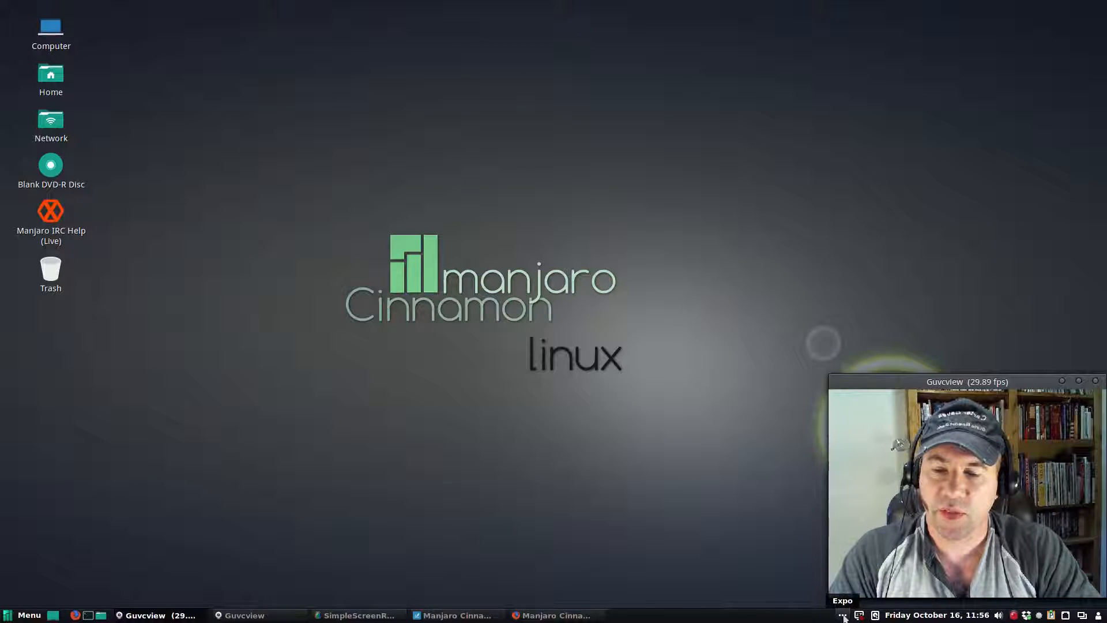
Preview all workspaces via Expo, check the clock and tray, then show the user session menu.
click(842, 613)
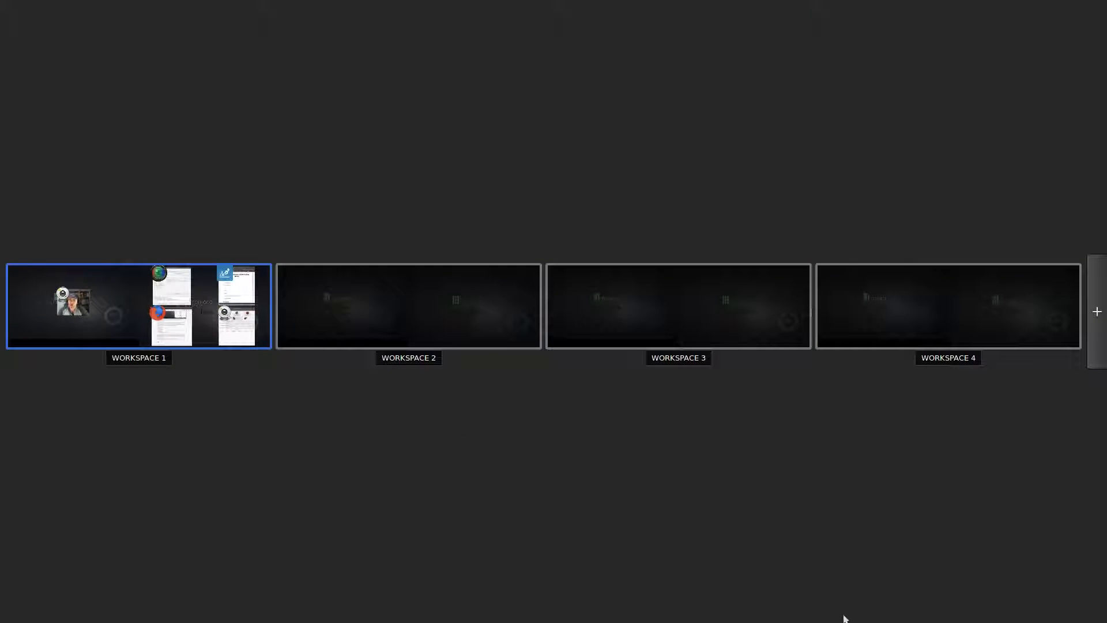
mouse_move(251, 370)
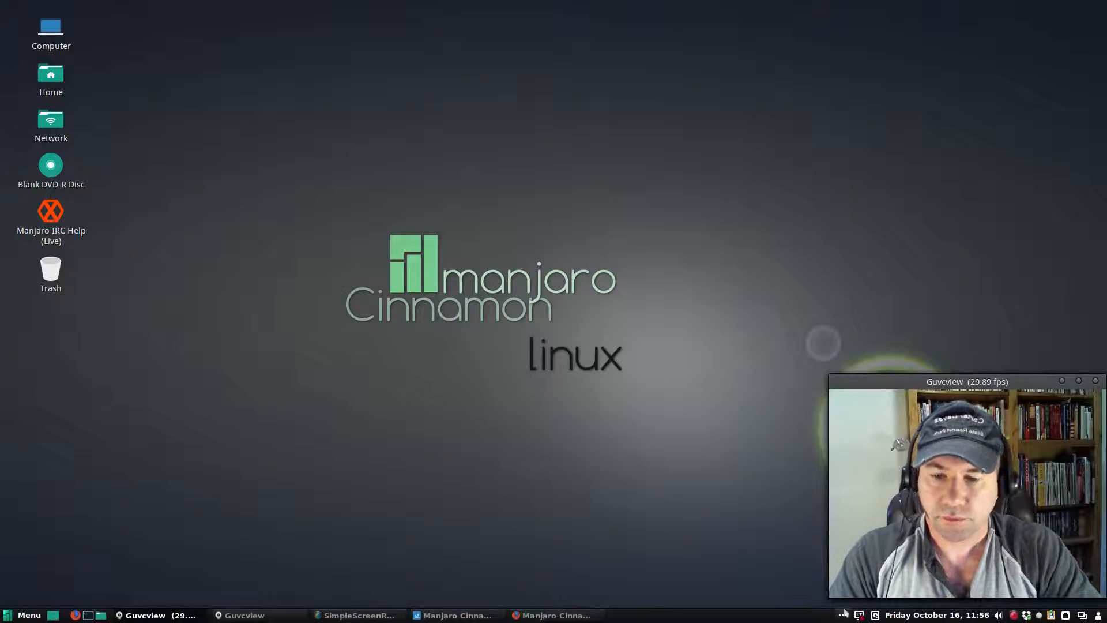
mouse_move(860, 614)
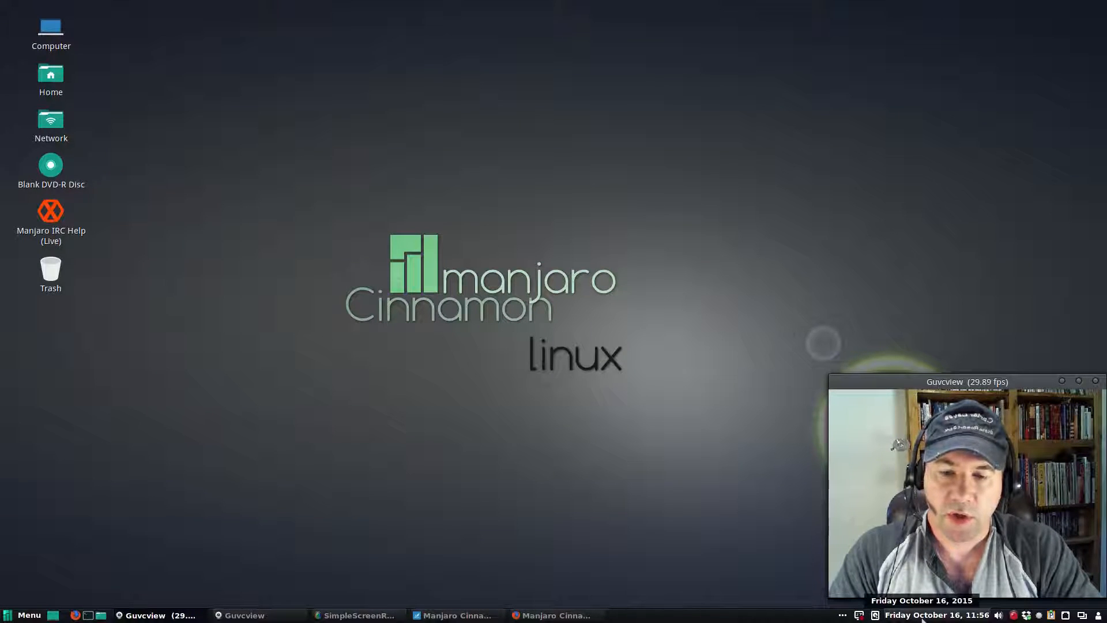
click(915, 615)
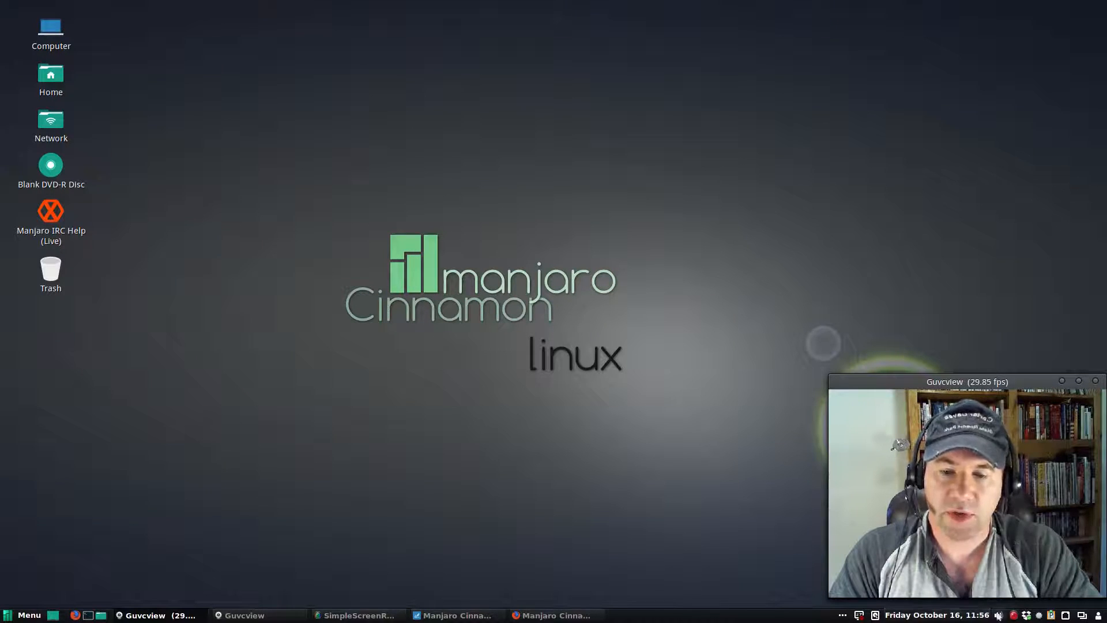
click(998, 615)
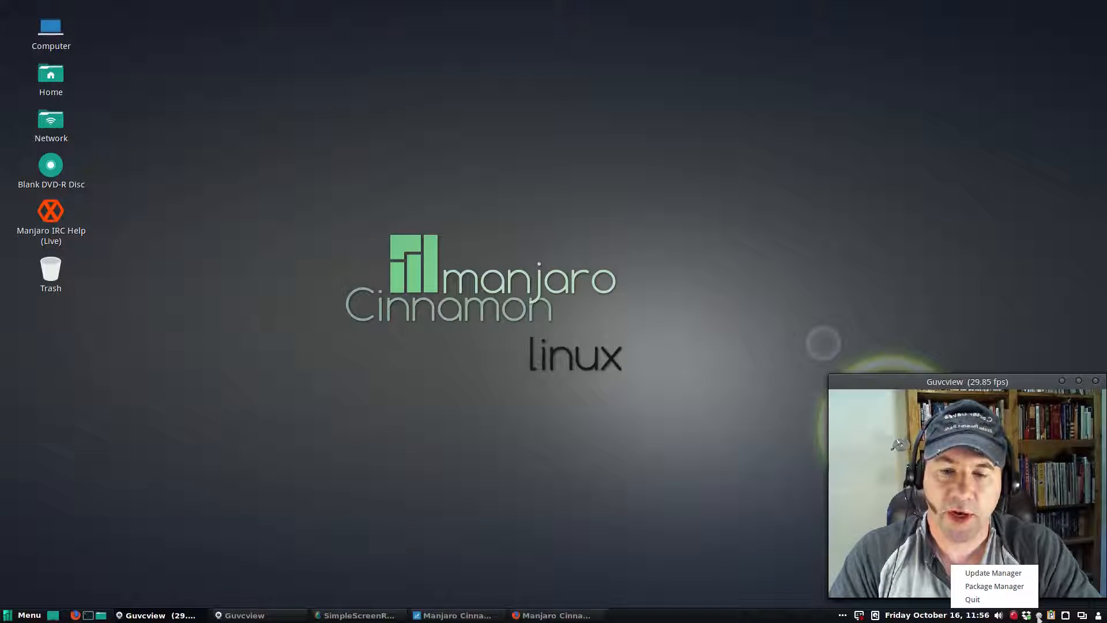
mouse_move(993, 586)
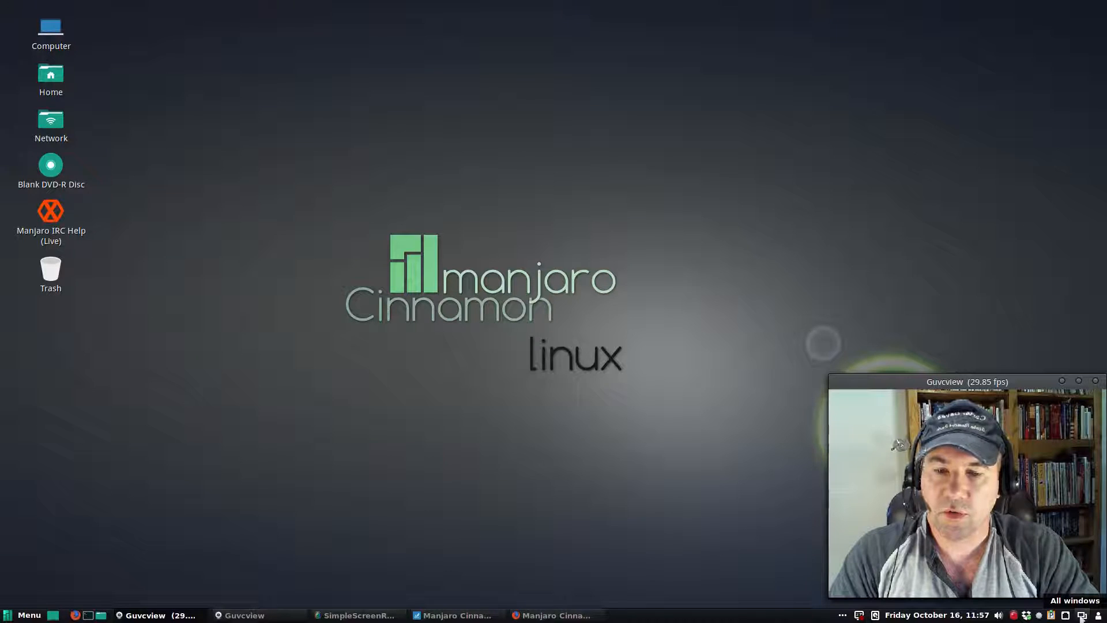
click(1073, 600)
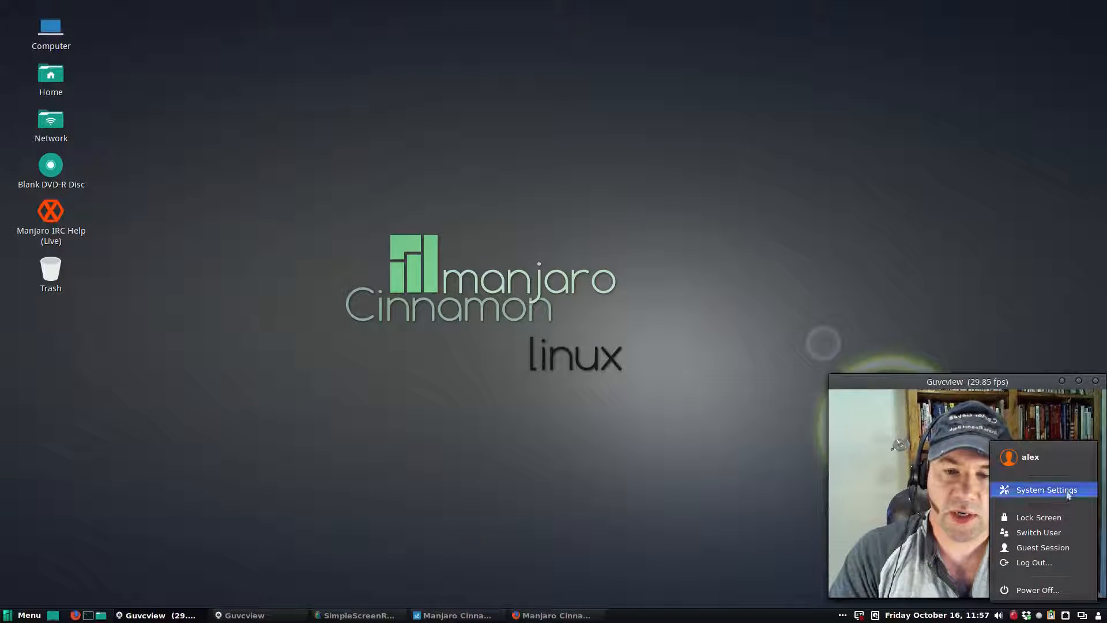
mouse_move(1038, 517)
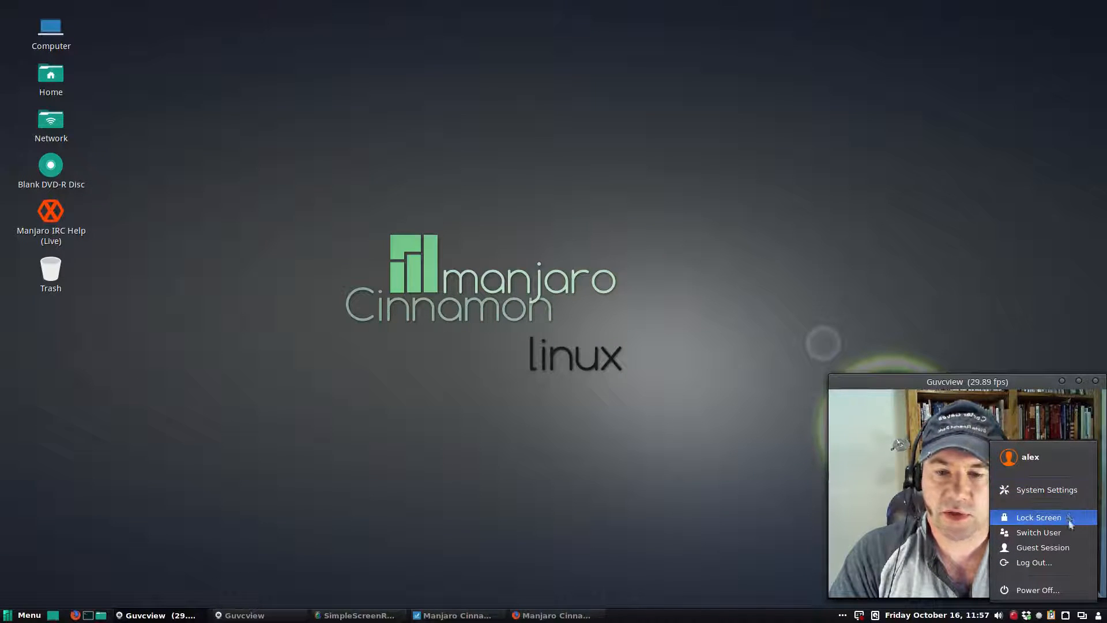
mouse_move(1038, 532)
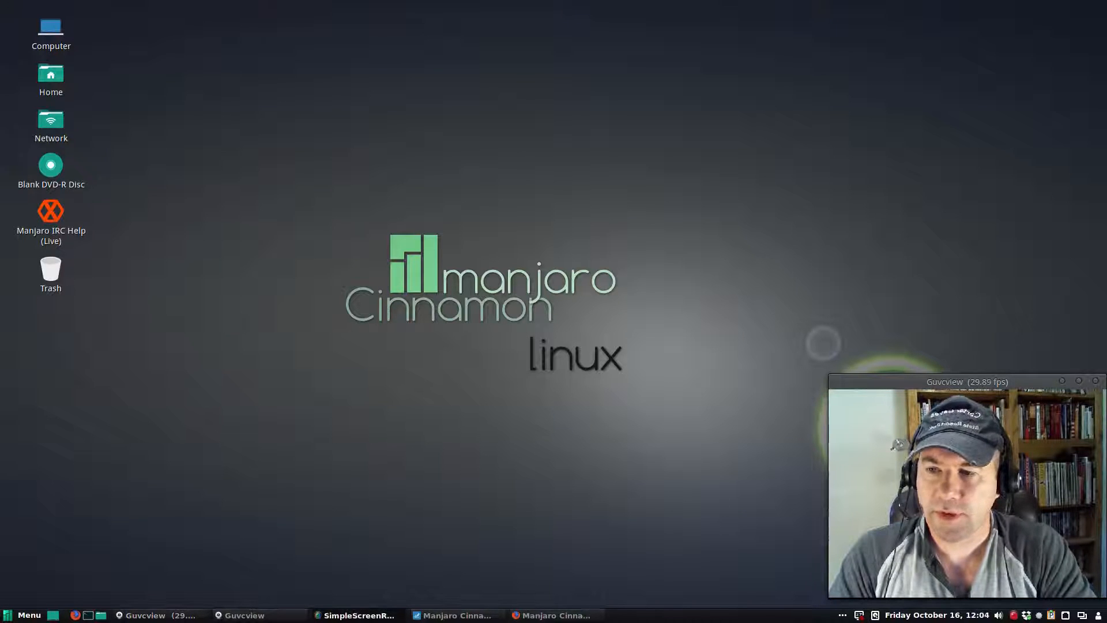
mouse_move(564, 417)
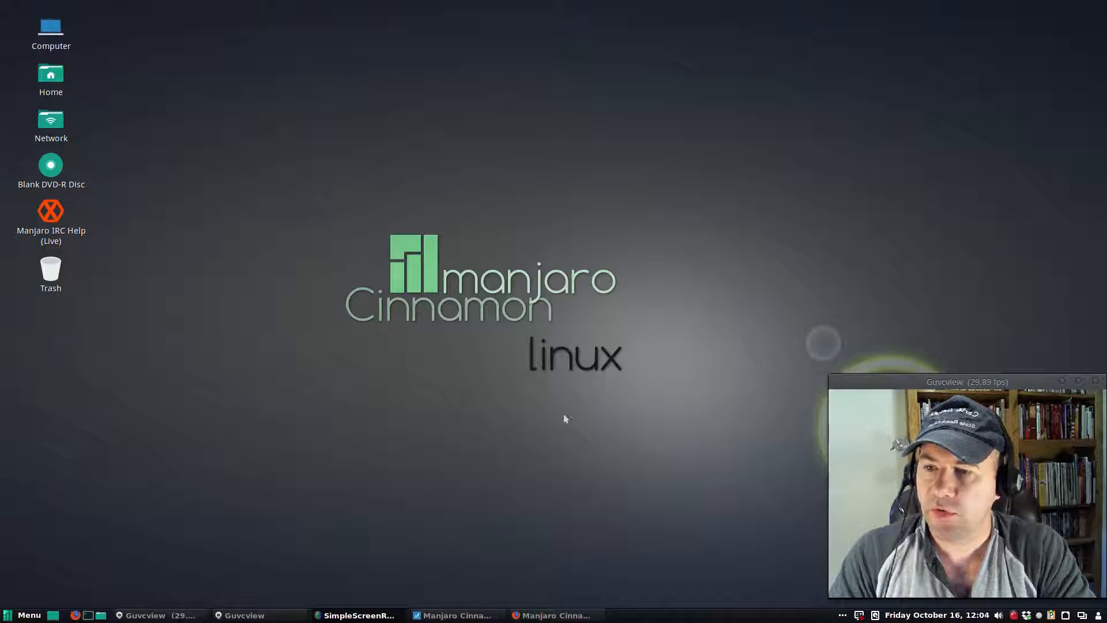
mouse_move(400, 169)
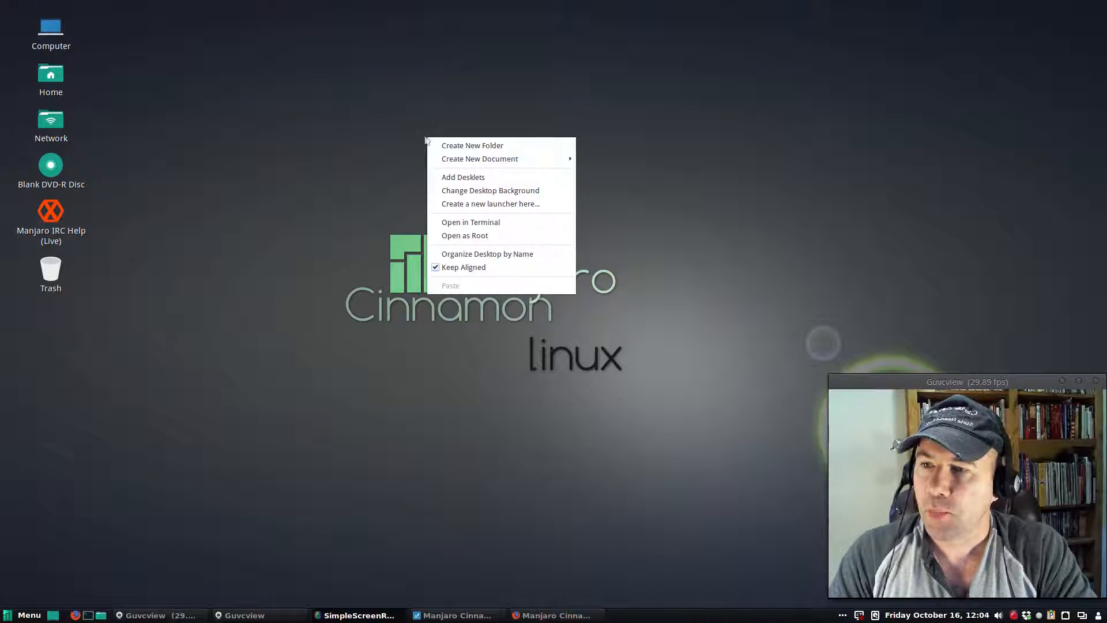
mouse_move(464, 177)
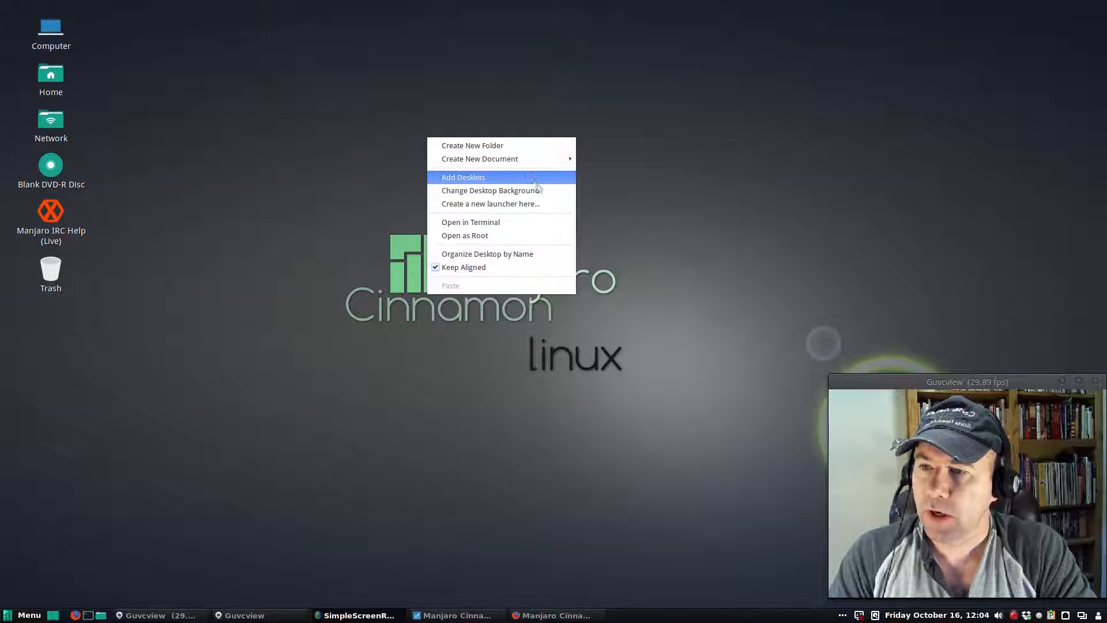
In Change Desktop Background, make lightdm-back.jpg from the backgrounds folder the wallpaper.
click(588, 319)
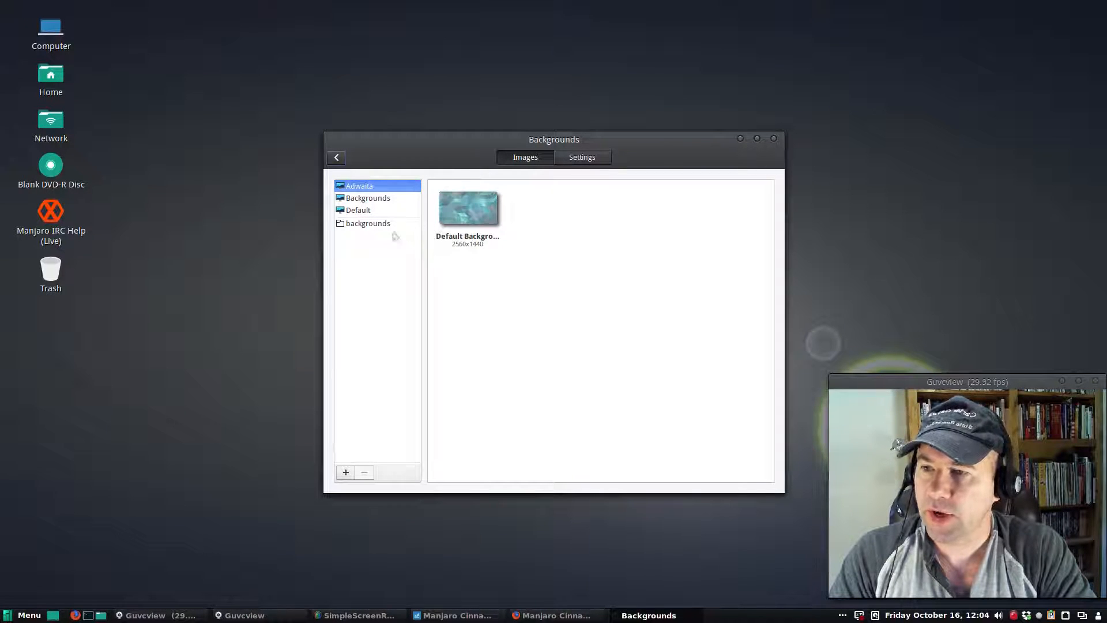
click(368, 223)
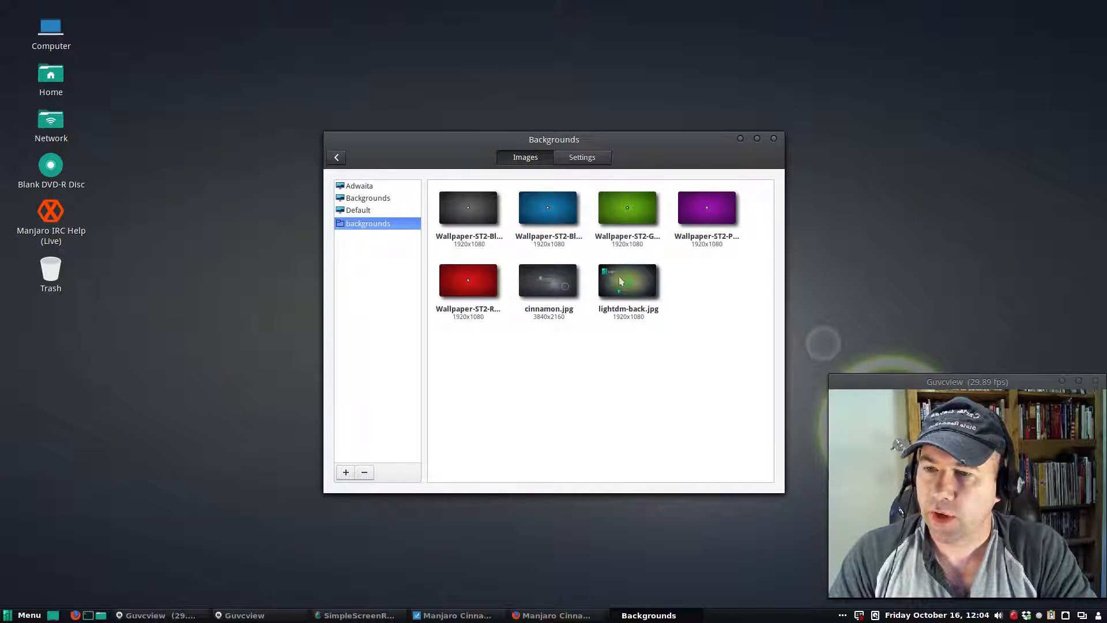
click(628, 280)
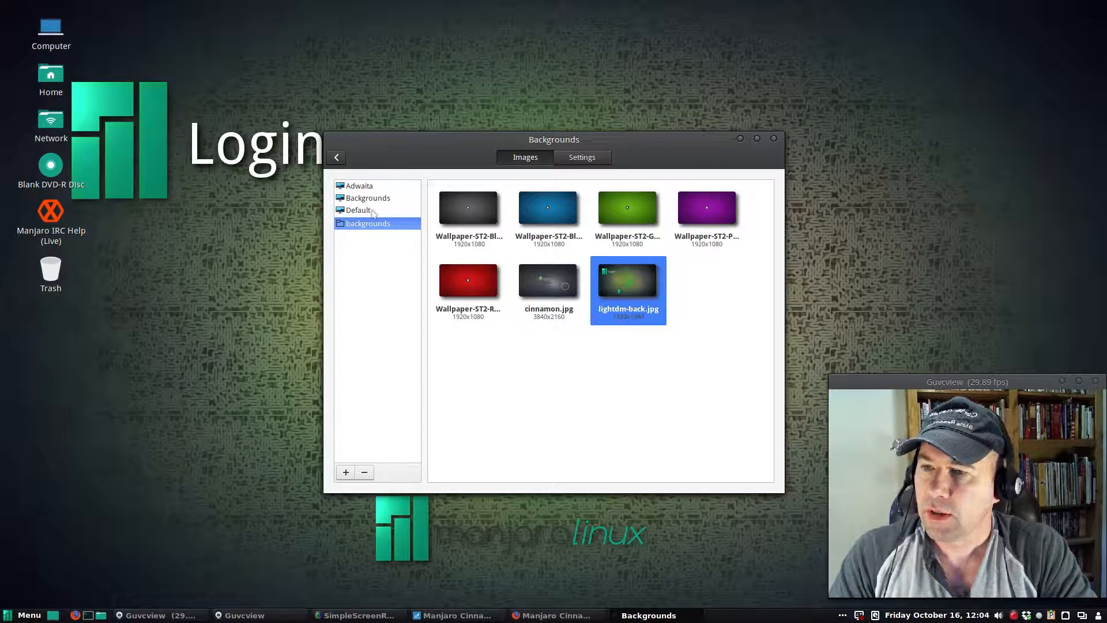
Browse the Default and Backgrounds collections, return to the backgrounds folder and close the window.
click(359, 210)
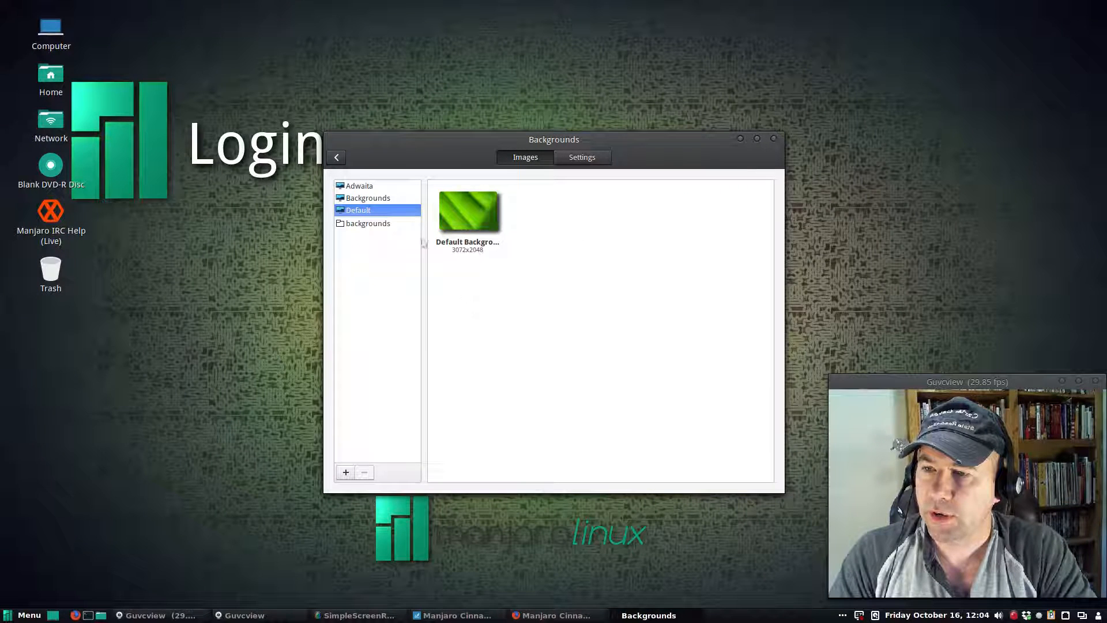
click(369, 197)
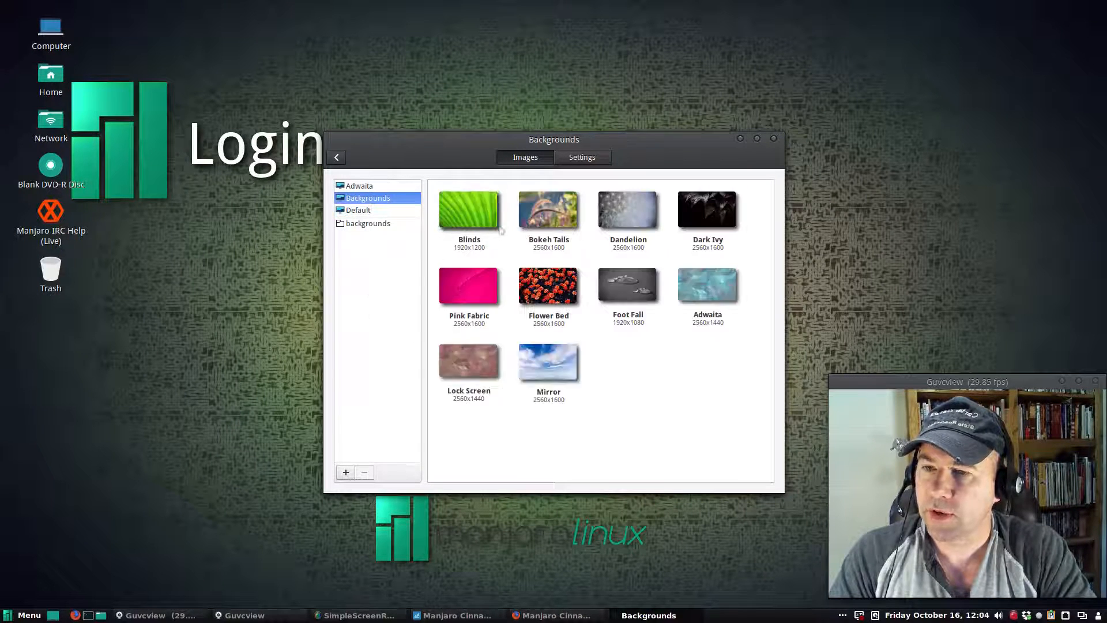
scroll(down, 3)
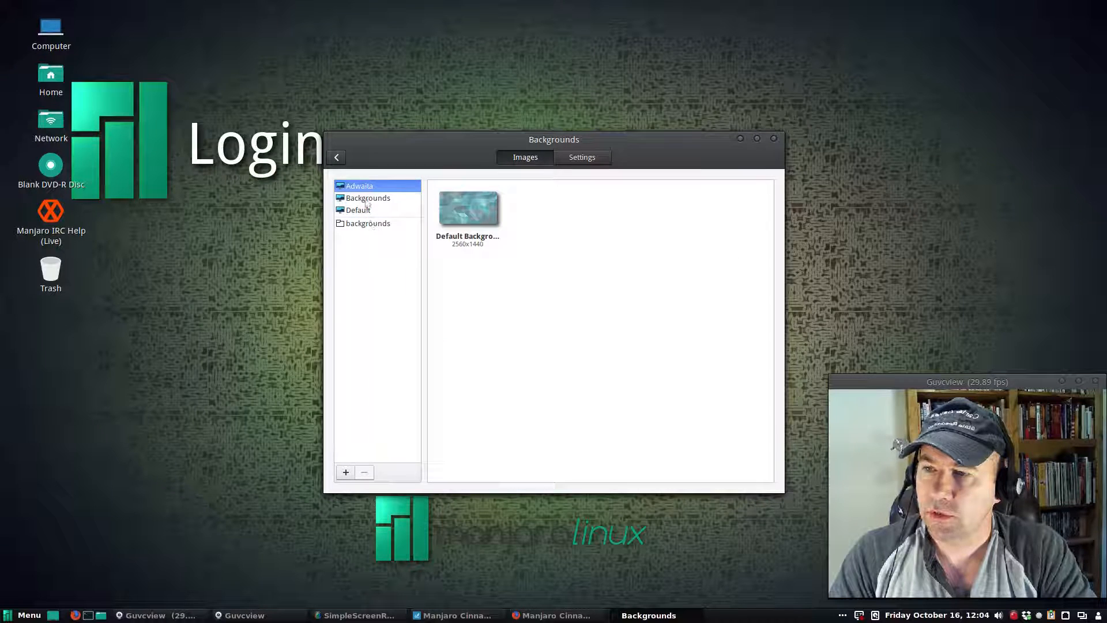
click(367, 197)
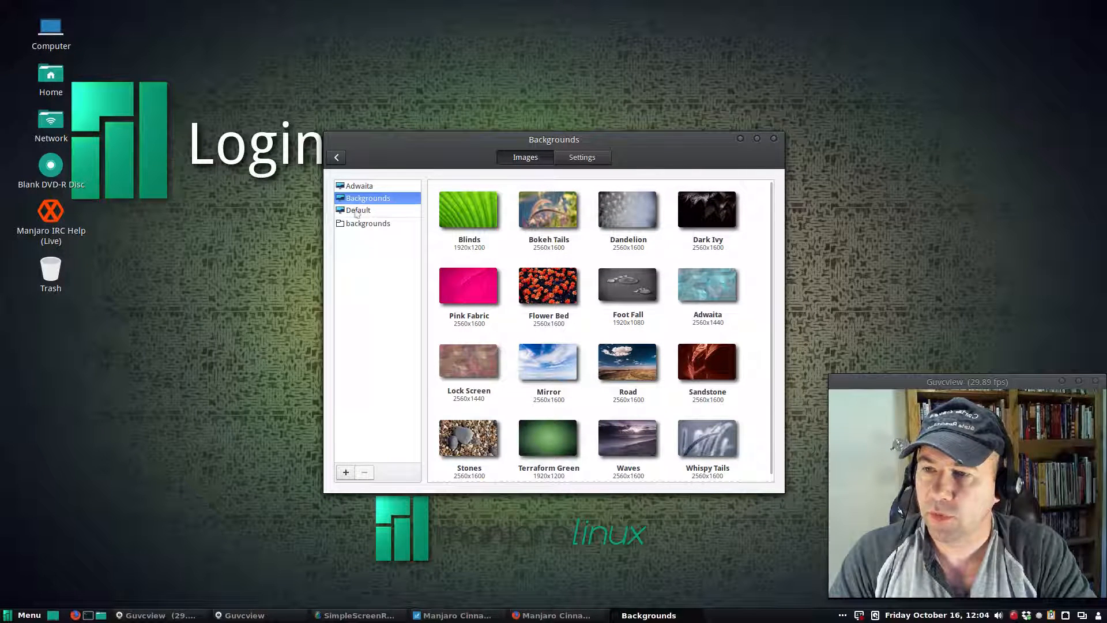
click(368, 222)
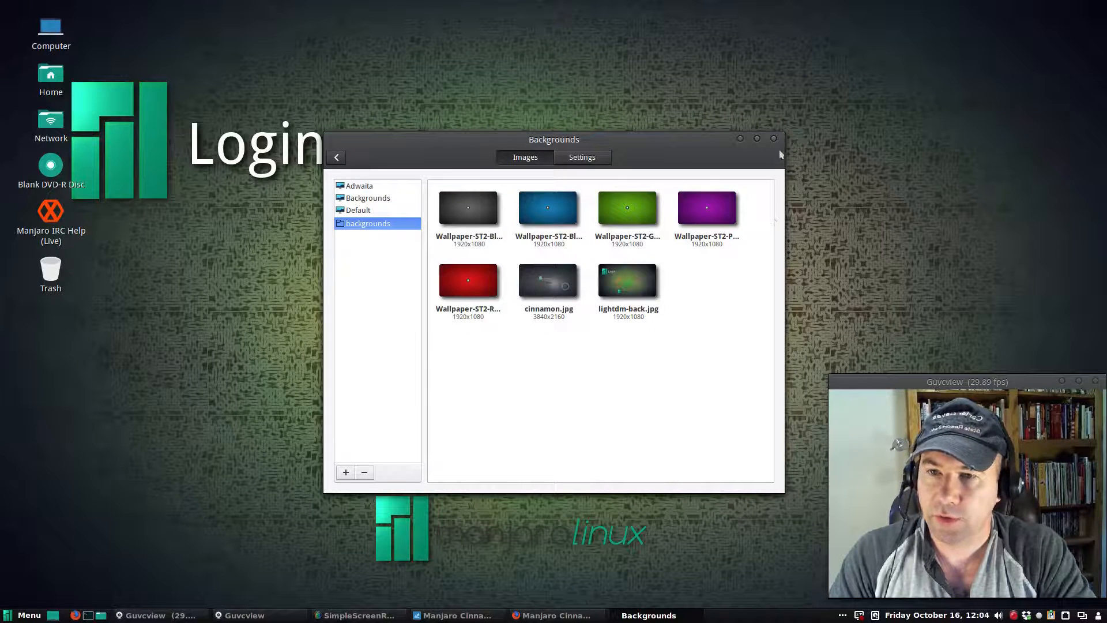
click(773, 138)
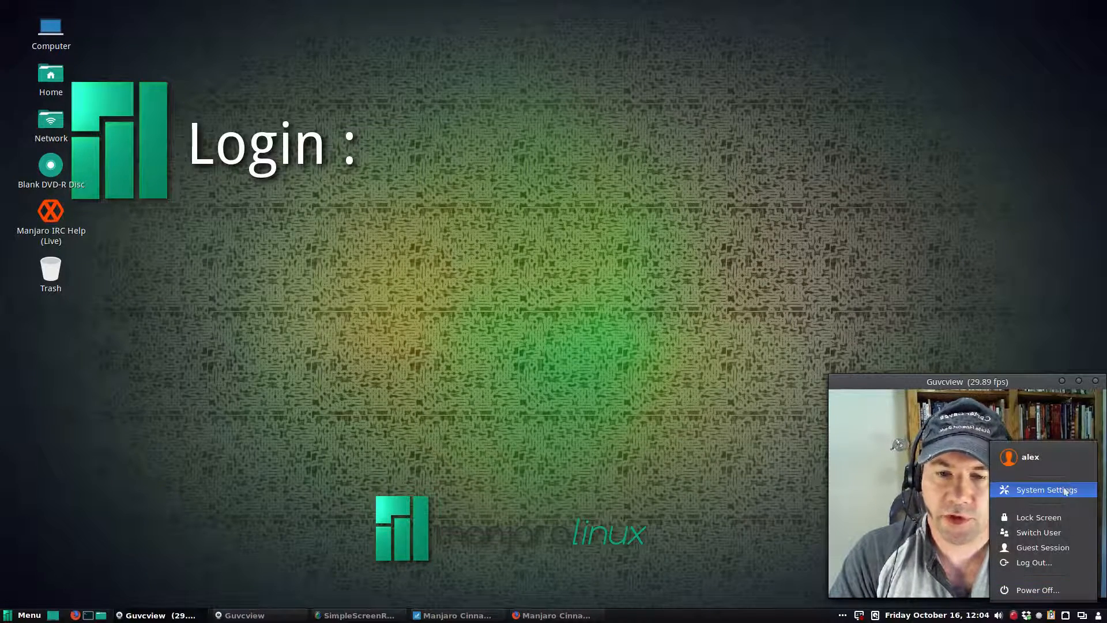
From the user menu reach System Settings' Themes page and browse window border themes.
click(1045, 489)
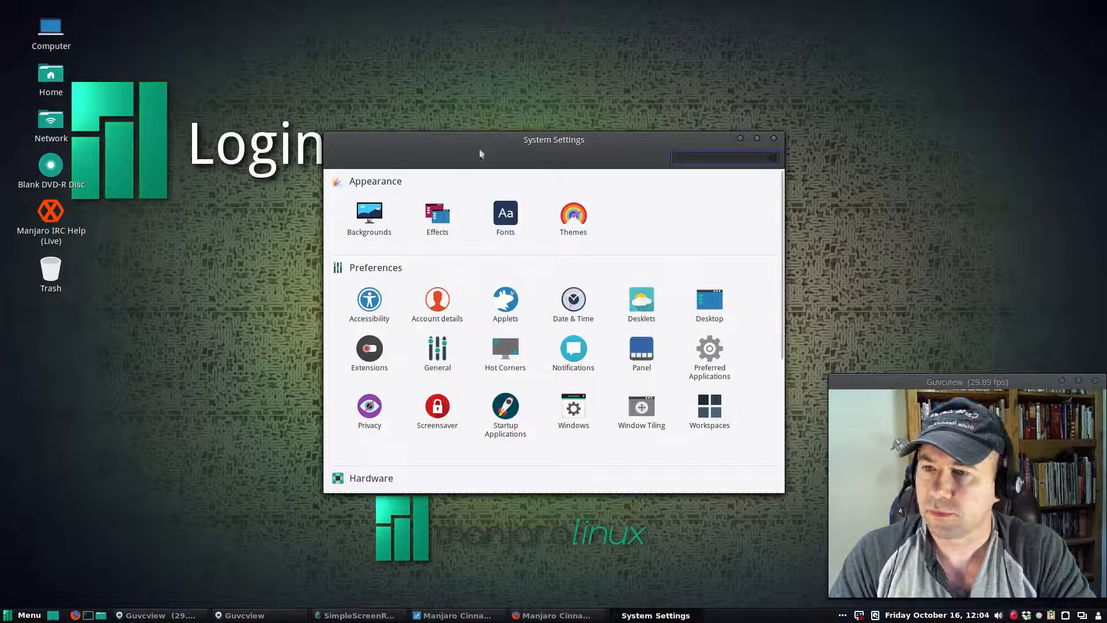
click(573, 214)
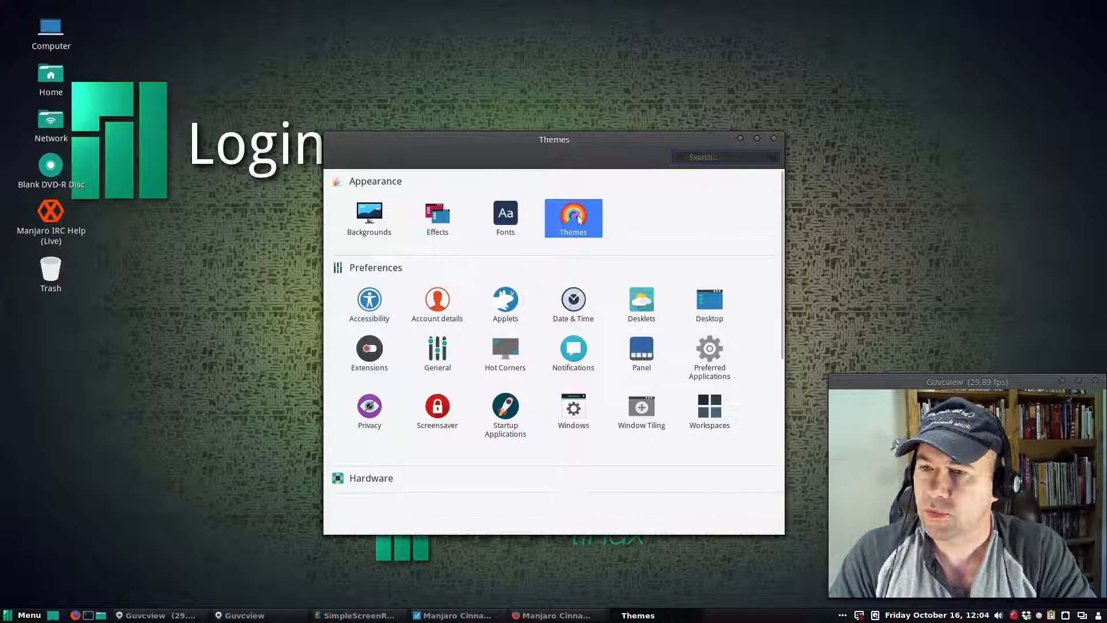
click(573, 218)
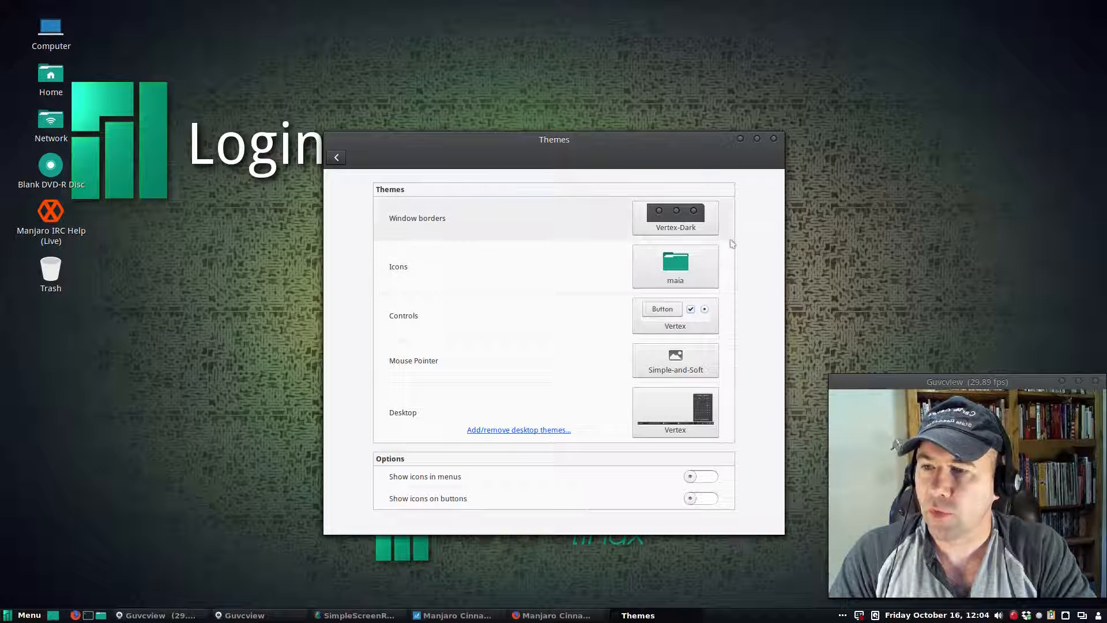
mouse_move(433, 275)
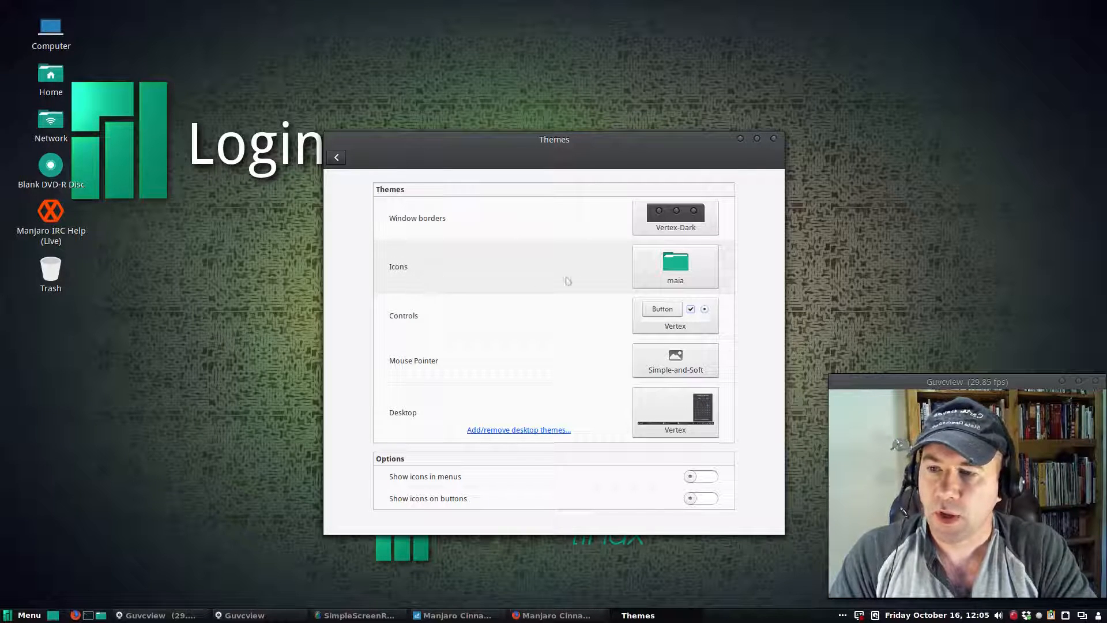
mouse_move(676, 280)
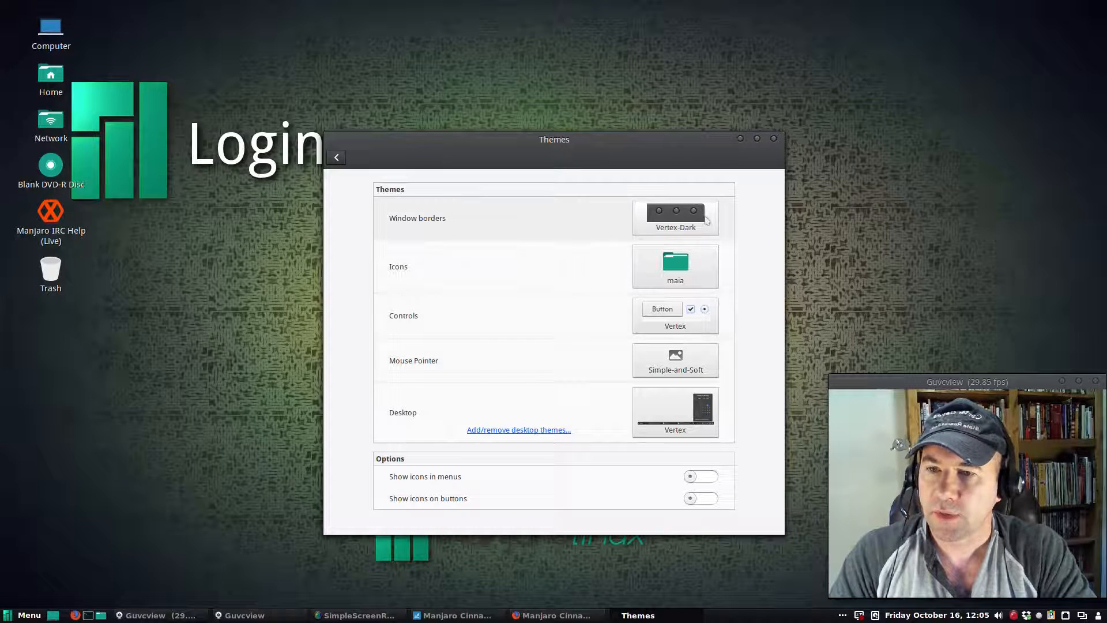
click(675, 218)
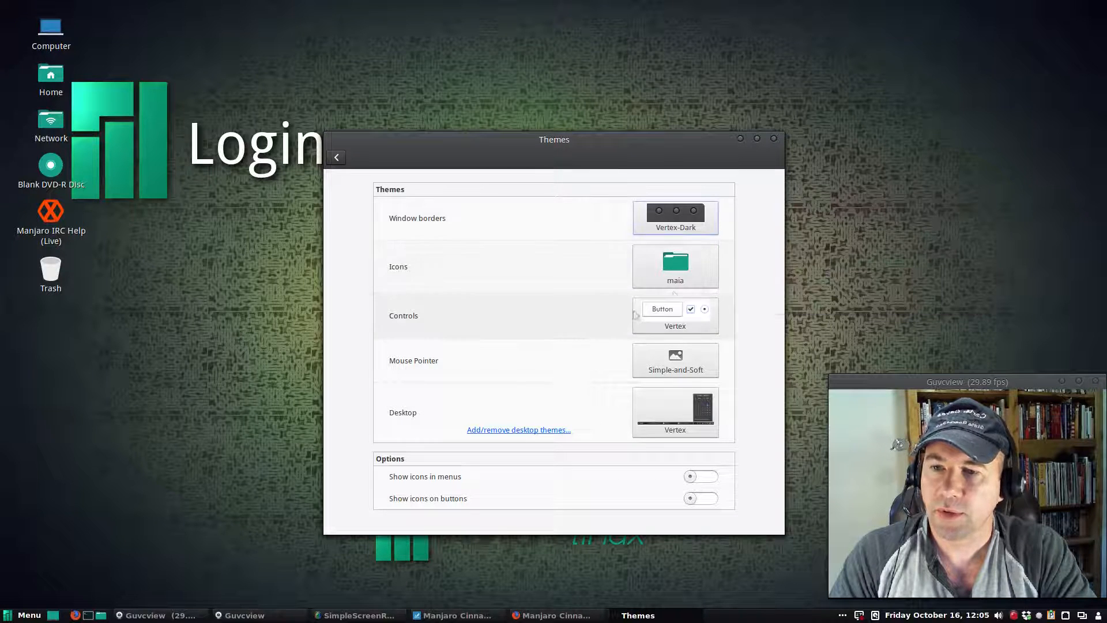
Preview the icon and desktop theme choices without changing the current themes.
click(674, 267)
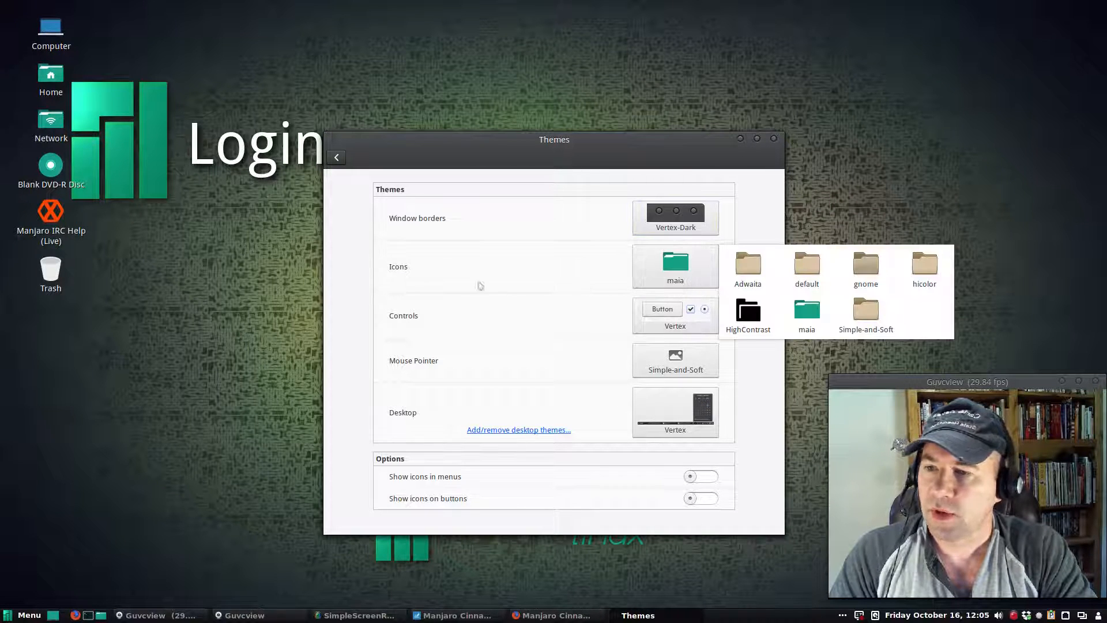
mouse_move(904, 300)
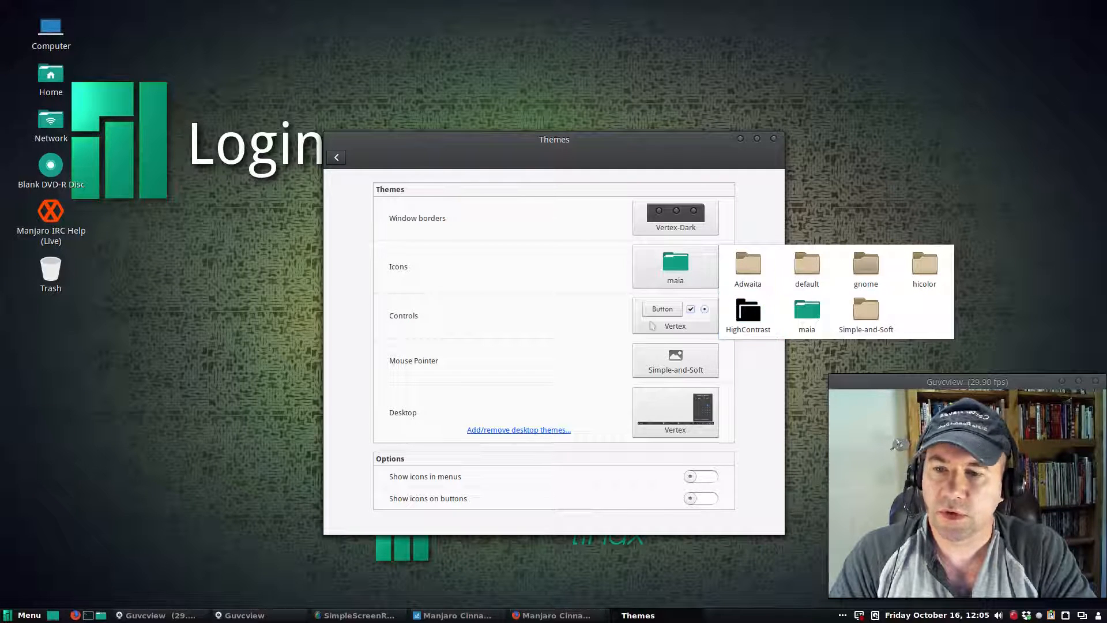
click(674, 267)
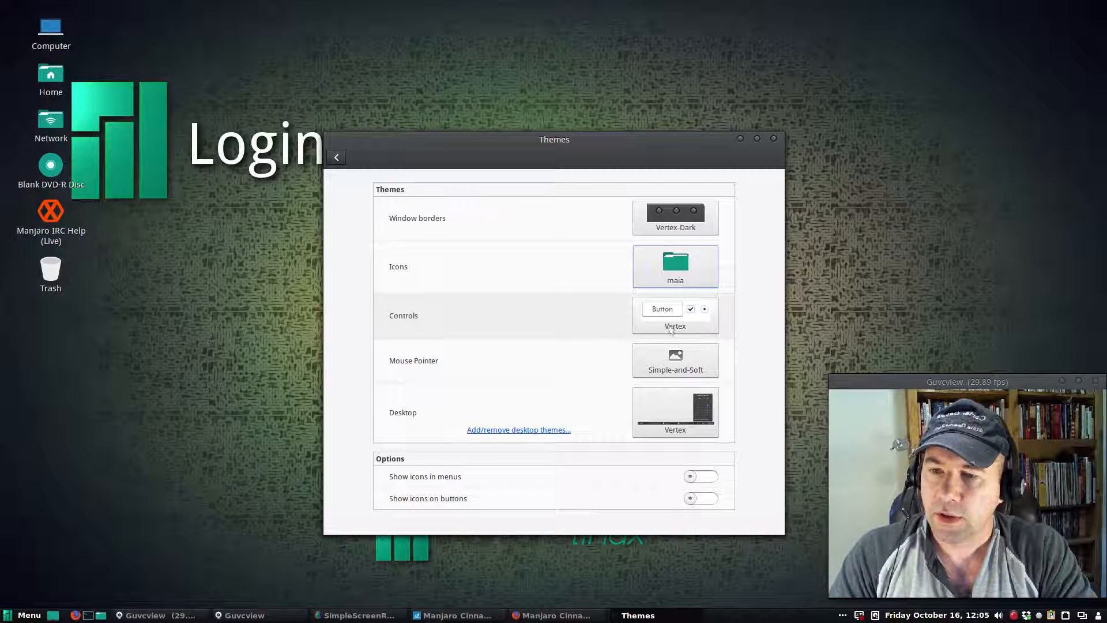
click(675, 316)
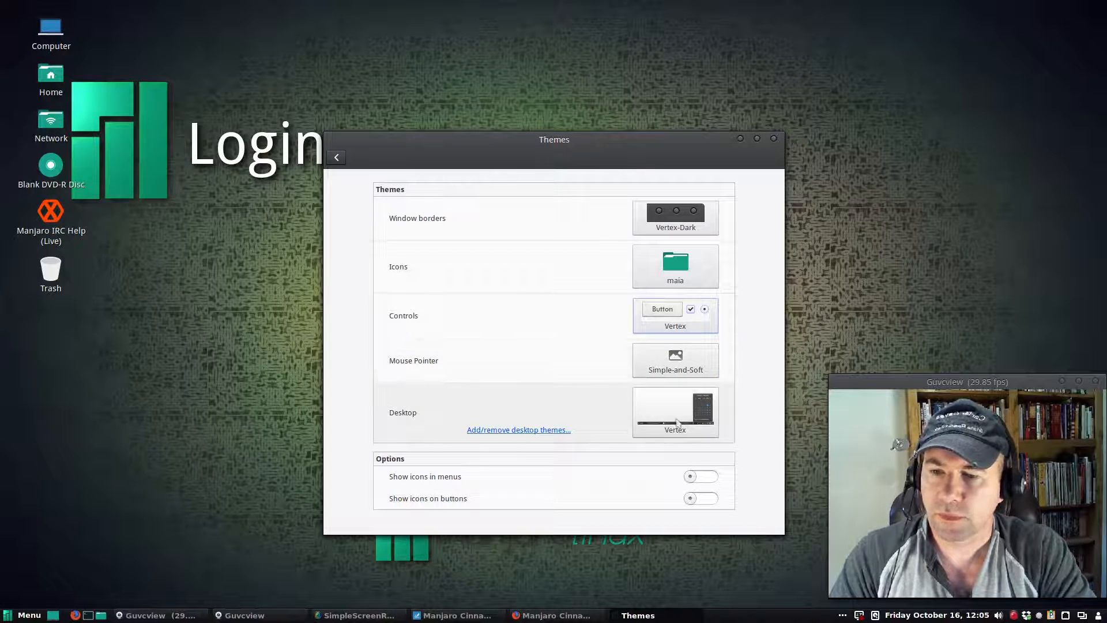
click(674, 411)
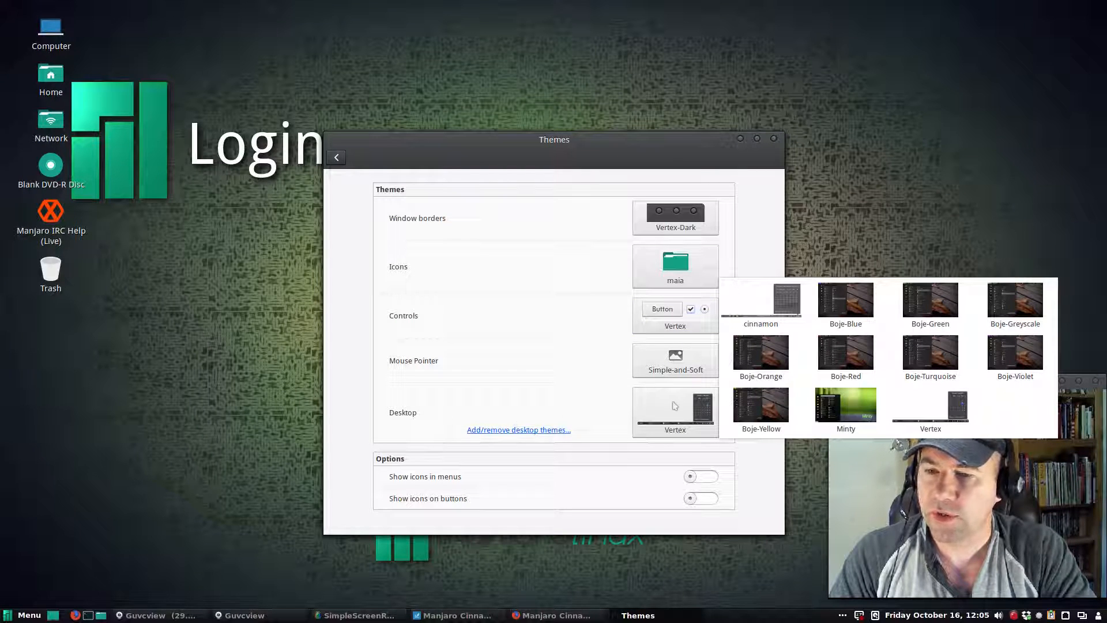
click(930, 356)
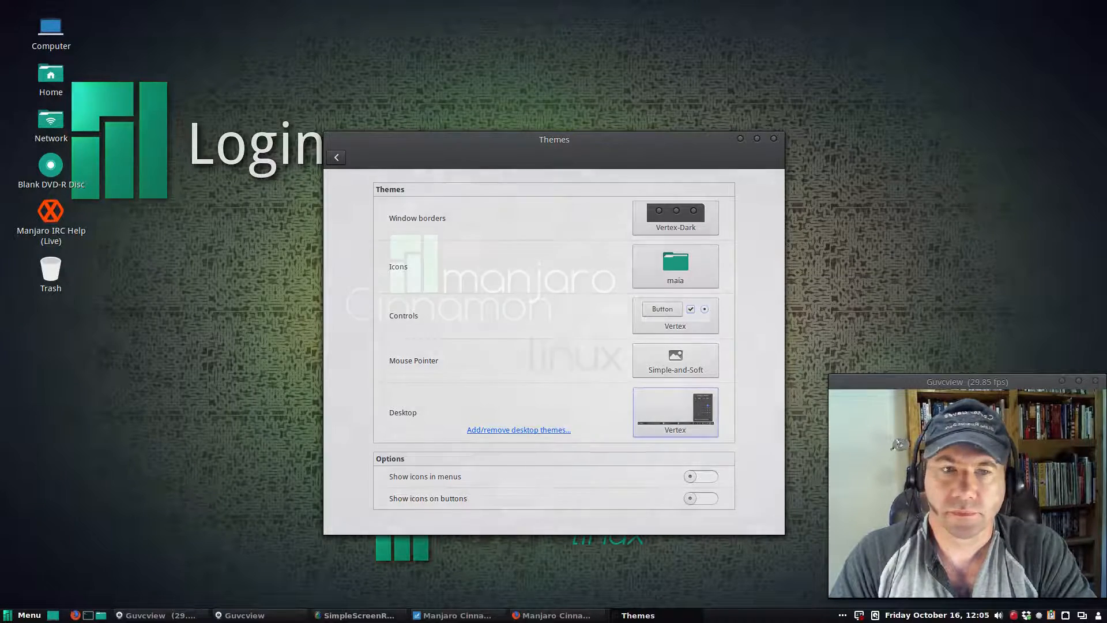
Close the Themes window and list the Accessories applications in Cinnamon Menu.
click(773, 139)
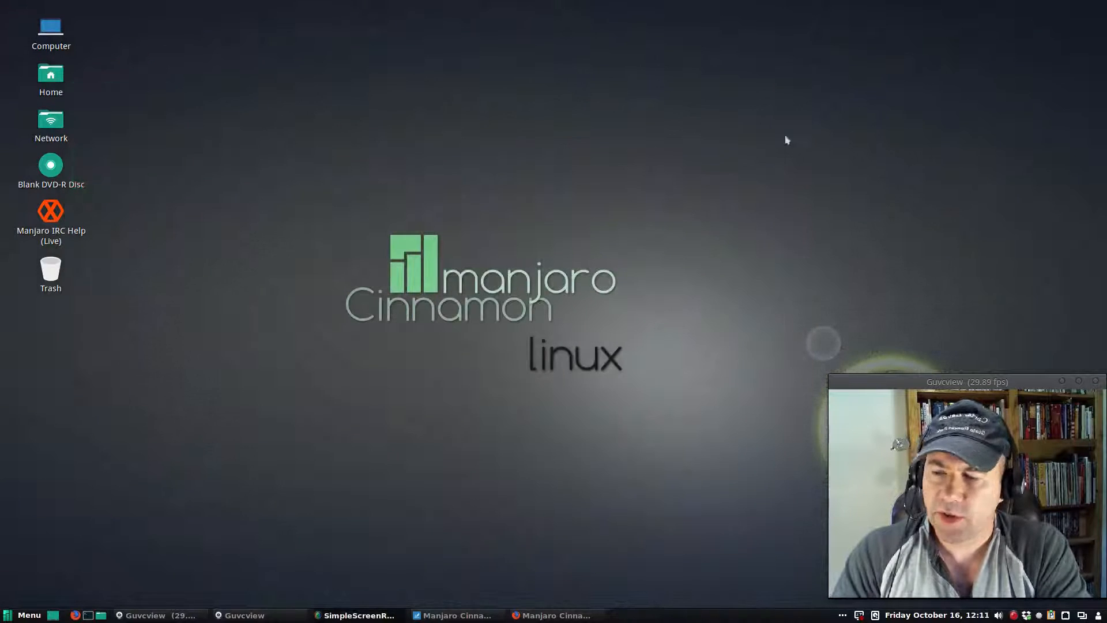
click(23, 615)
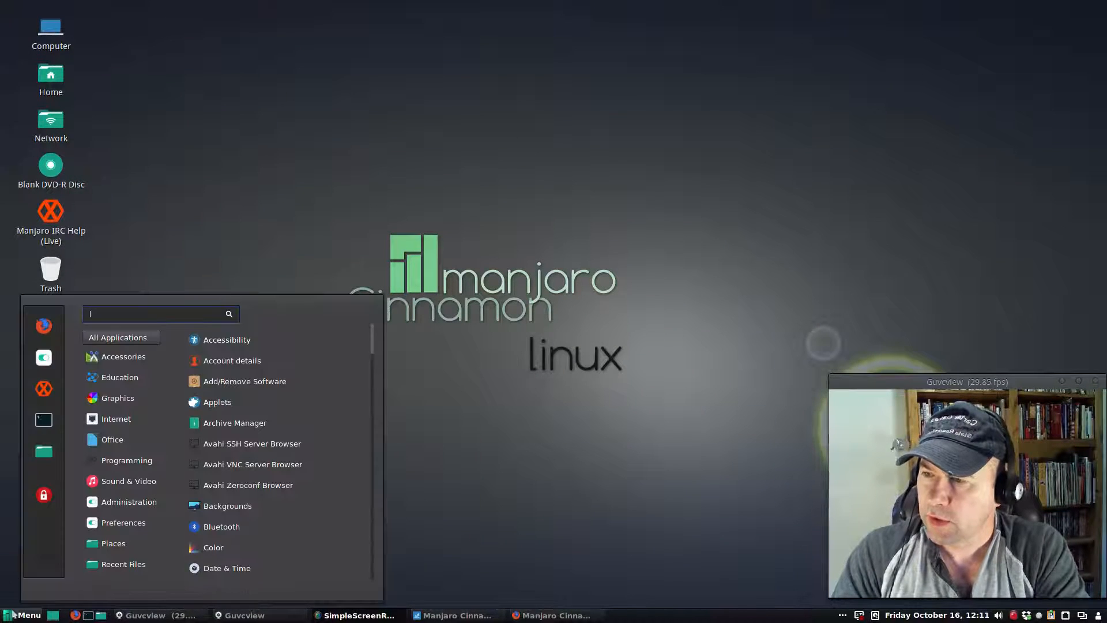
click(124, 356)
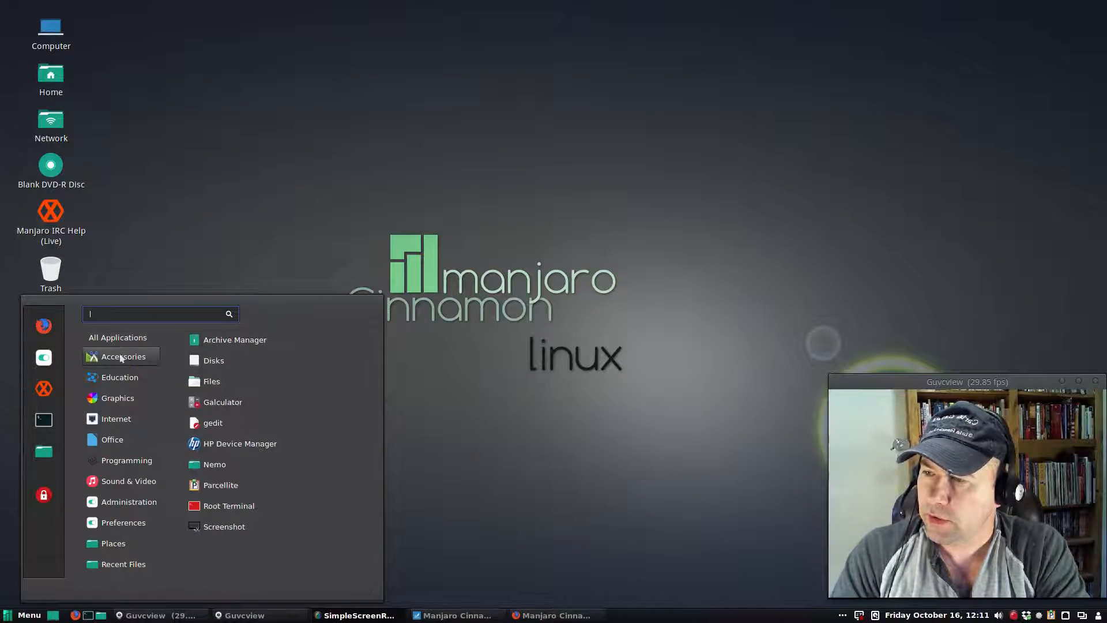
mouse_move(235, 339)
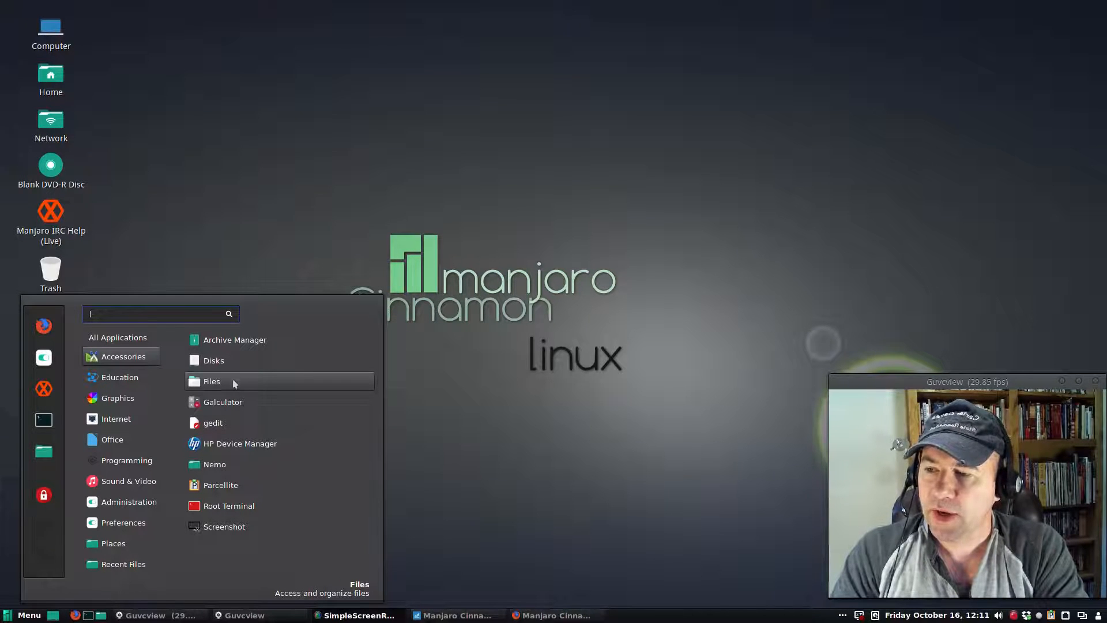
mouse_move(222, 464)
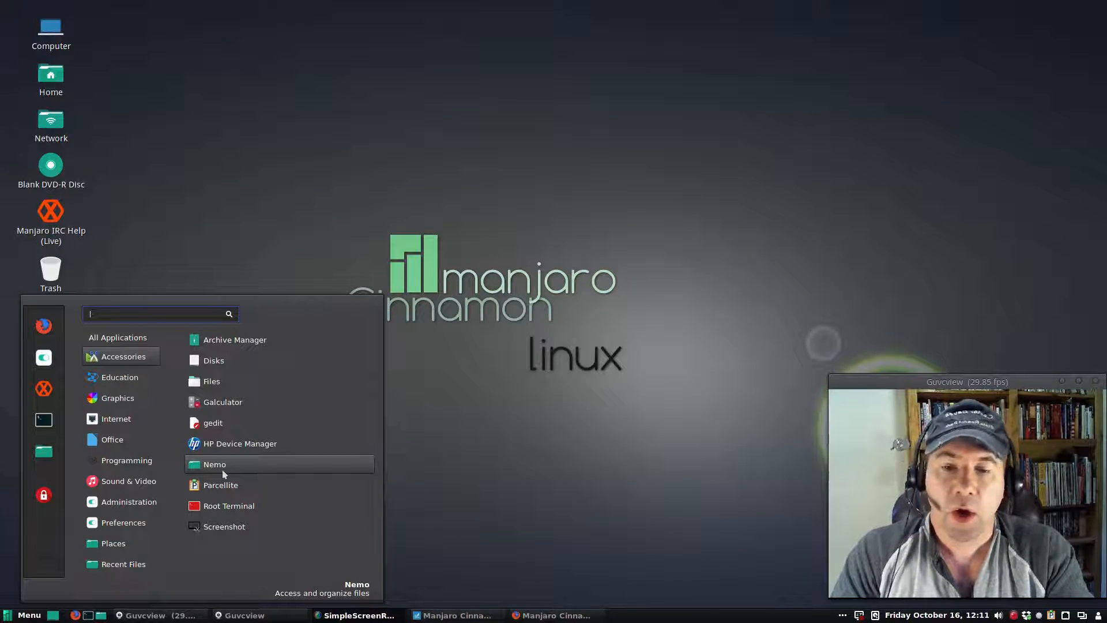
Launch Nemo on Home, enable View > Extra Pane for two panes, then close it.
click(215, 463)
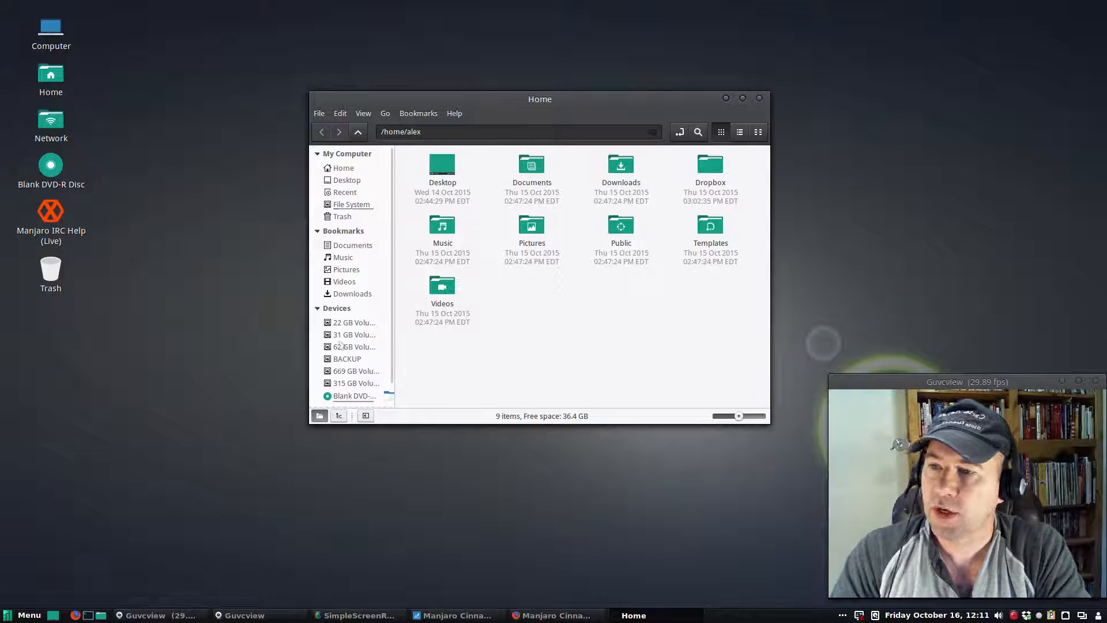
mouse_move(441, 165)
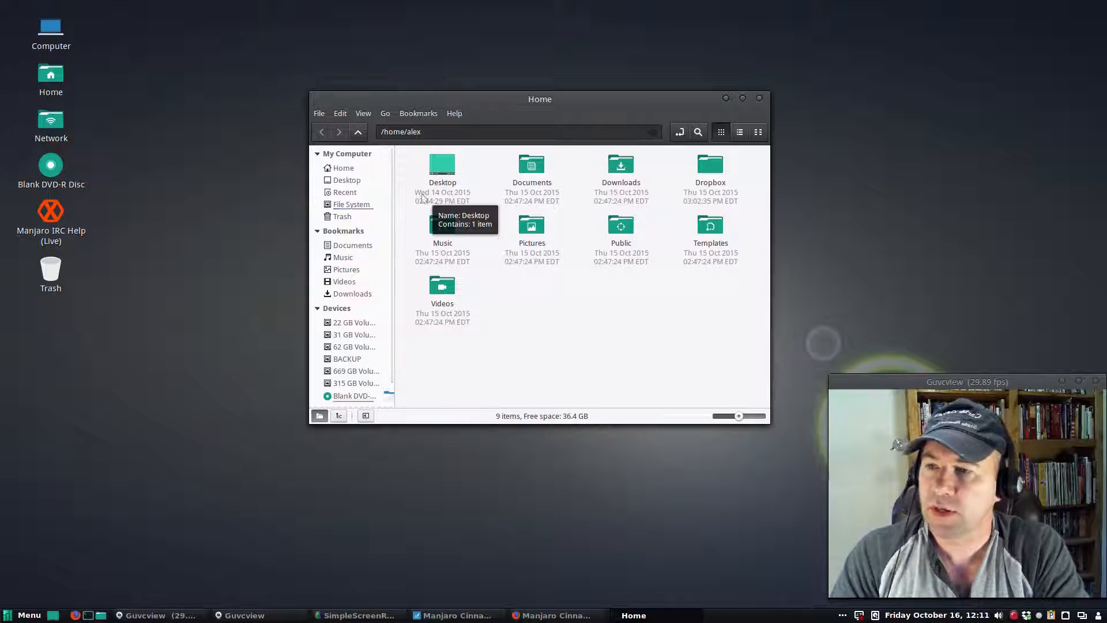
mouse_move(343, 113)
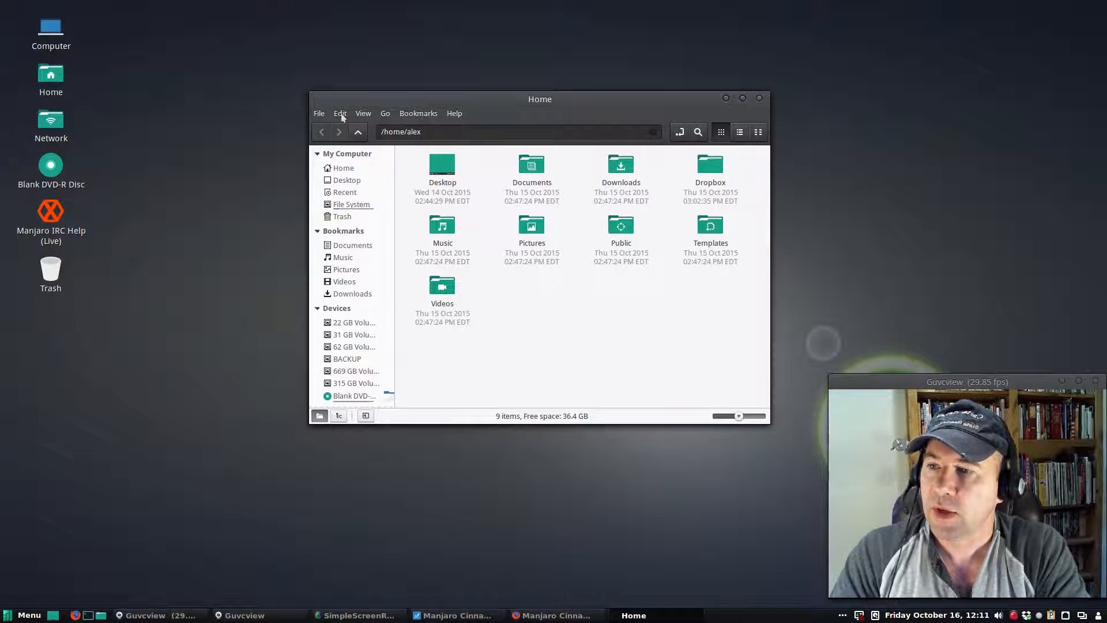
click(363, 113)
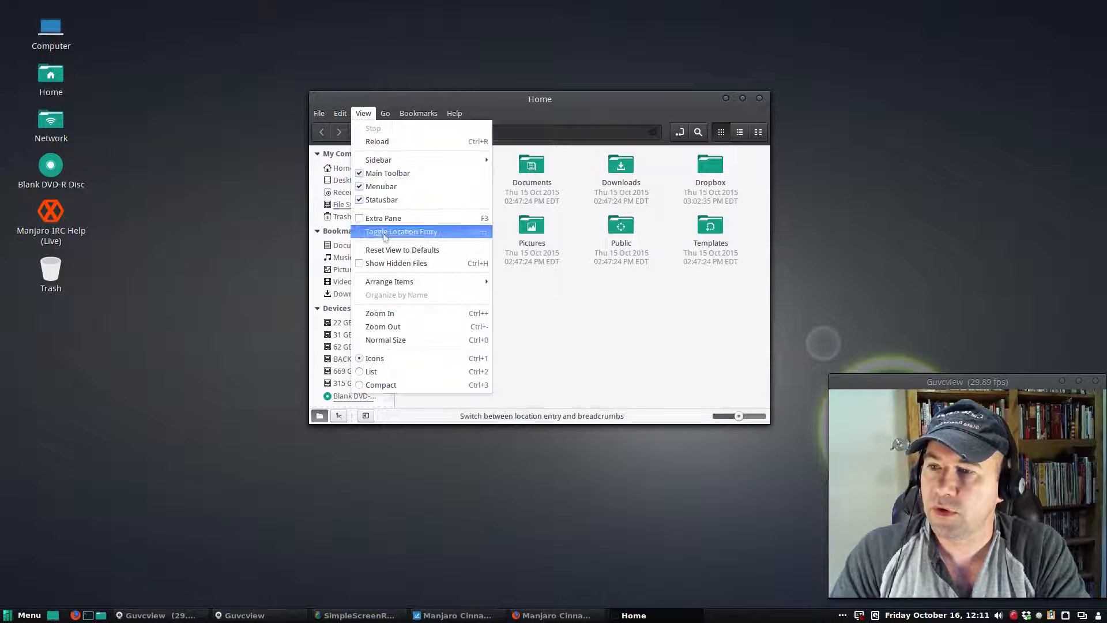
click(400, 231)
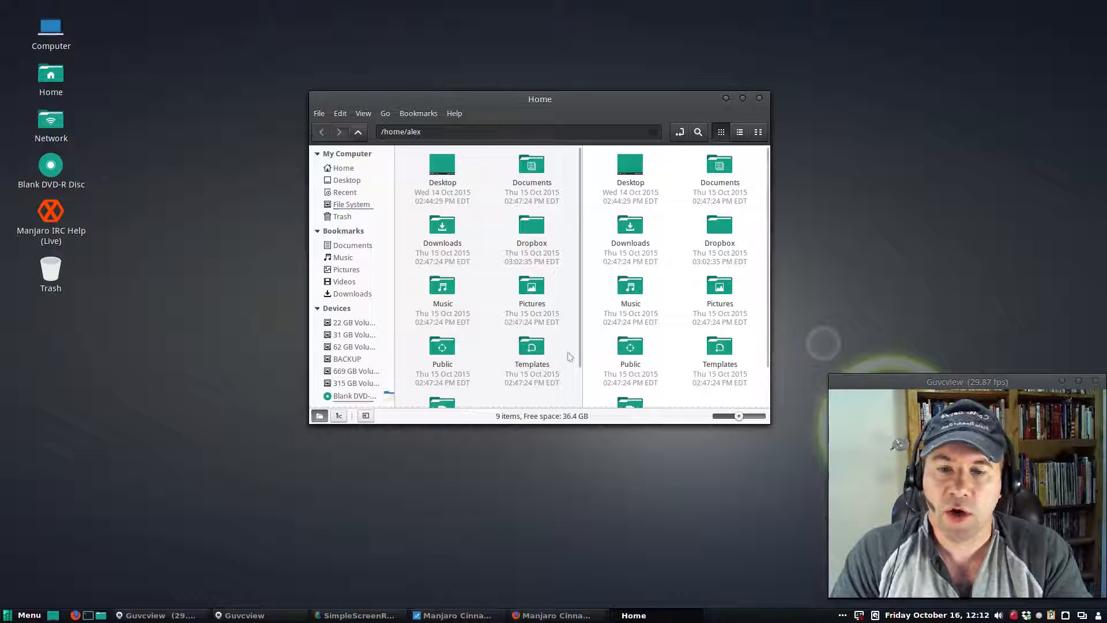
mouse_move(569, 356)
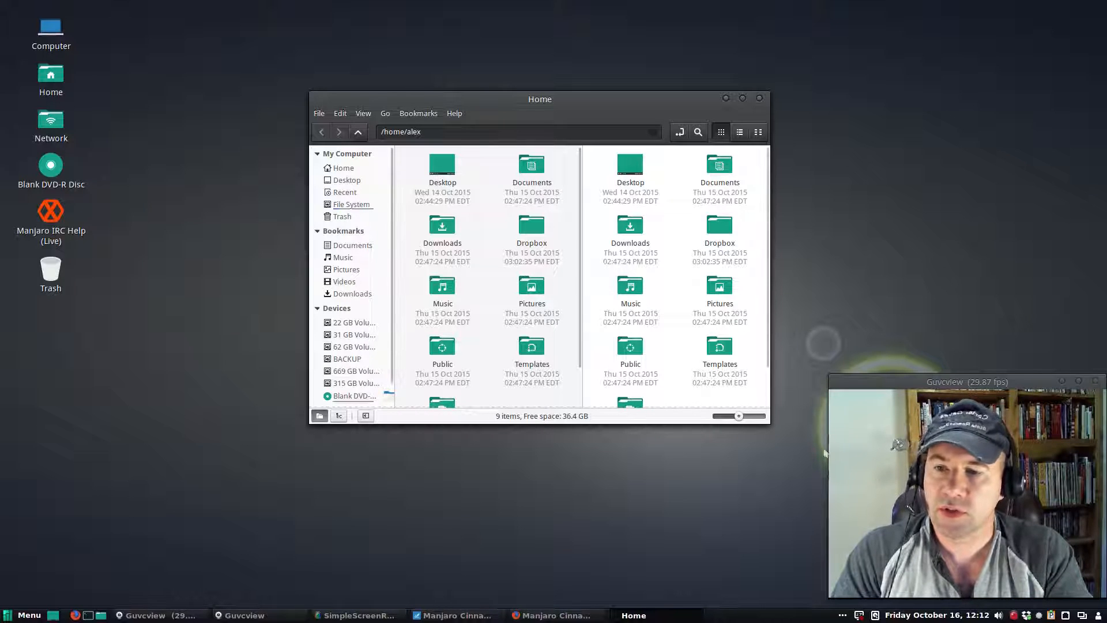
mouse_move(837, 348)
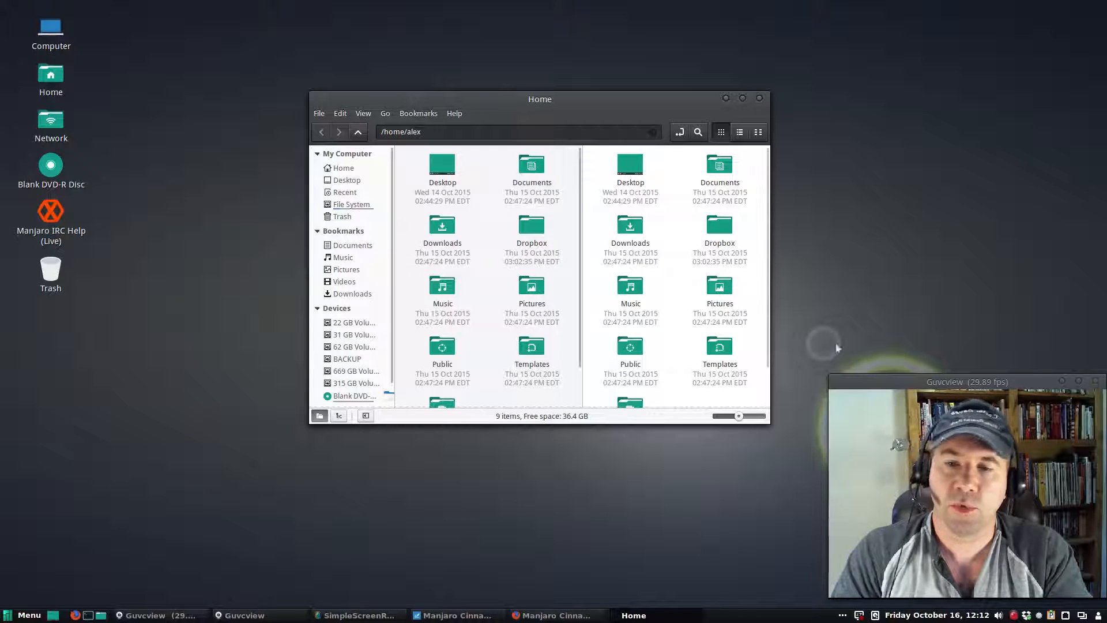
mouse_move(668, 398)
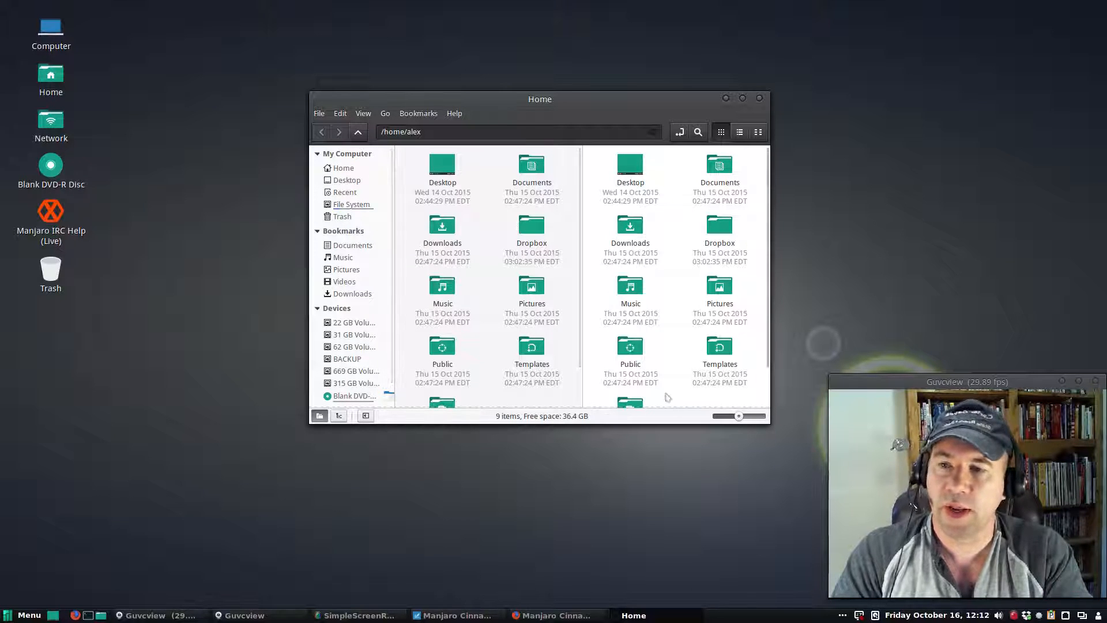
mouse_move(515, 274)
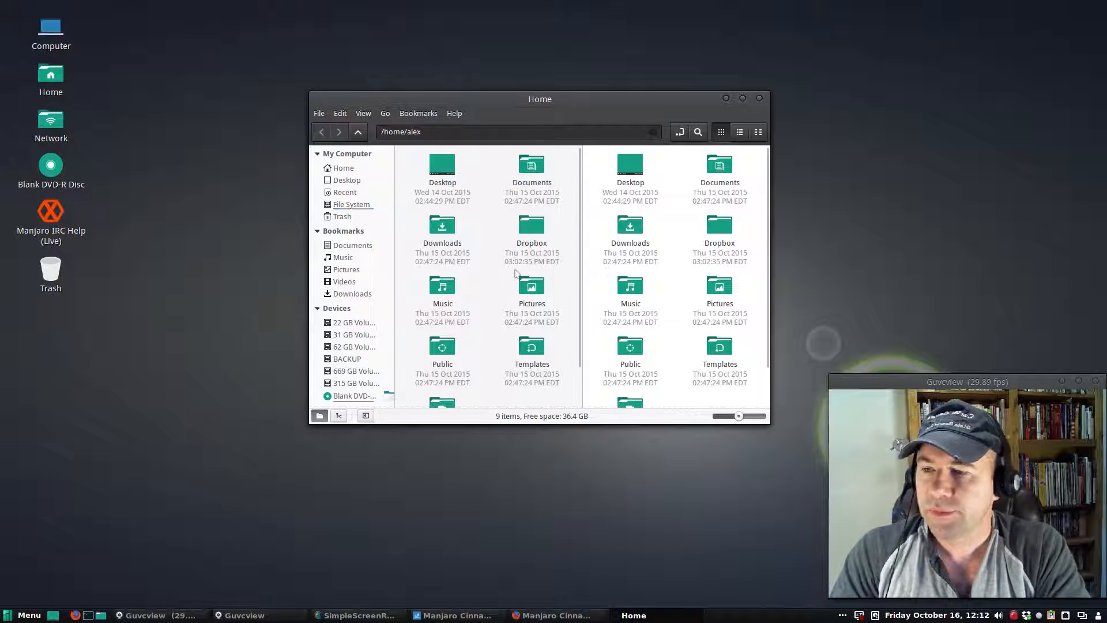
mouse_move(759, 102)
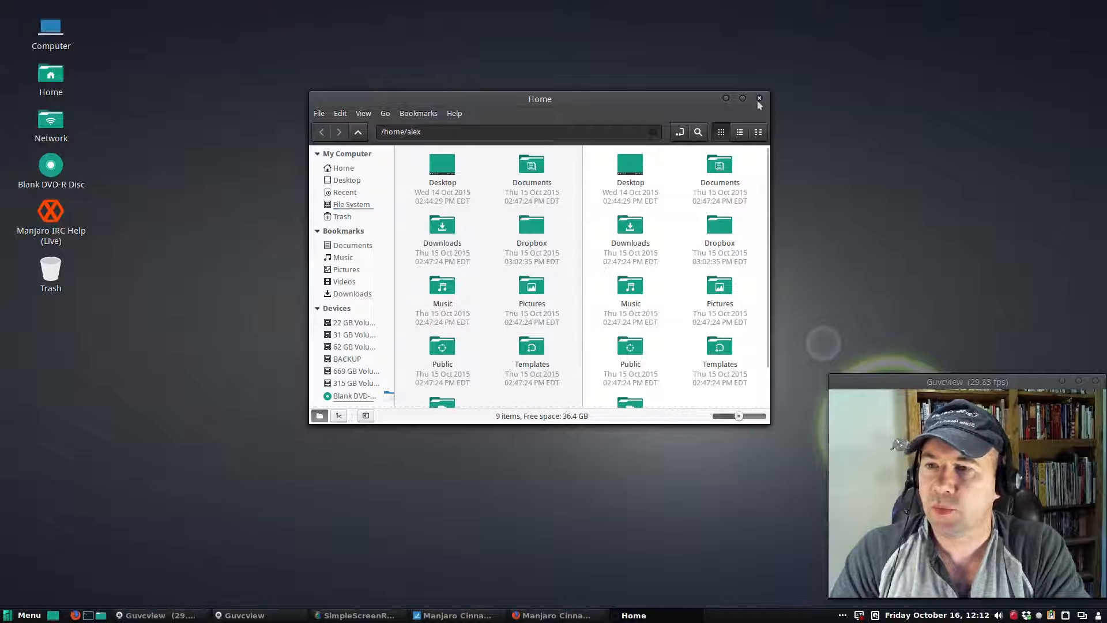
click(760, 98)
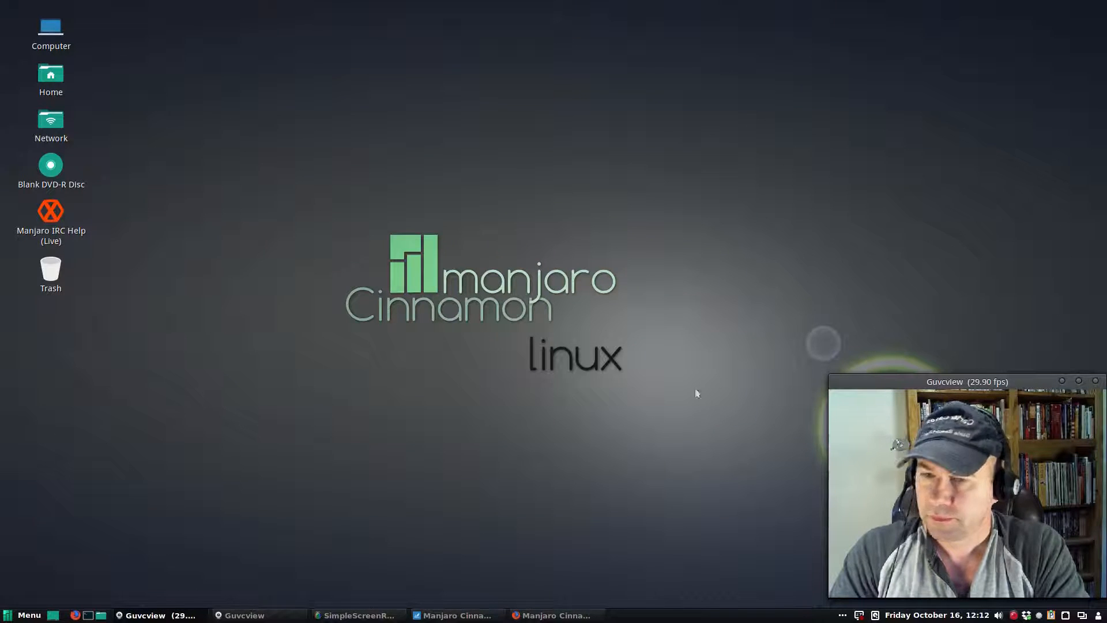
Reopen Cinnamon Menu and browse the Accessories, Internet and Office application lists.
click(21, 614)
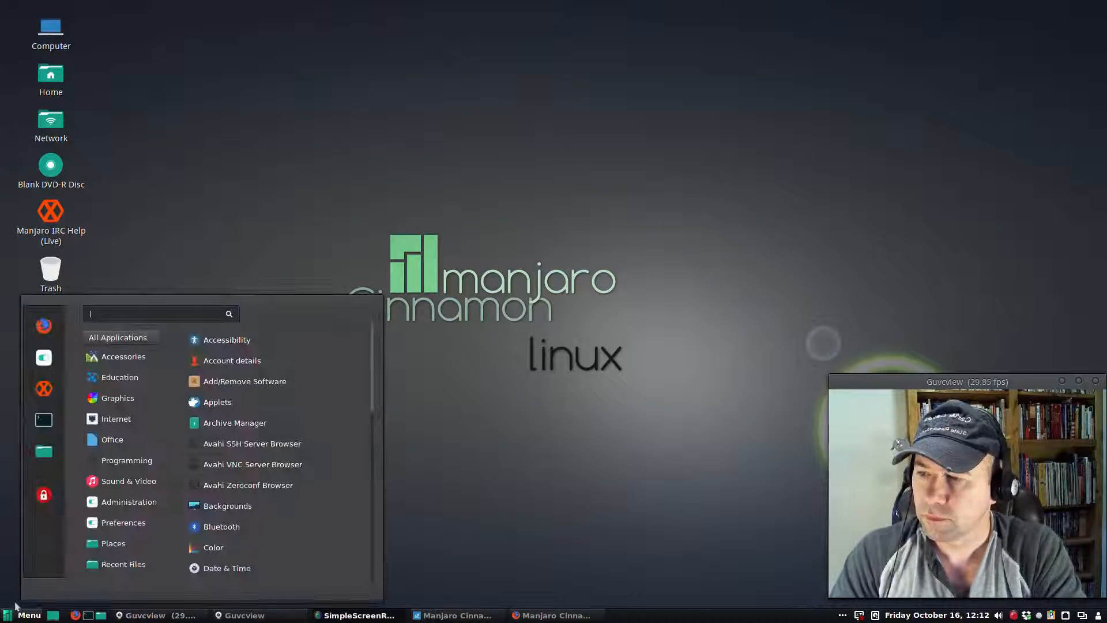
click(124, 356)
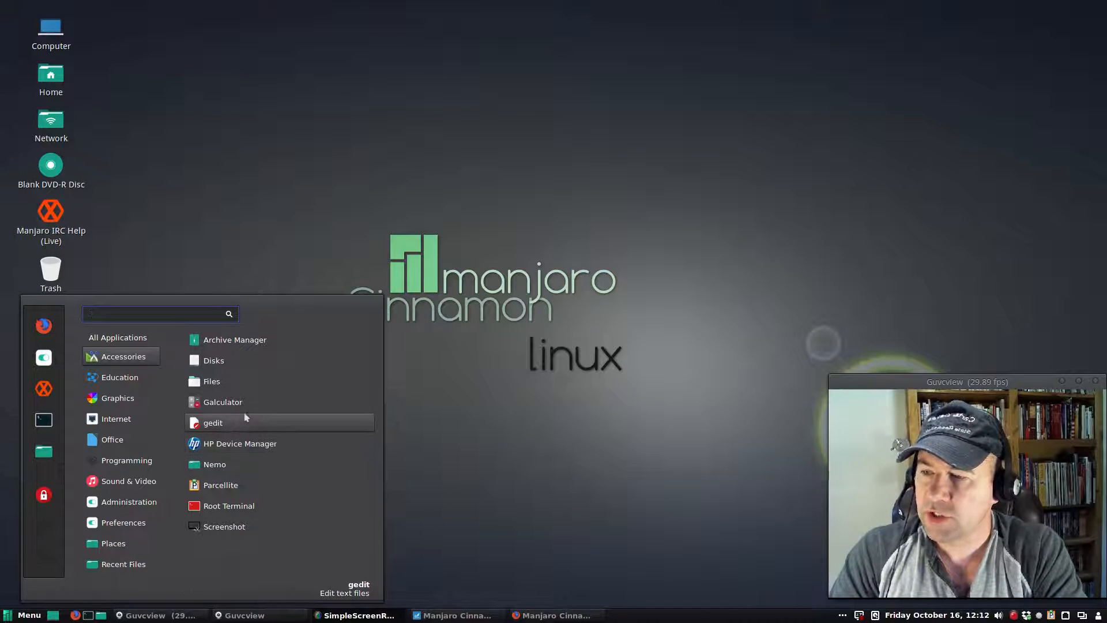
mouse_move(240, 443)
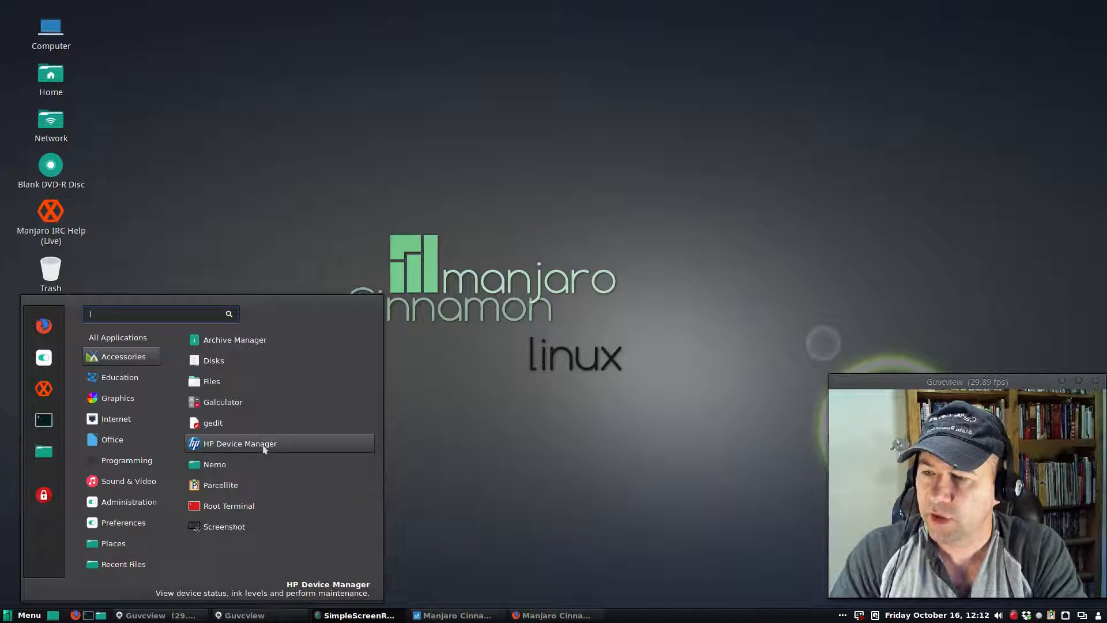
mouse_move(253, 486)
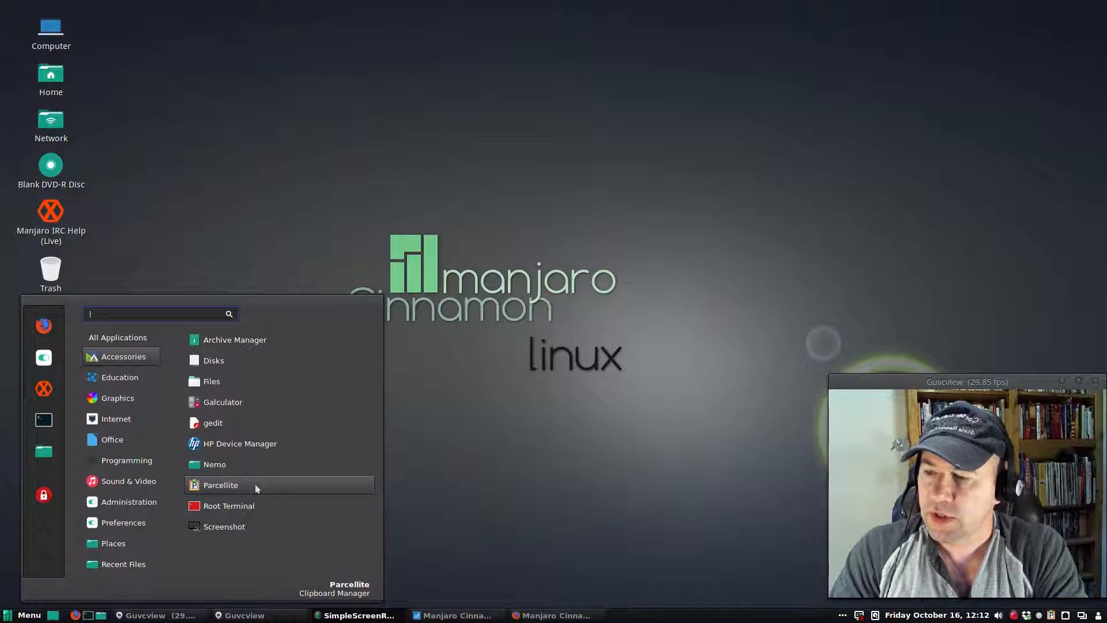
mouse_move(228, 505)
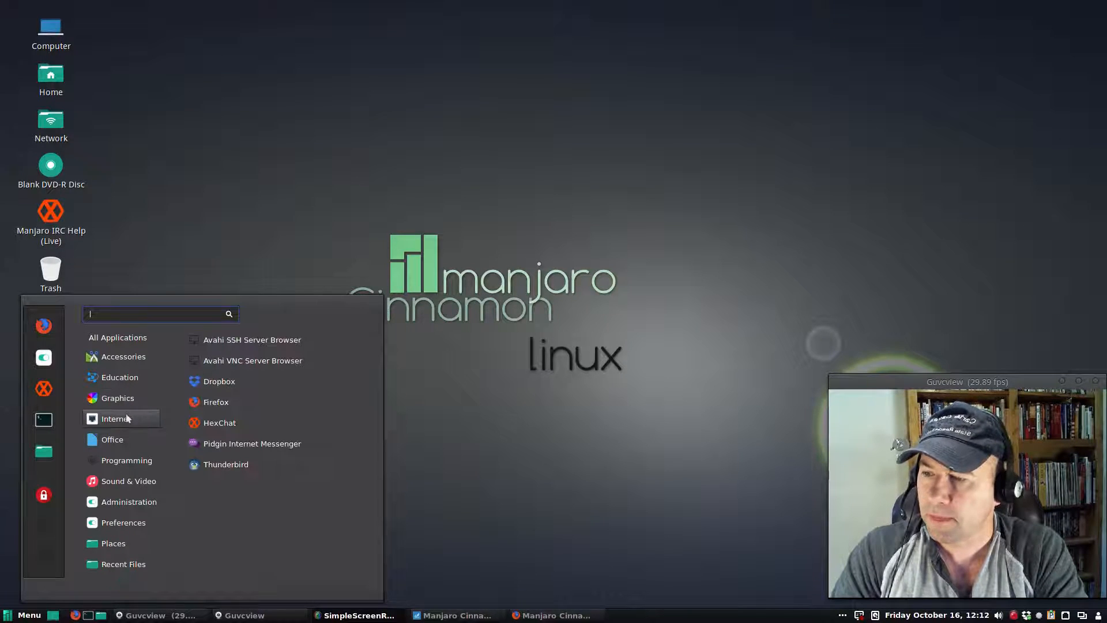
mouse_move(219, 382)
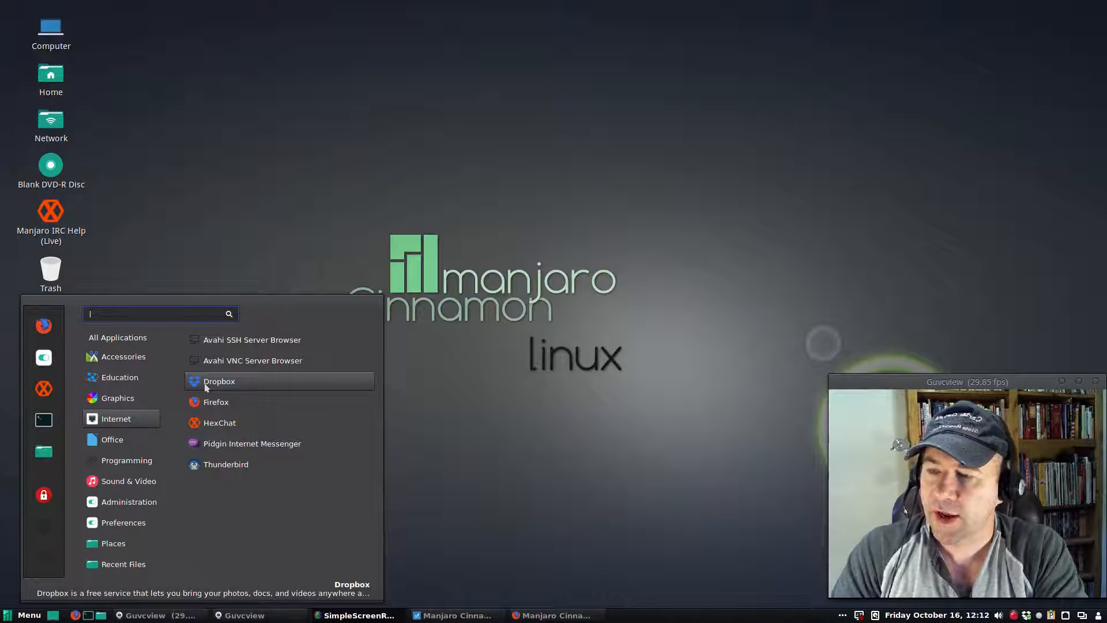
mouse_move(216, 402)
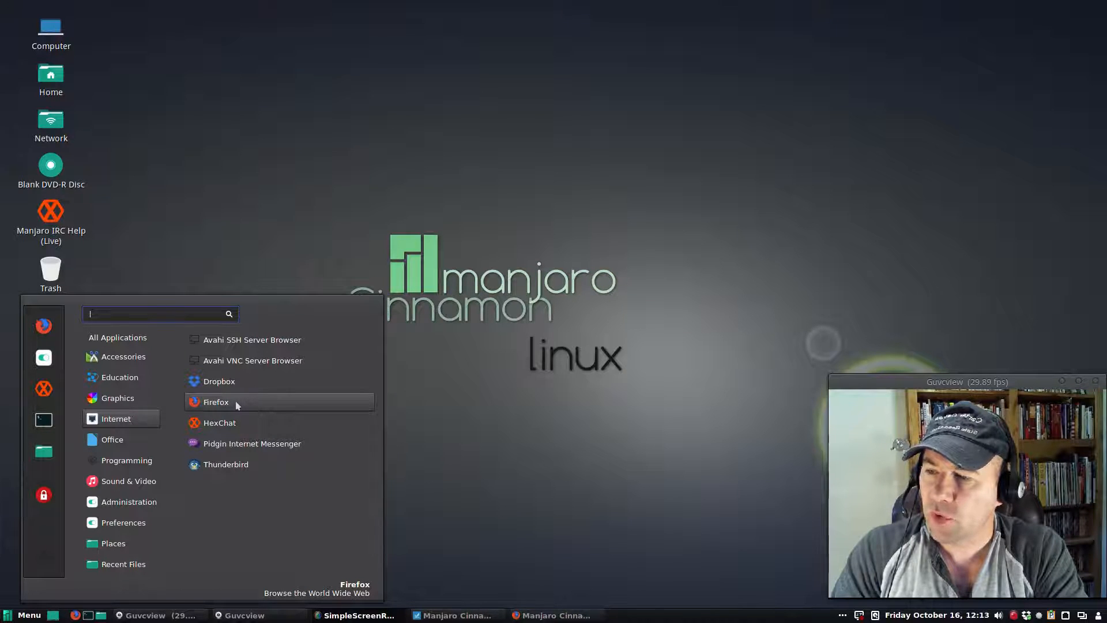
mouse_move(243, 426)
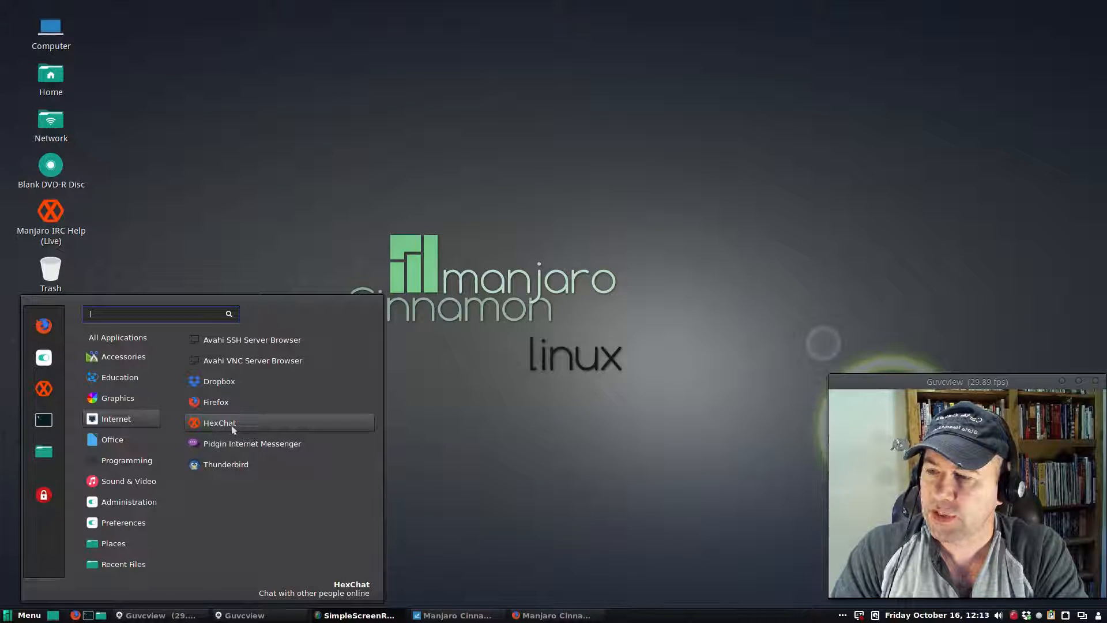
mouse_move(251, 443)
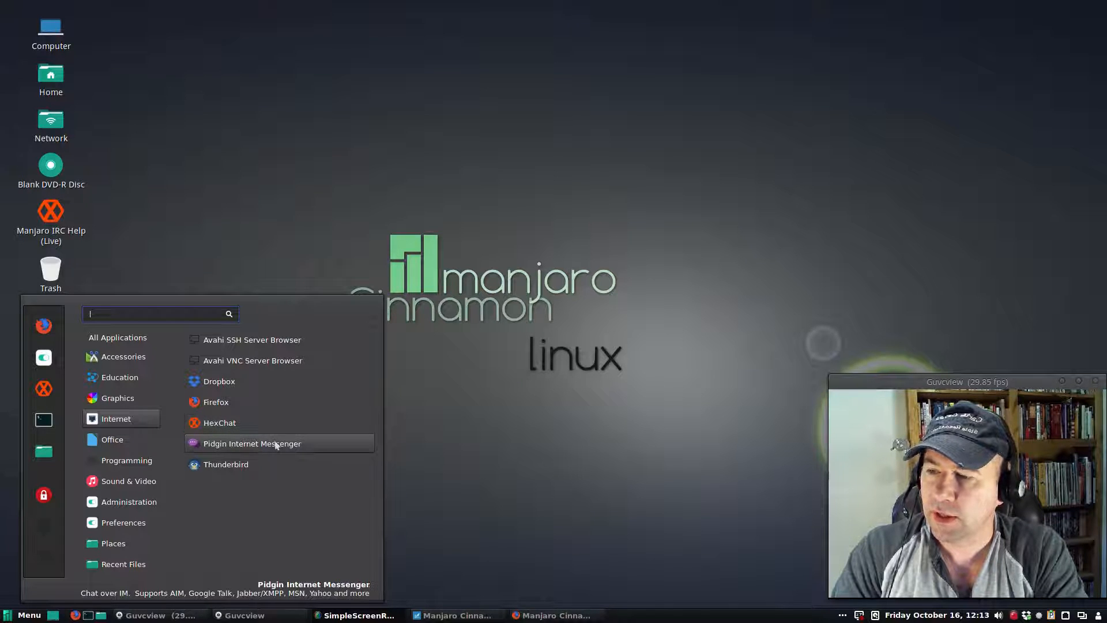
mouse_move(269, 455)
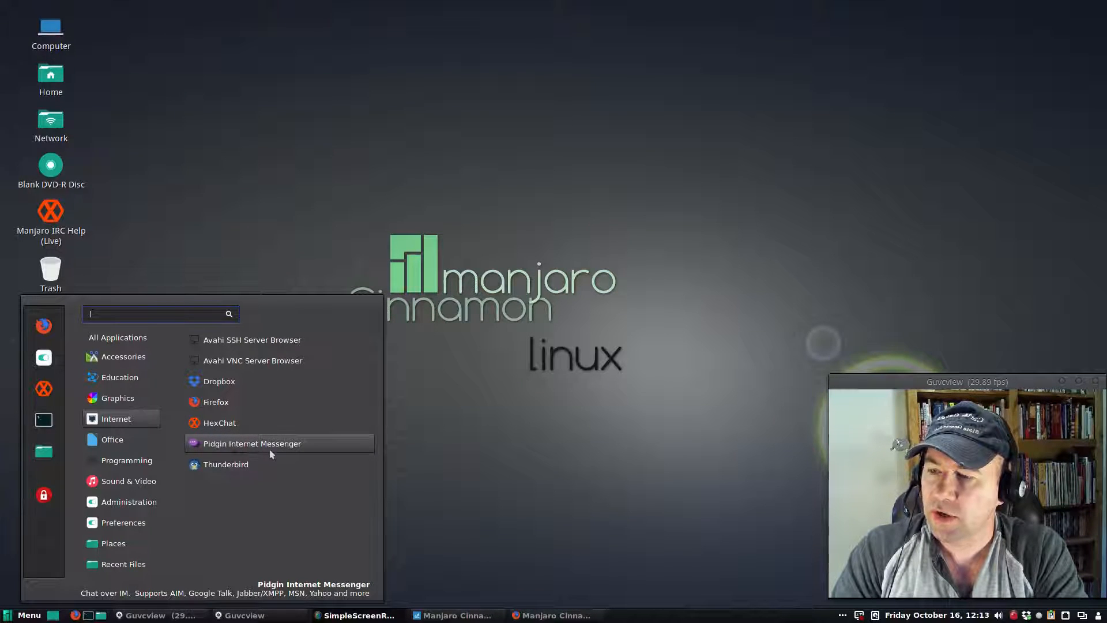
mouse_move(226, 464)
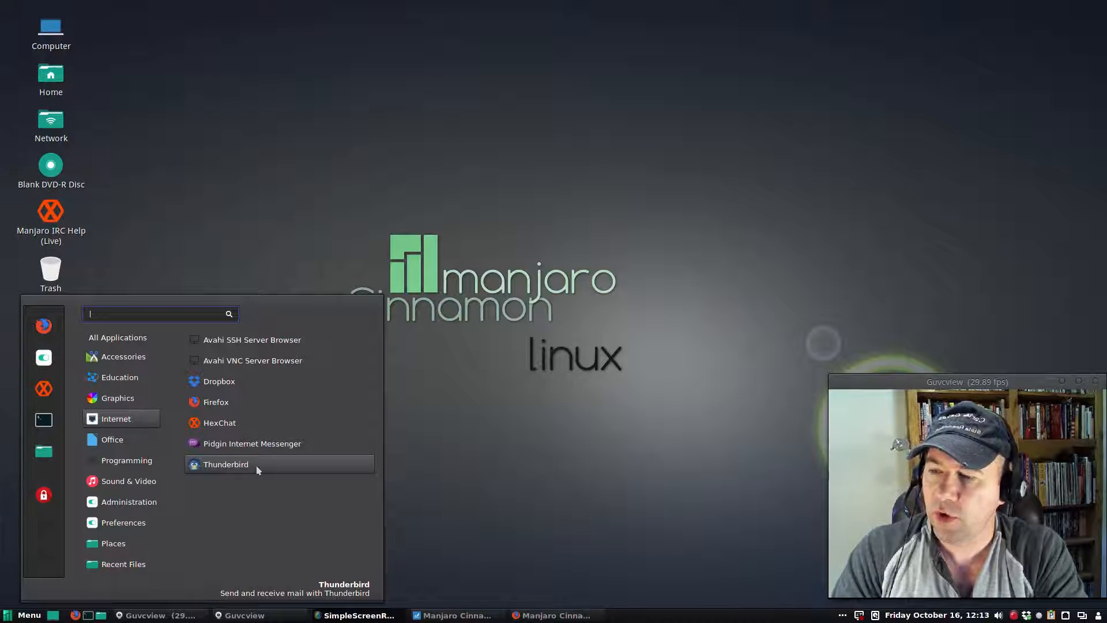
click(111, 438)
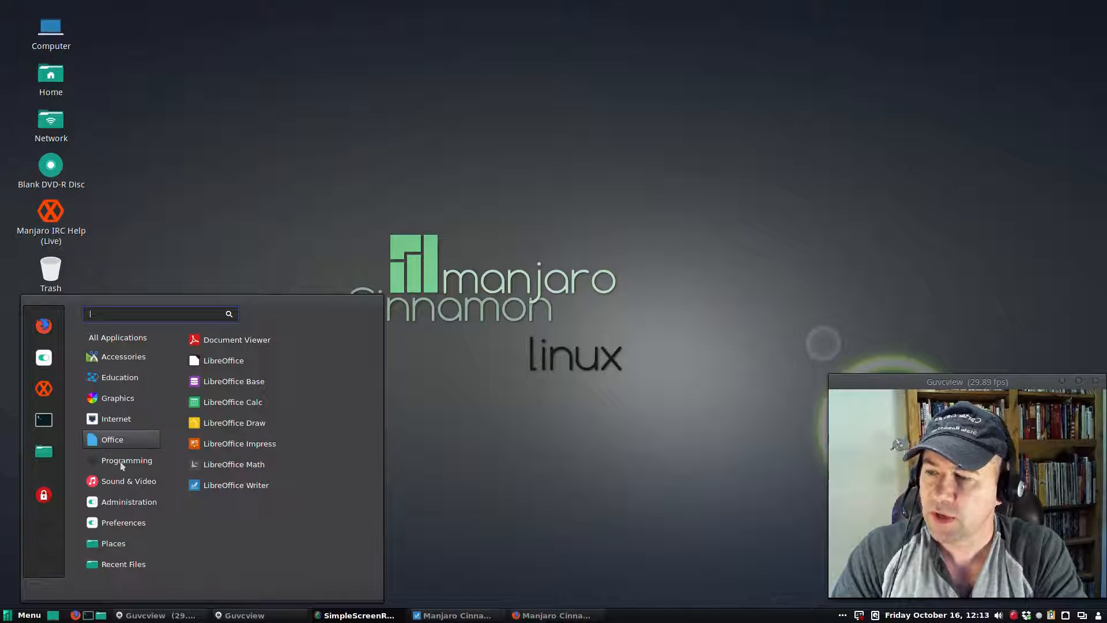
Browse the Programming, Sound & Video and Administration categories in the Menu.
click(127, 460)
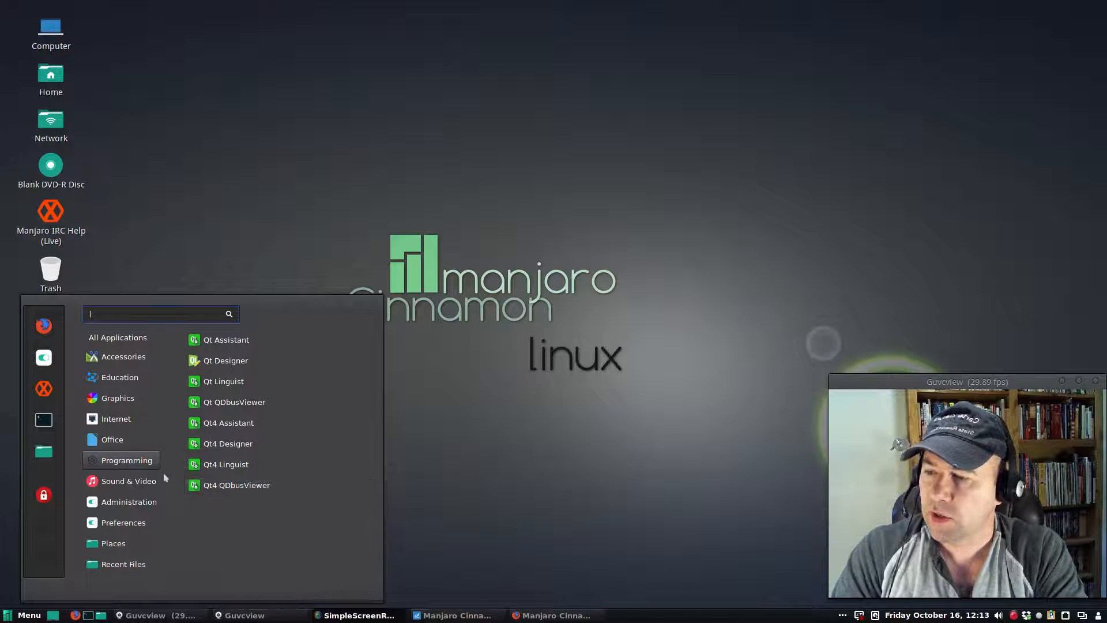
click(128, 481)
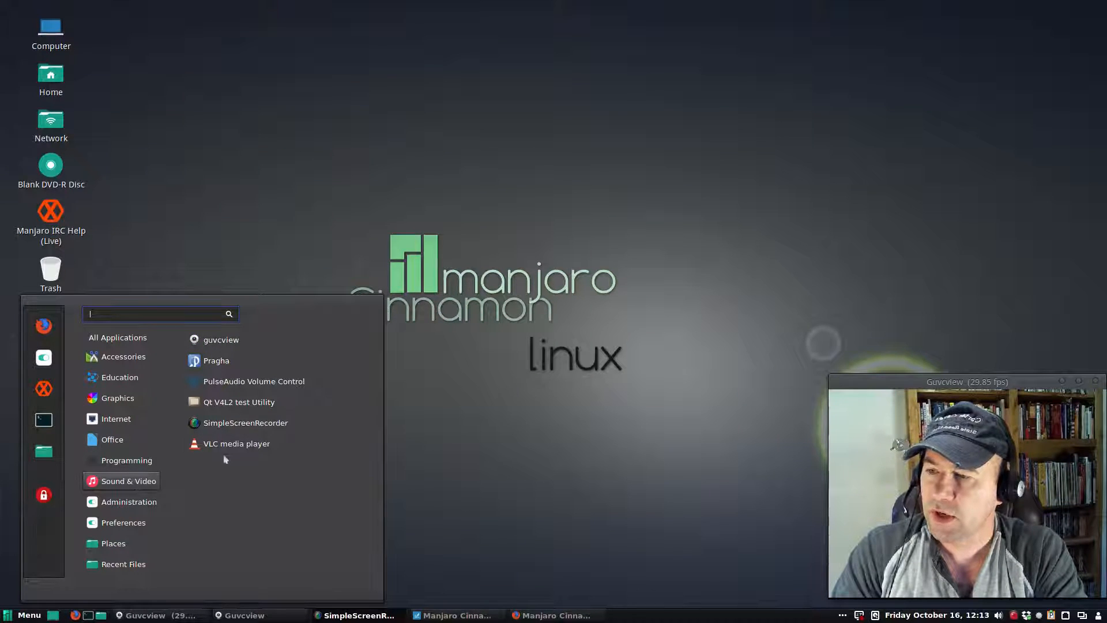
mouse_move(221, 339)
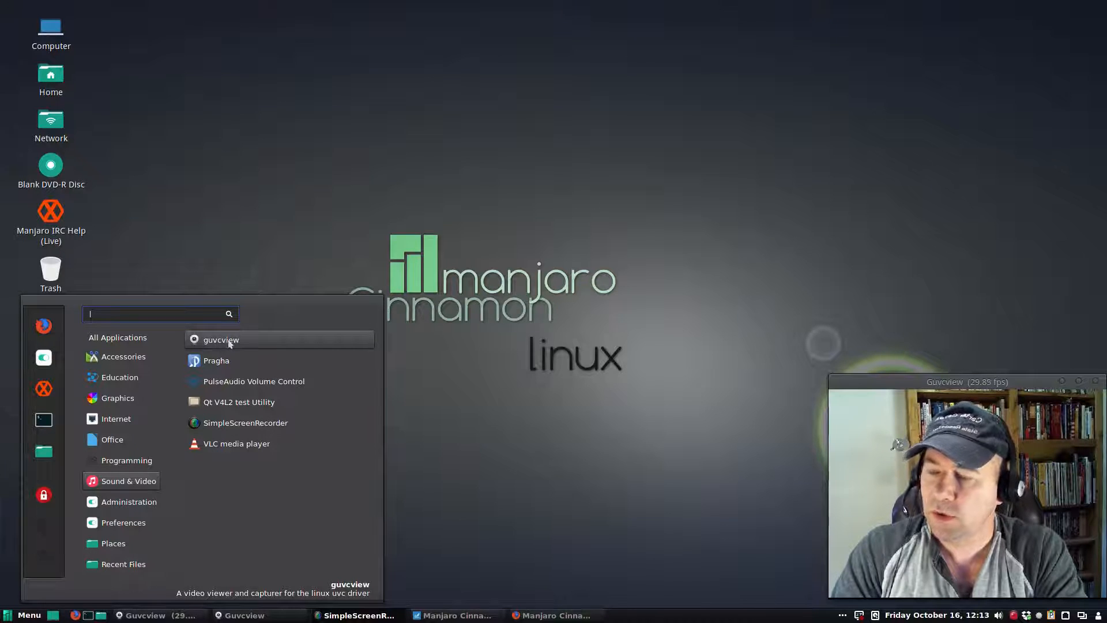
mouse_move(246, 422)
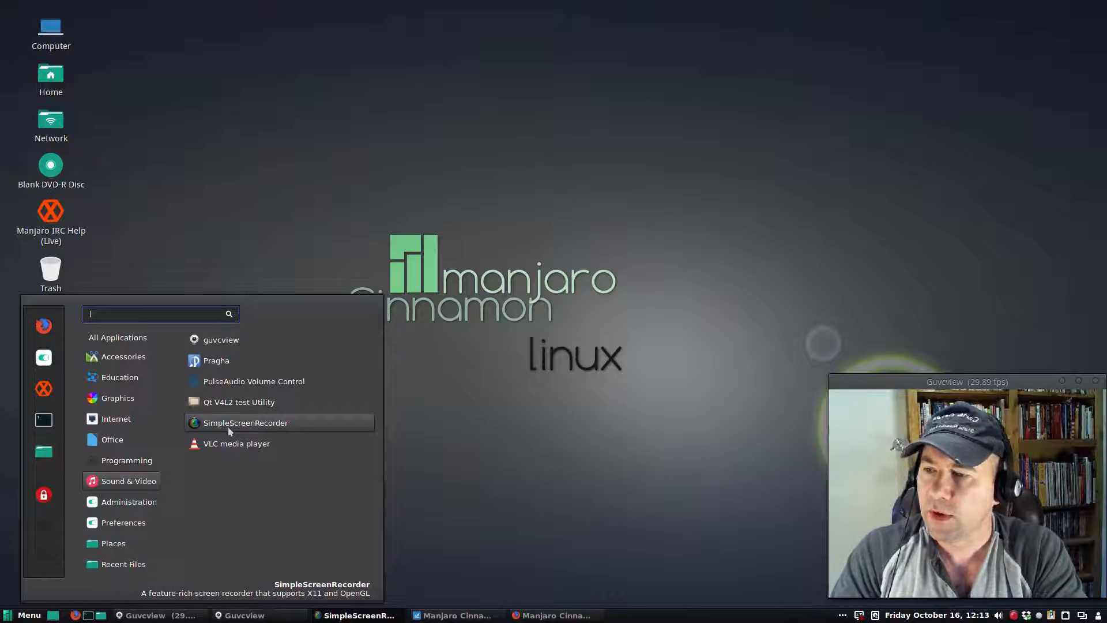
mouse_move(252, 382)
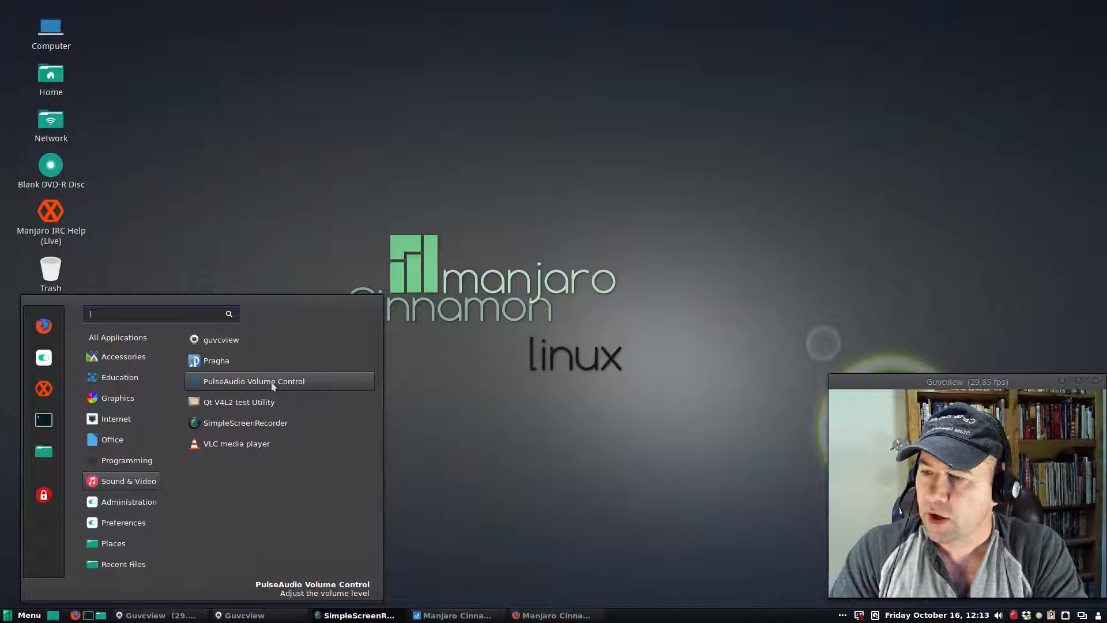
mouse_move(236, 443)
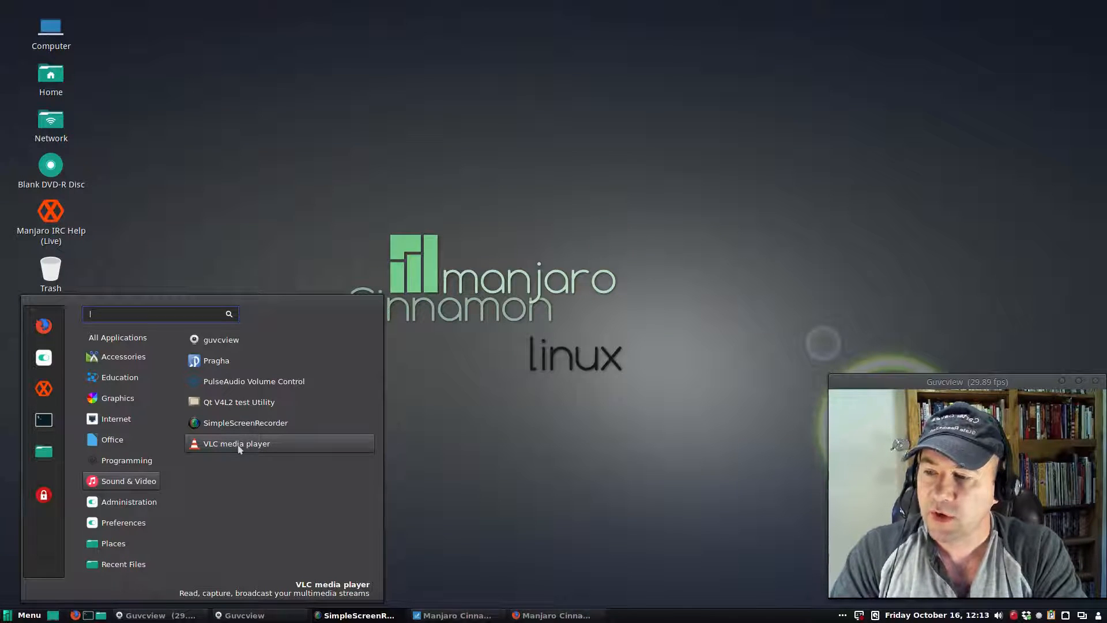
click(129, 502)
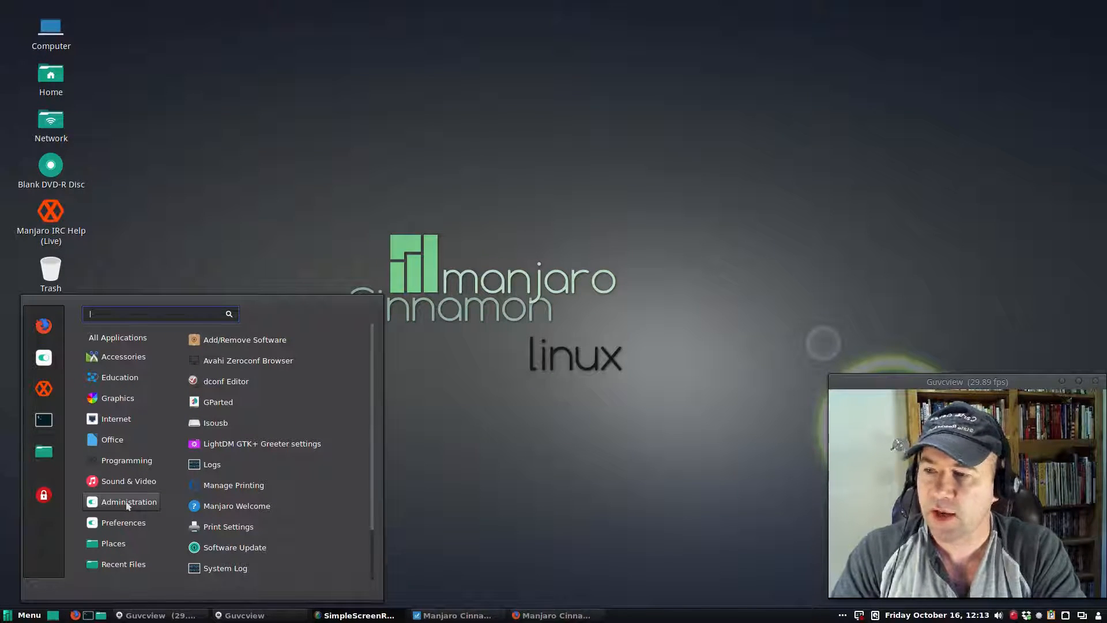
mouse_move(262, 443)
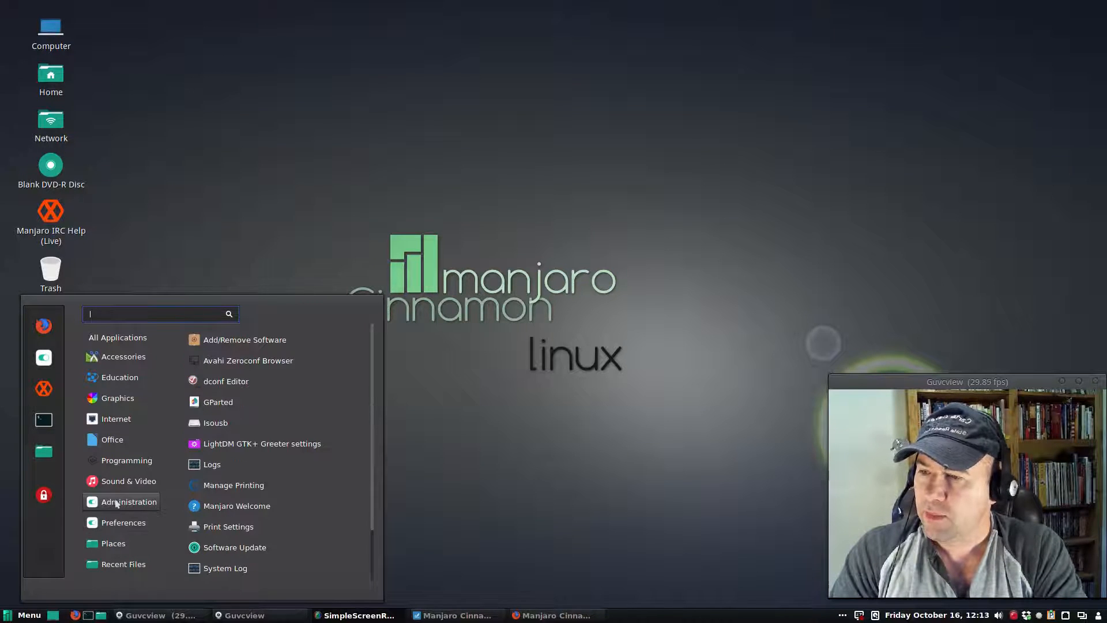
mouse_move(244, 339)
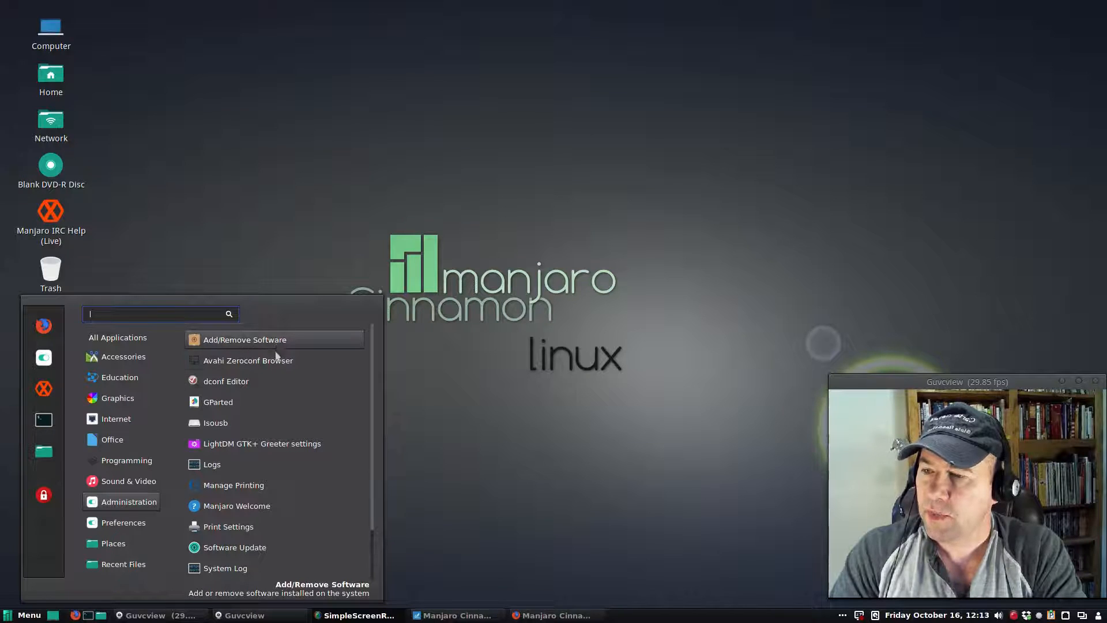
mouse_move(226, 381)
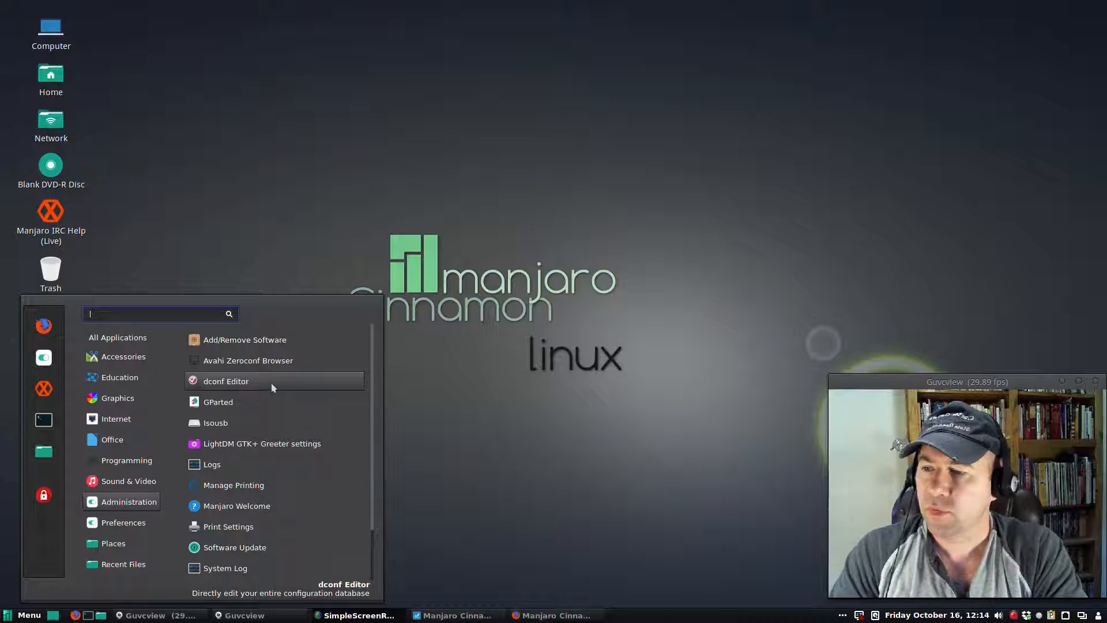
Launch dconf Editor from the Administration category.
click(226, 381)
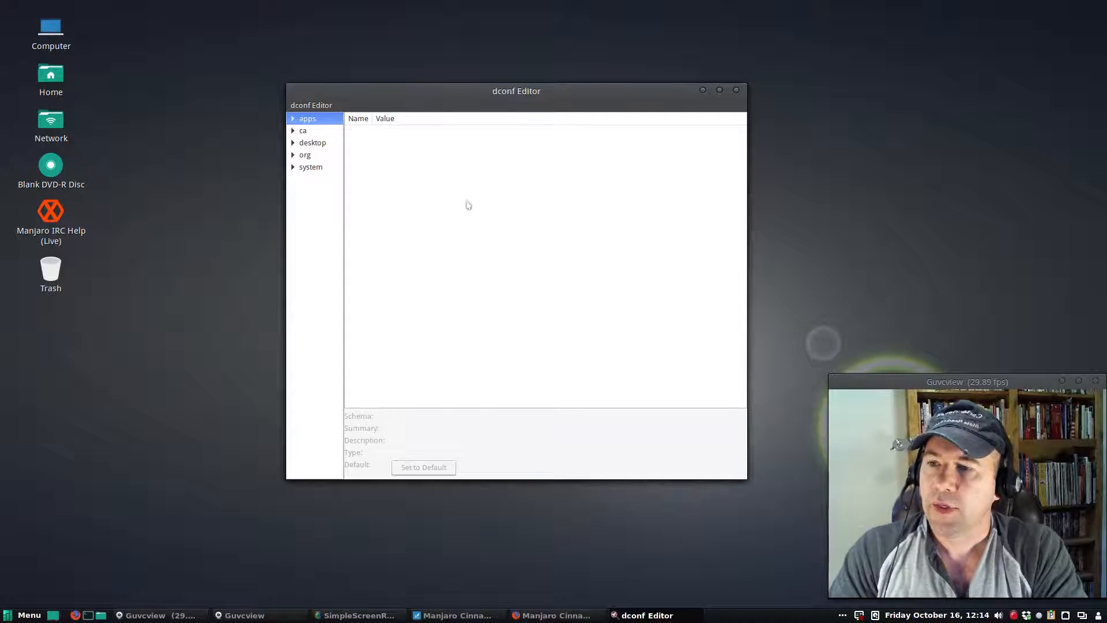
mouse_move(401, 140)
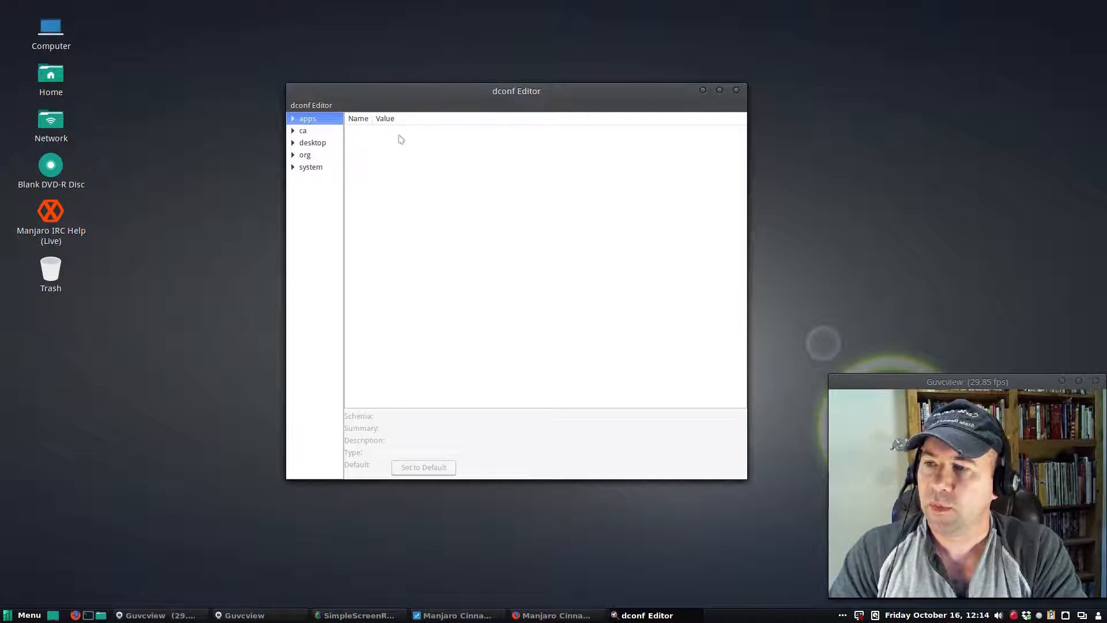
Expand desktop, org and cinnamon, then show the background and cinnamon-session keys.
click(292, 142)
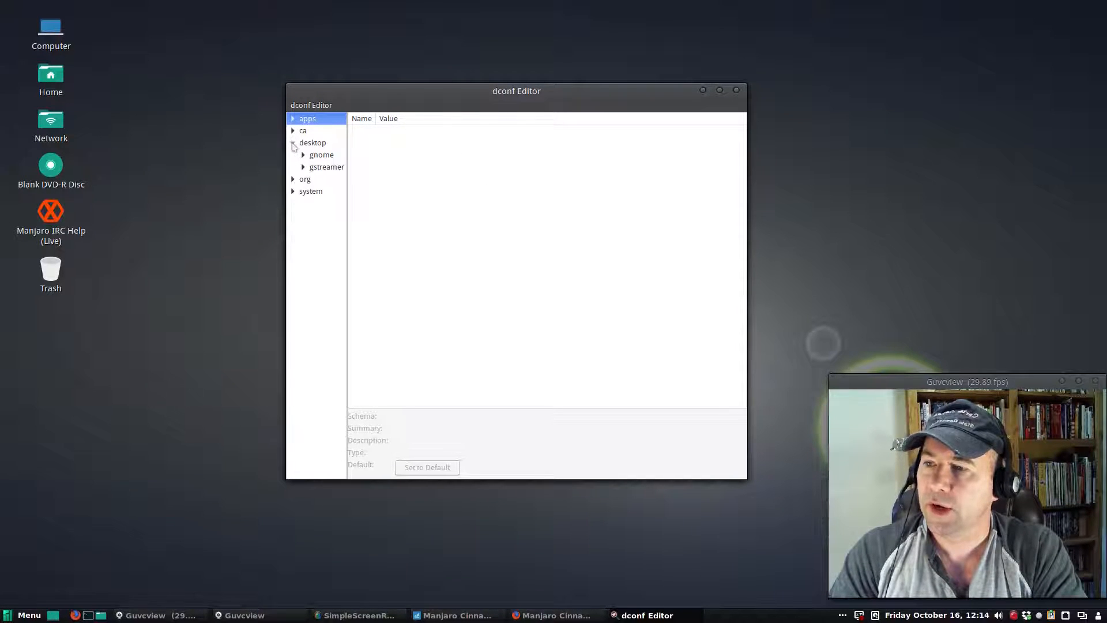
click(293, 142)
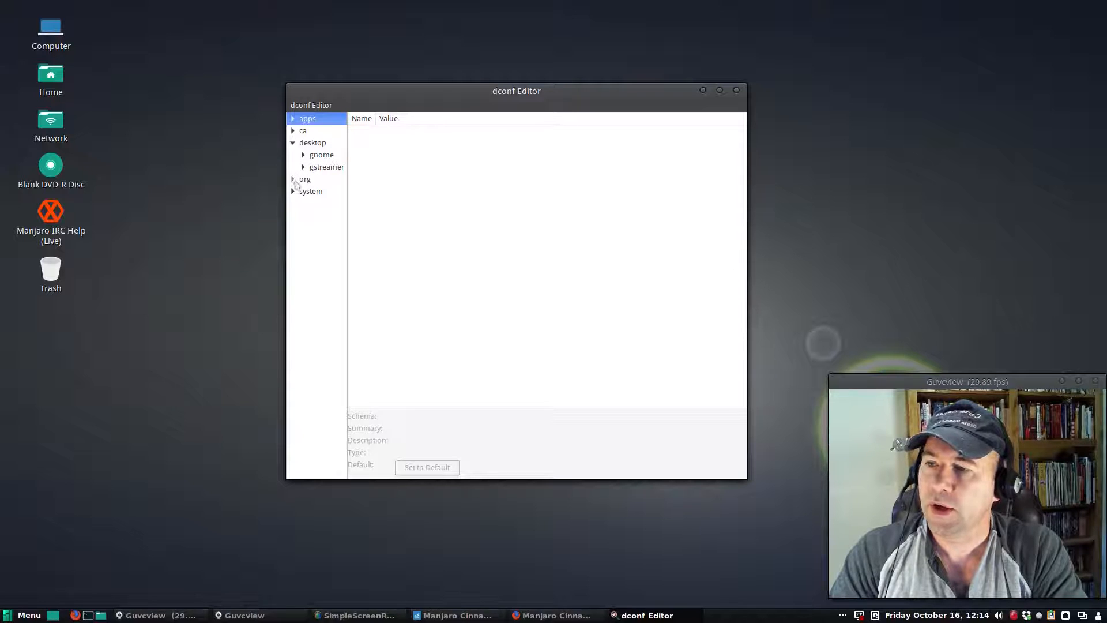
click(294, 178)
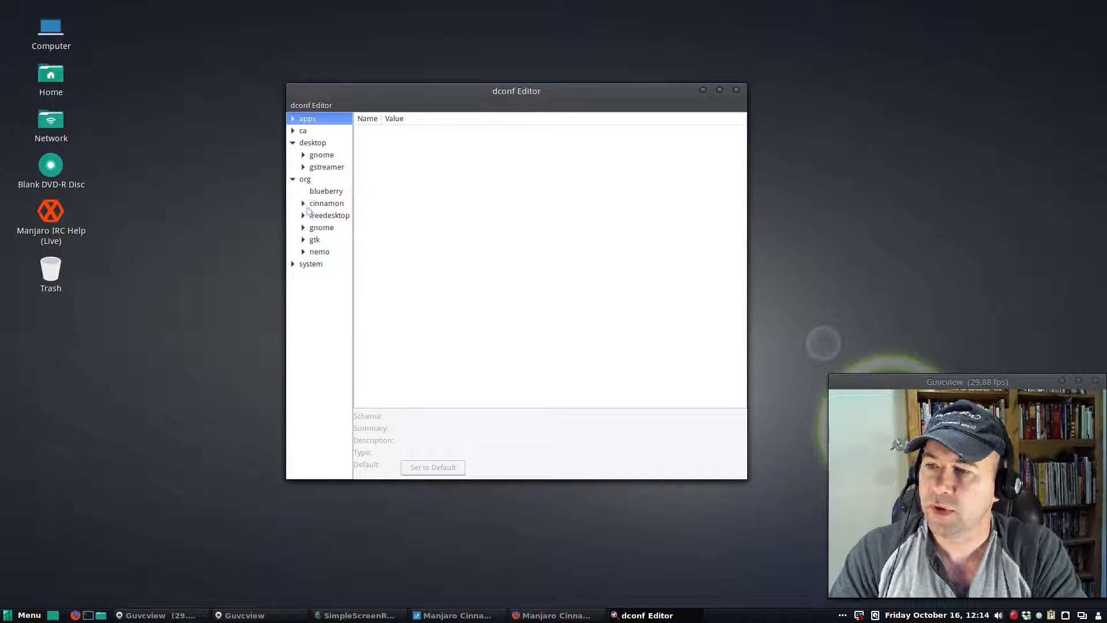
click(303, 203)
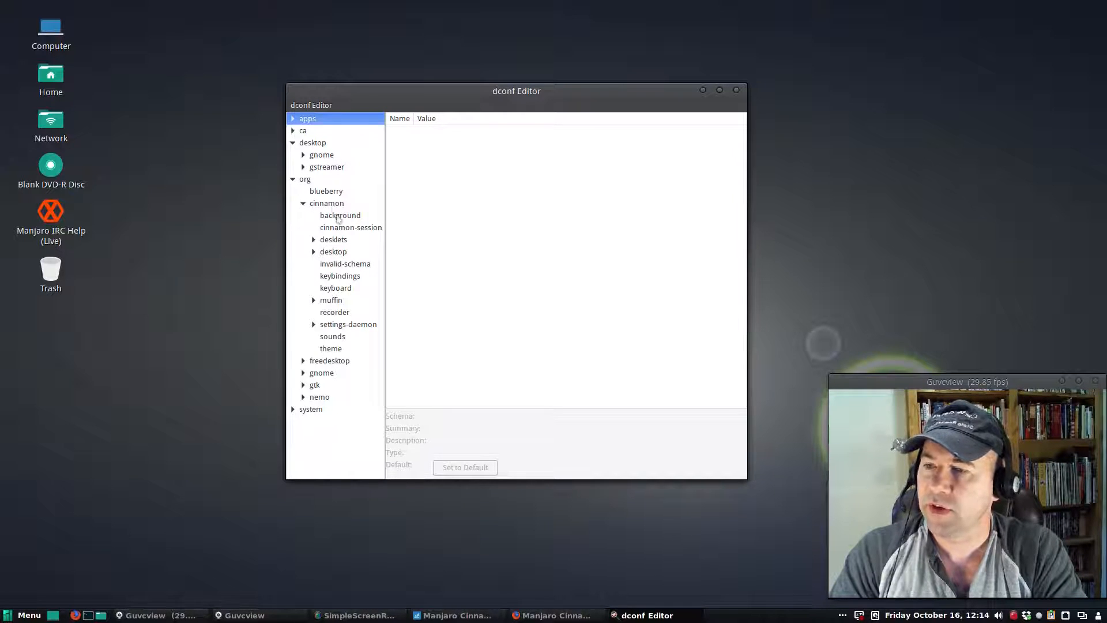
click(339, 216)
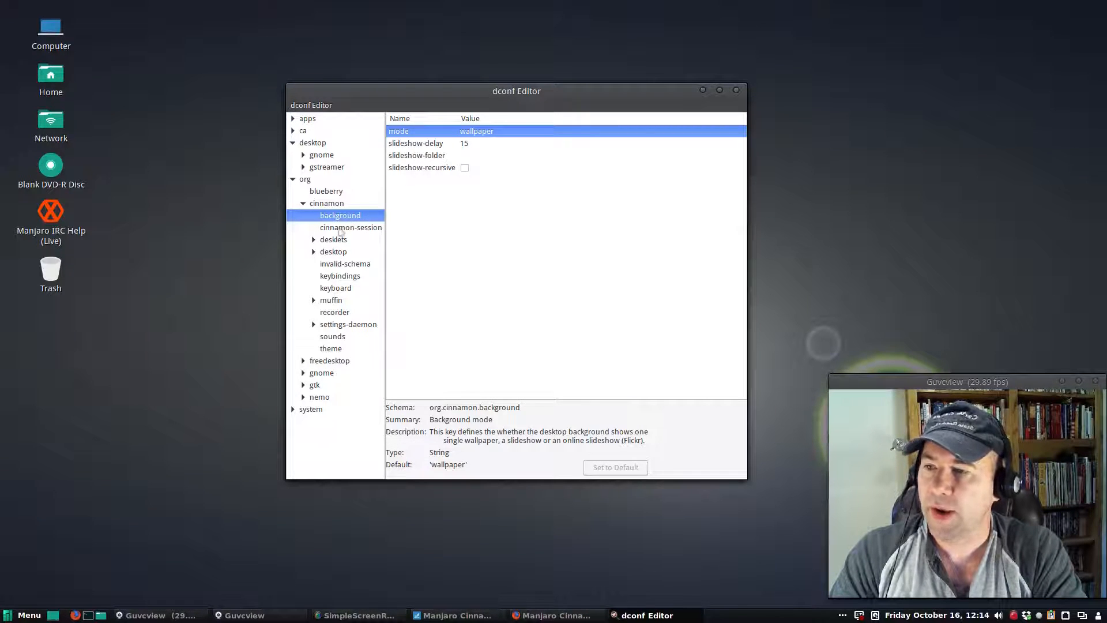
click(351, 227)
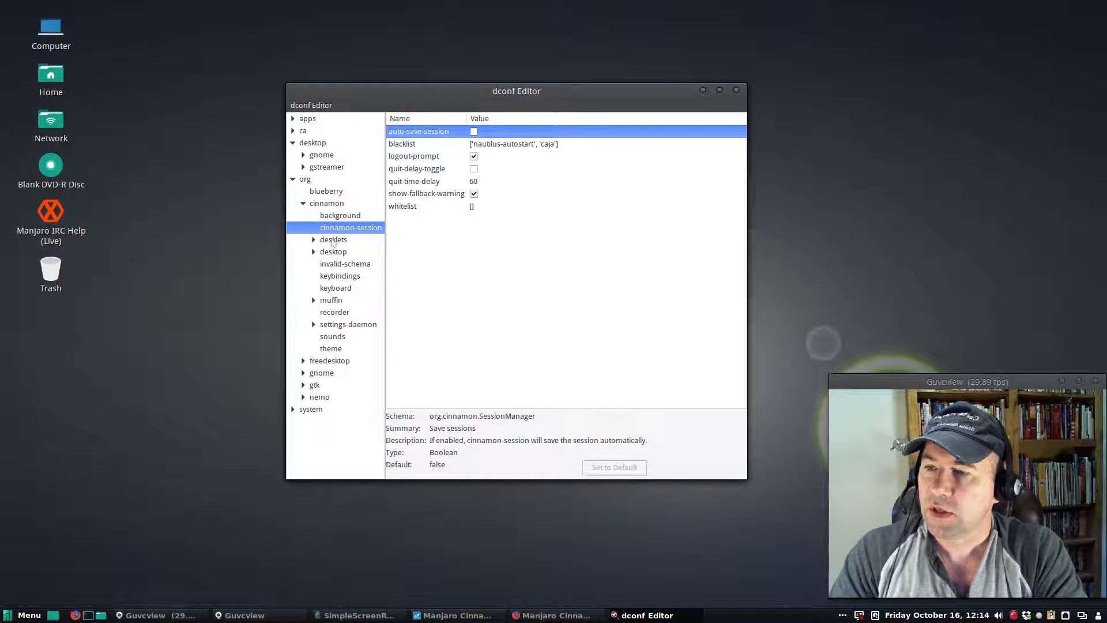
mouse_move(416, 126)
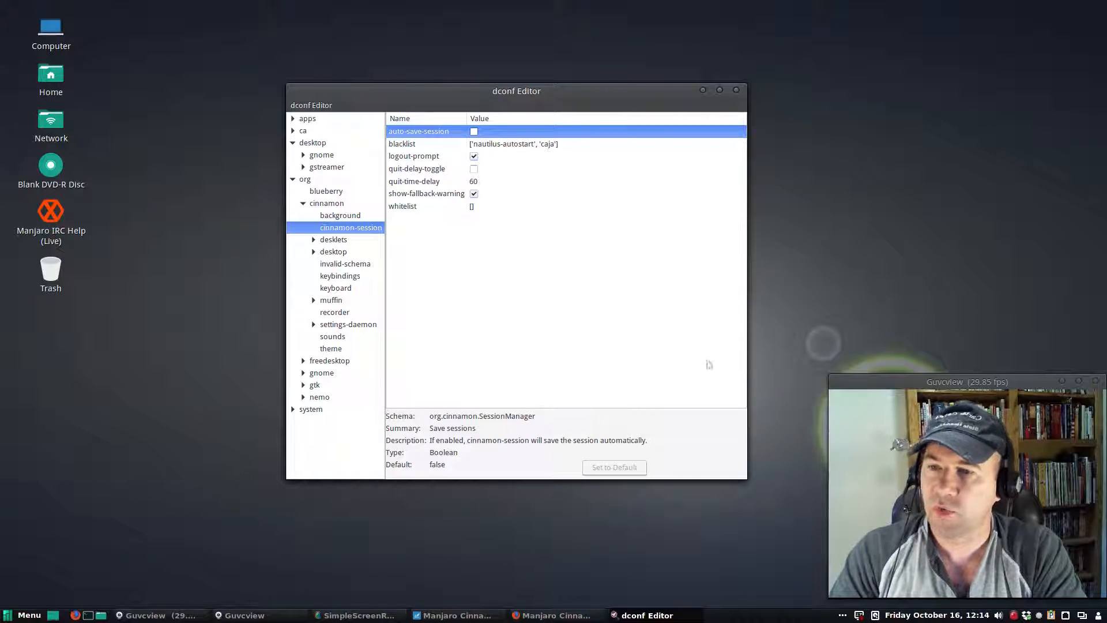
mouse_move(622, 143)
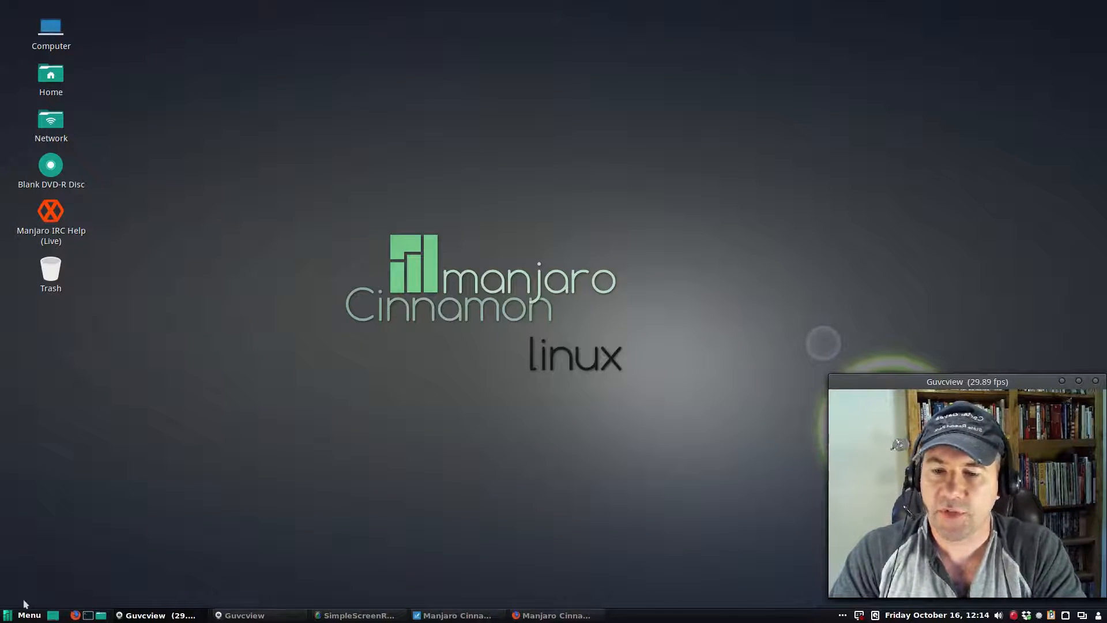
mouse_move(51, 571)
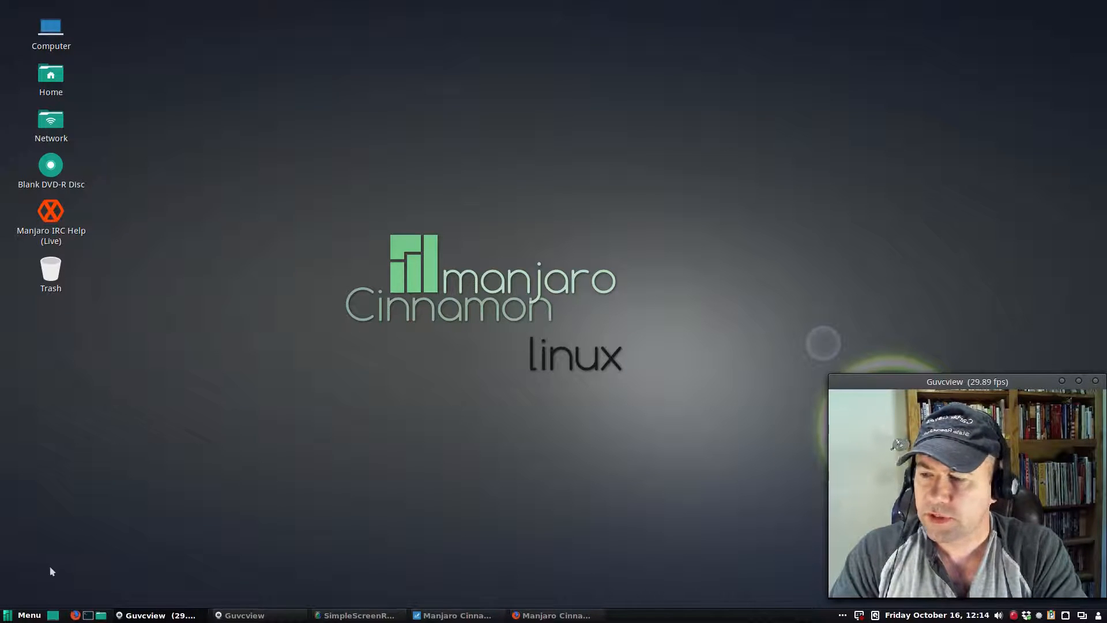
Reopen the Cinnamon applications menu on the Administration category.
click(22, 614)
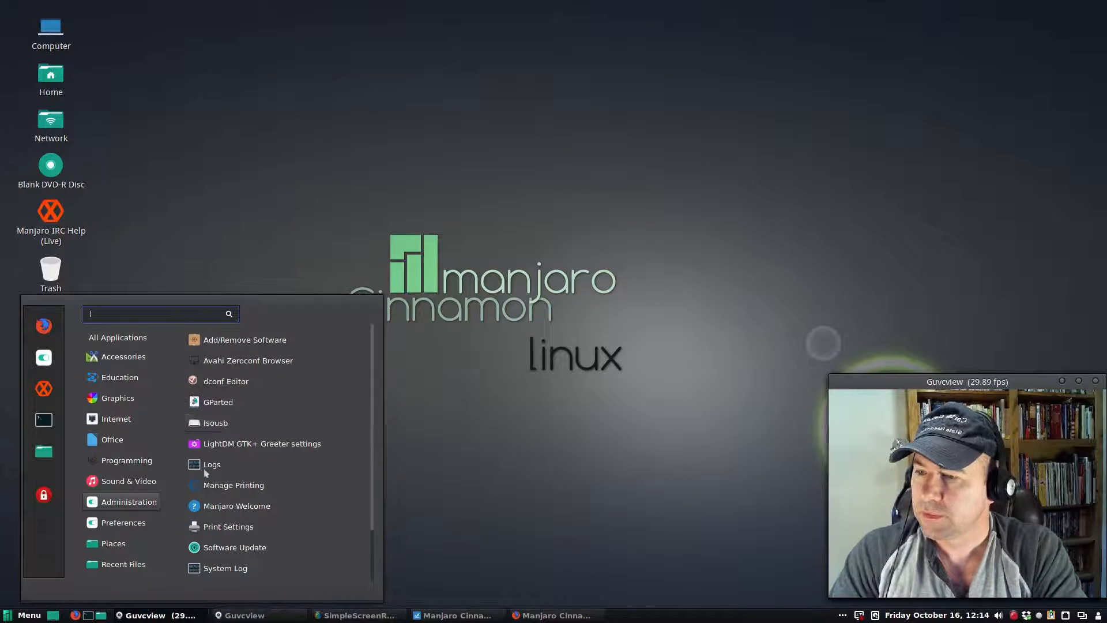
click(112, 439)
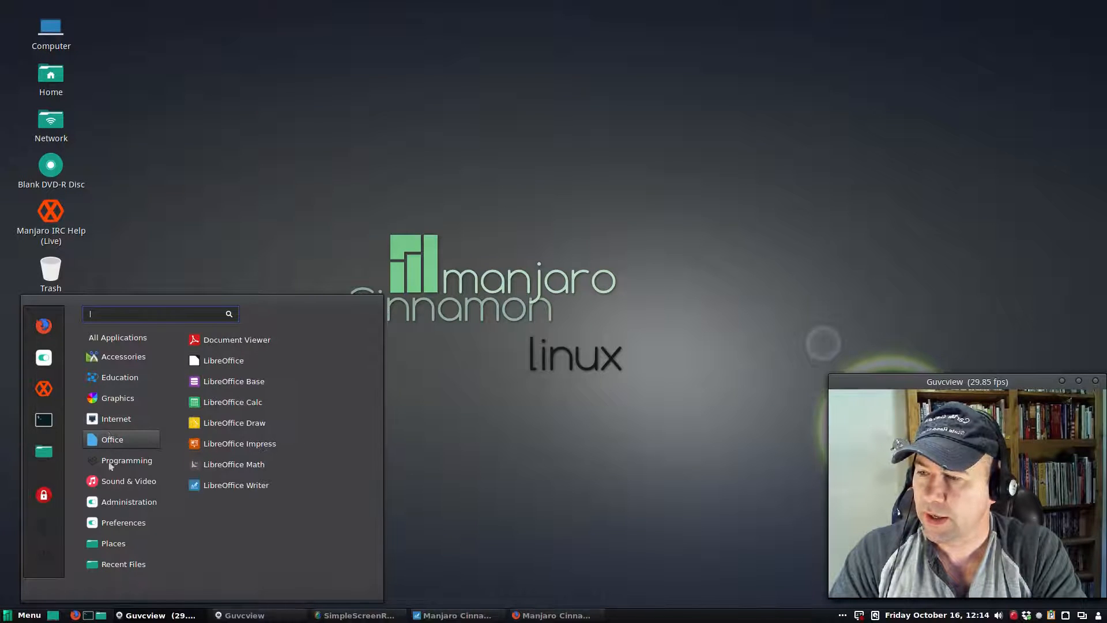
click(128, 502)
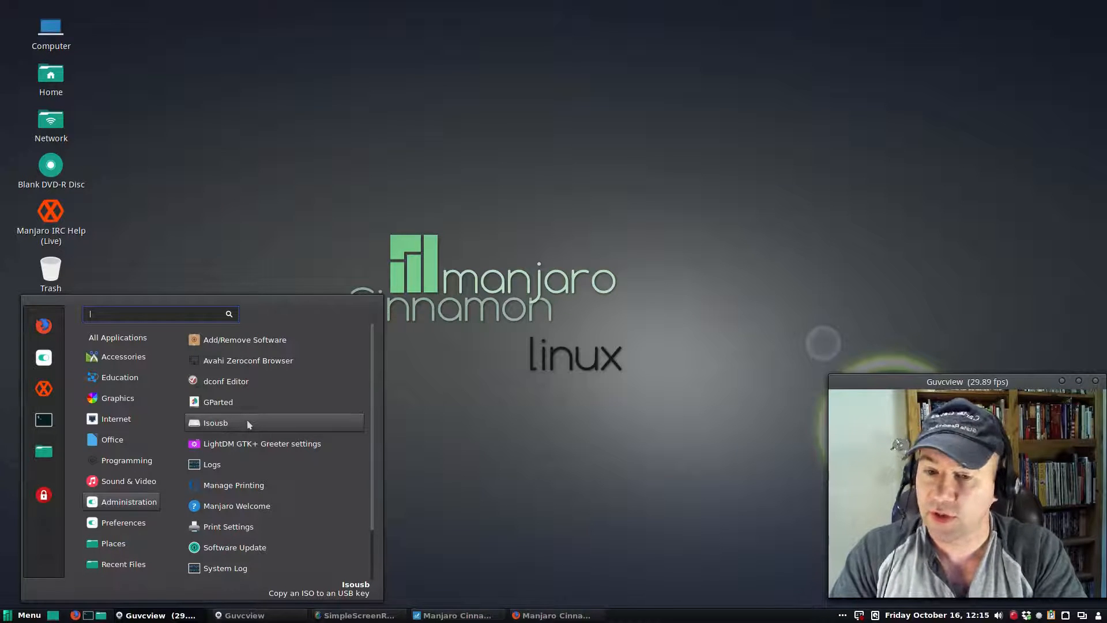
mouse_move(272, 443)
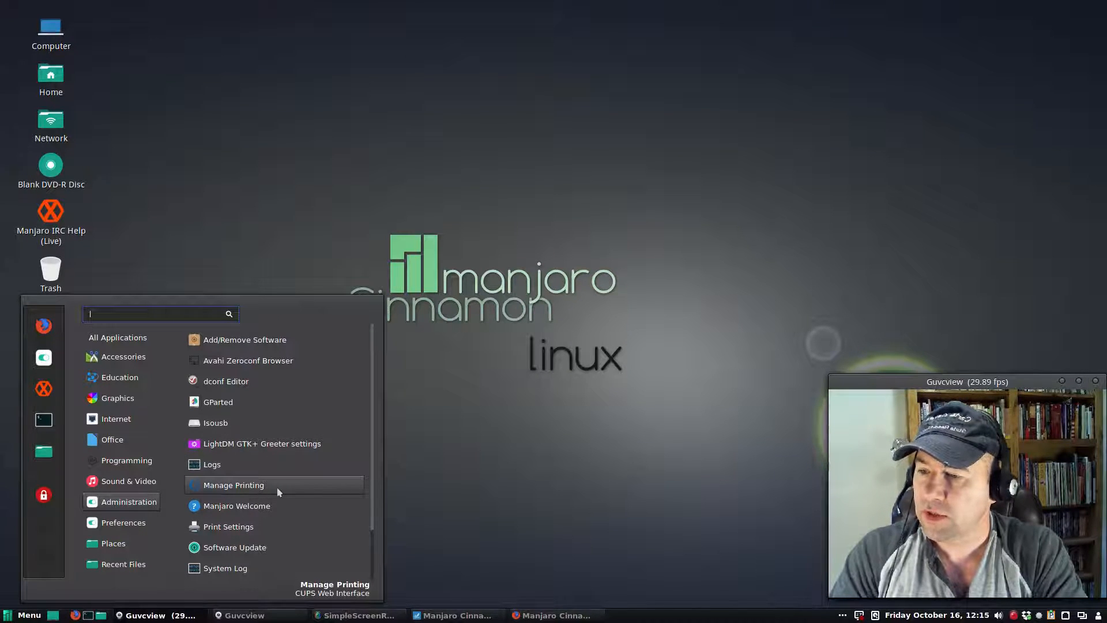
mouse_move(237, 506)
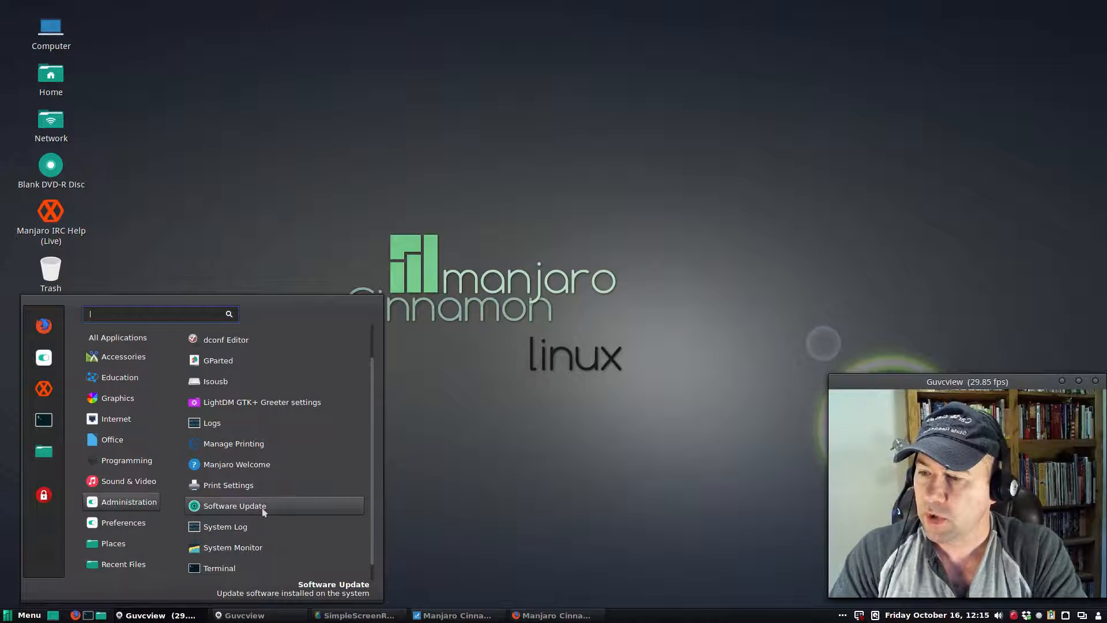
mouse_move(263, 550)
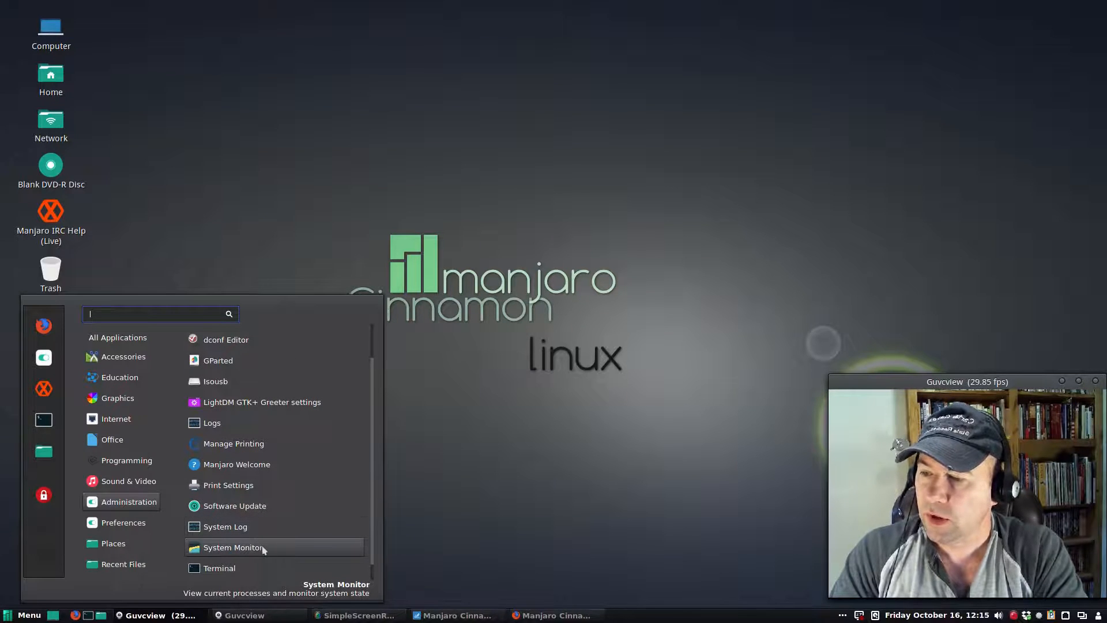
mouse_move(220, 567)
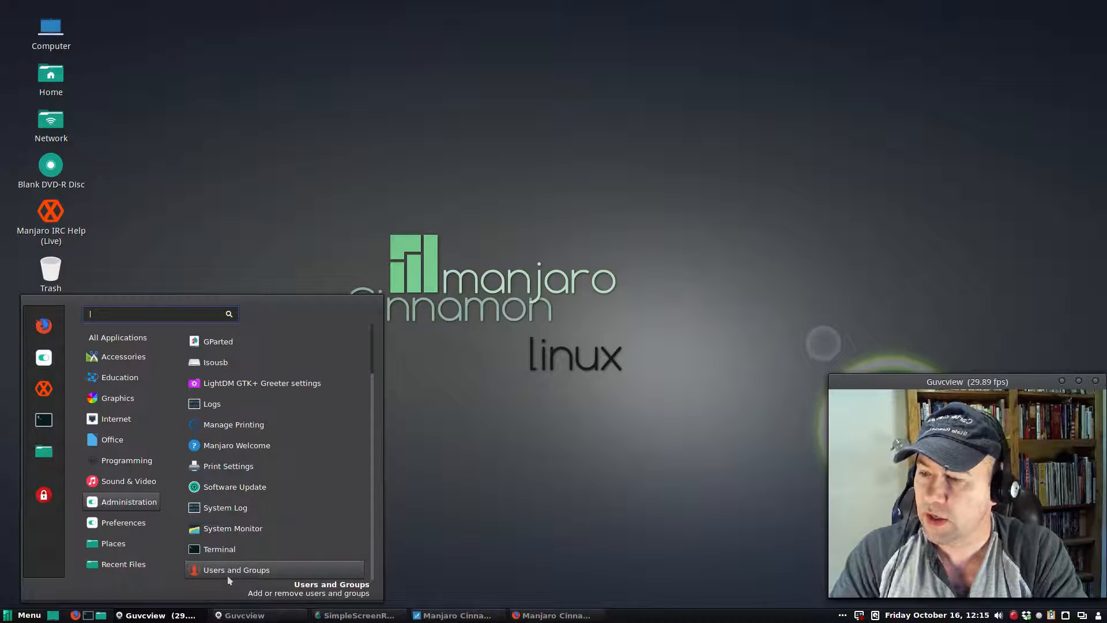
click(124, 522)
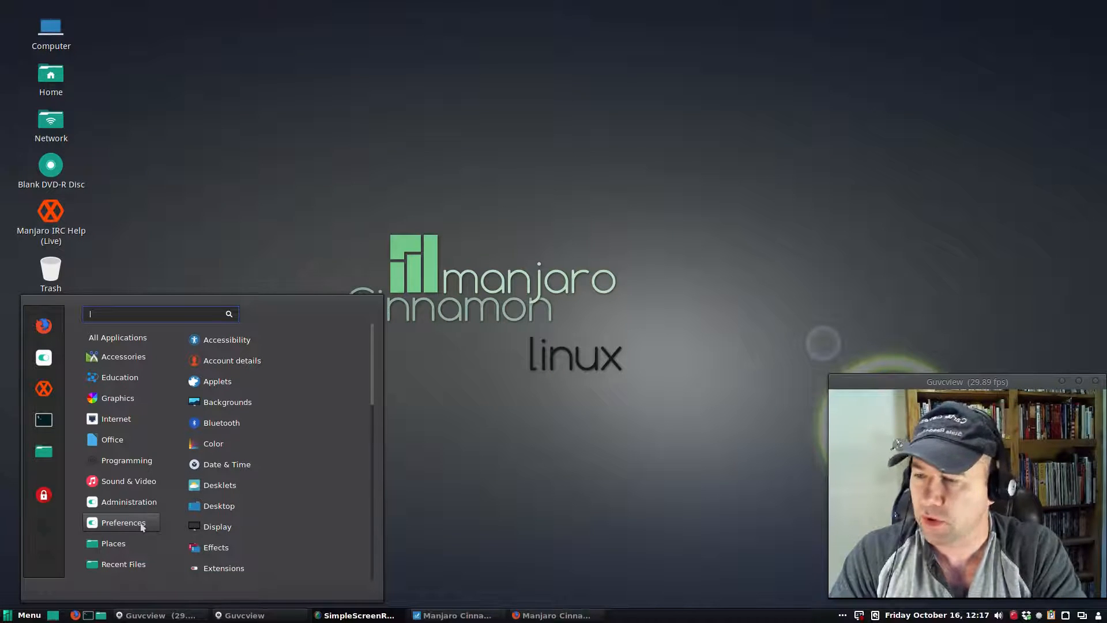
Browse the Places folders, then launch Manjaro Settings Manager showing System settings.
click(113, 543)
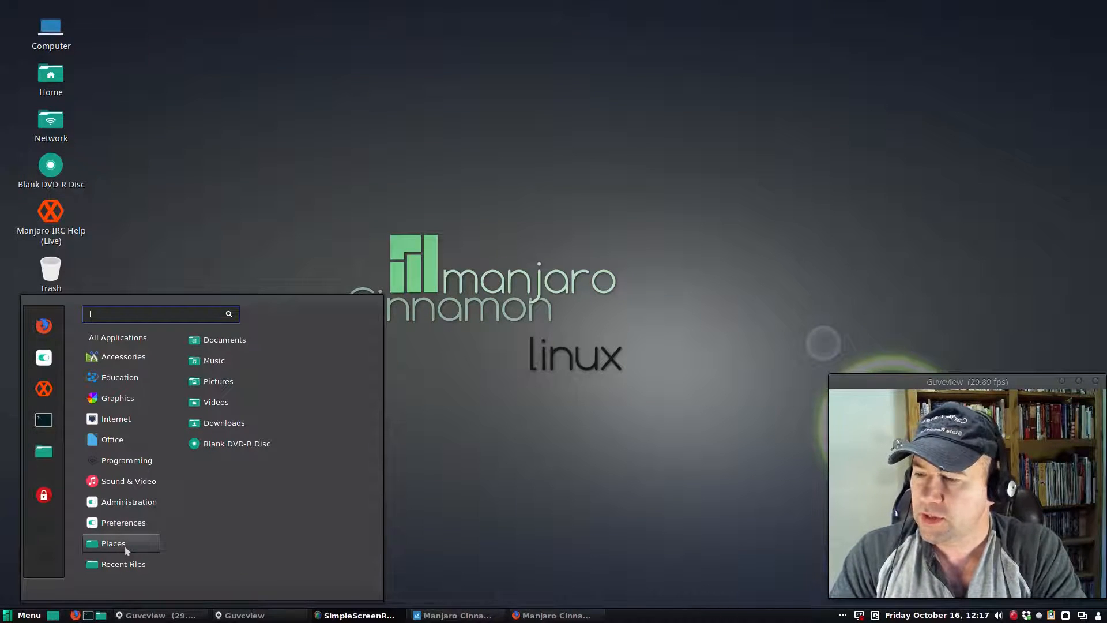
mouse_move(225, 339)
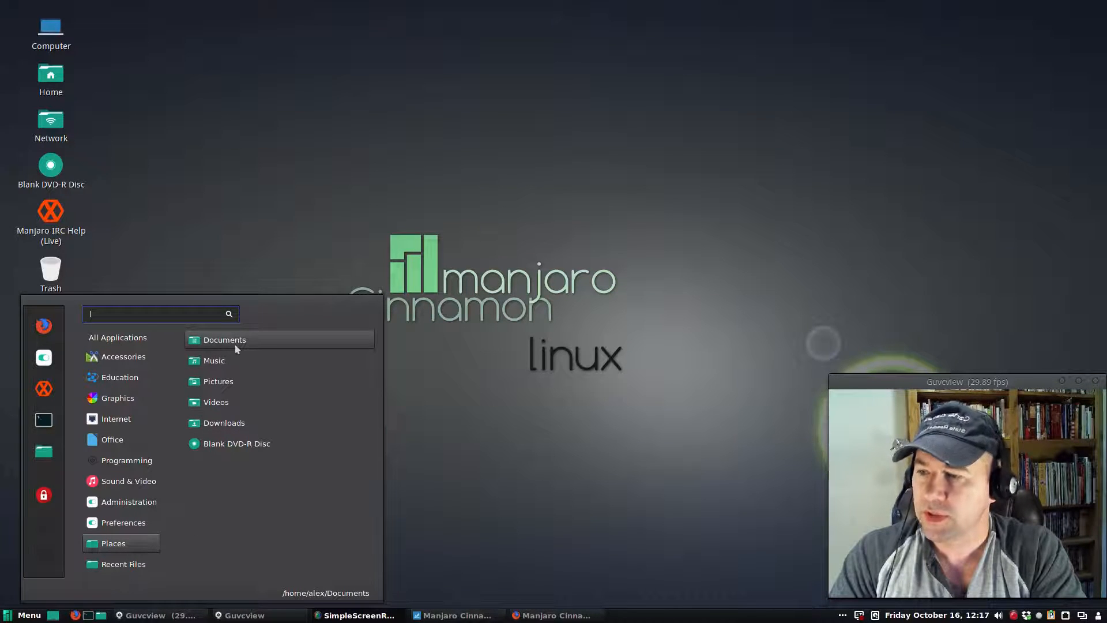
mouse_move(215, 401)
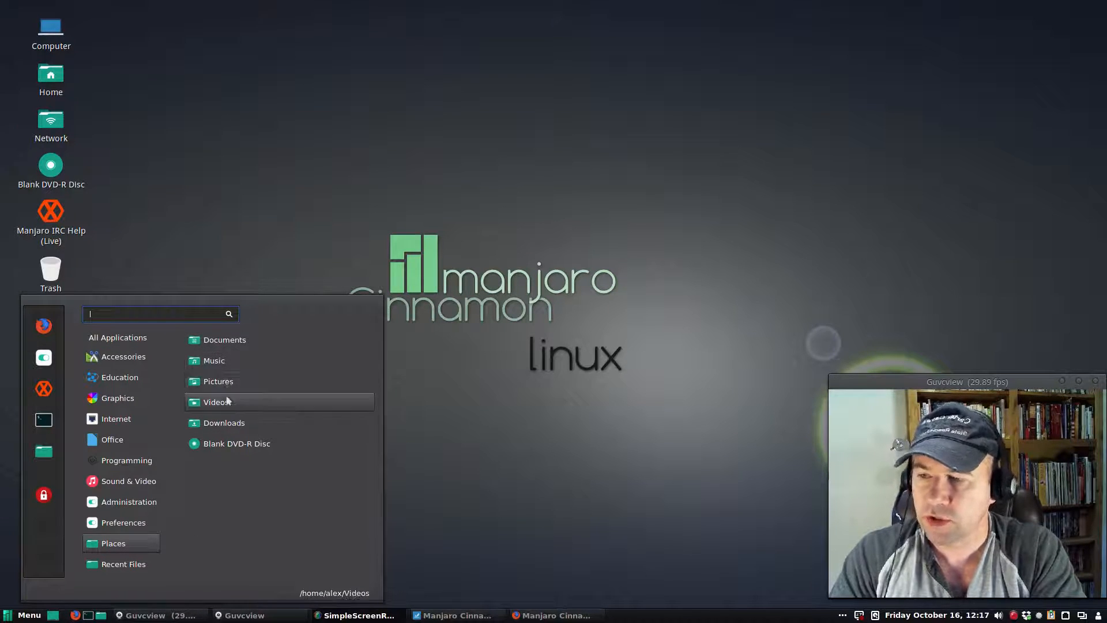
mouse_move(224, 423)
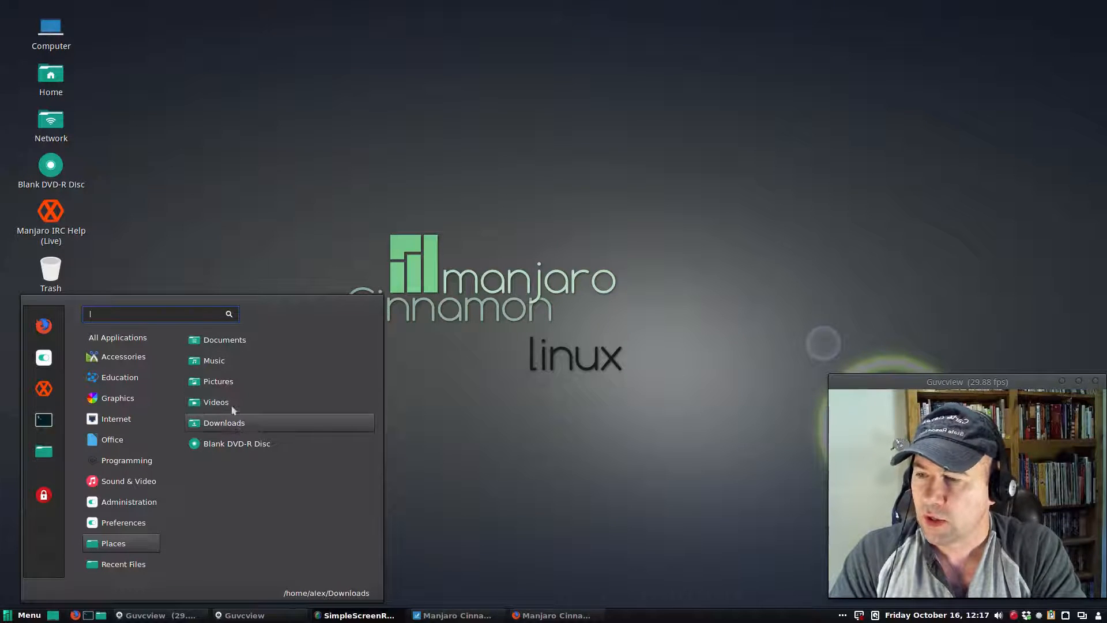
mouse_move(114, 543)
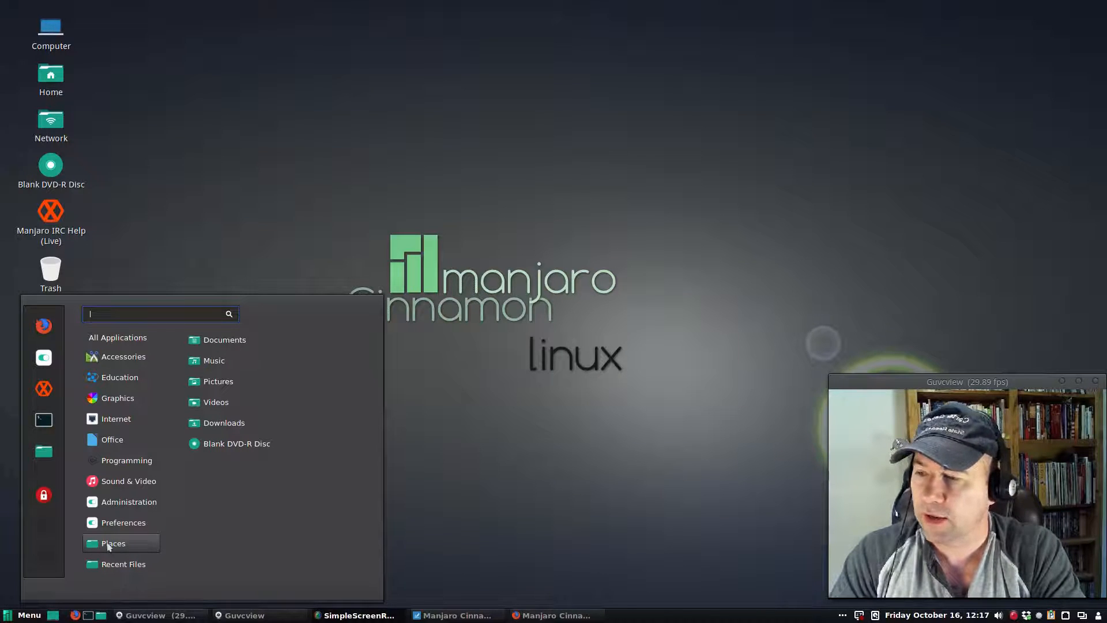
click(123, 564)
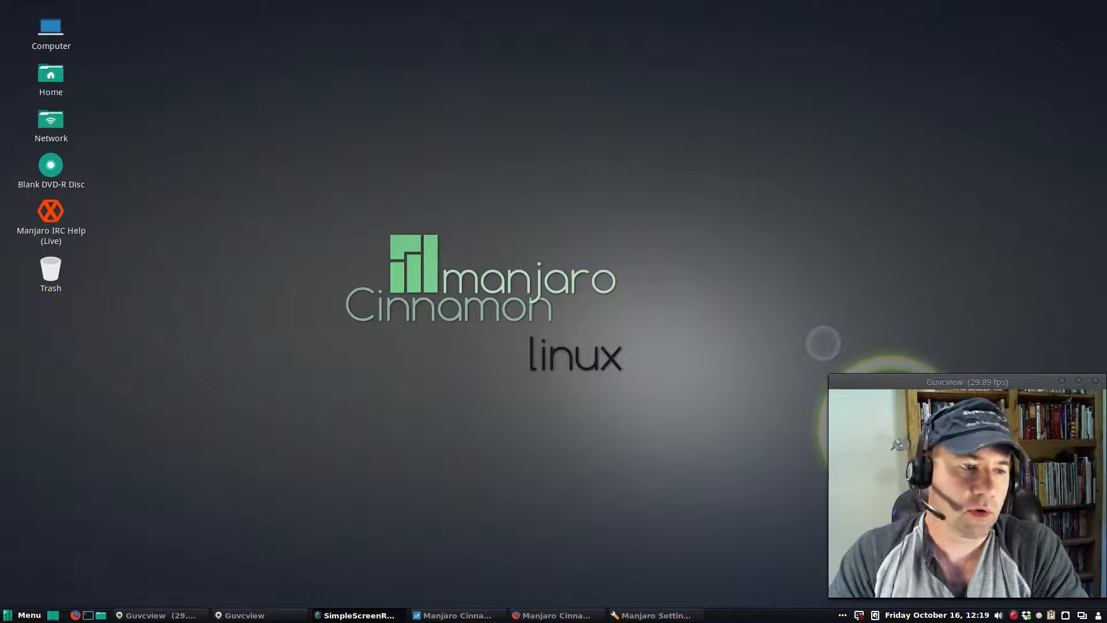
click(649, 615)
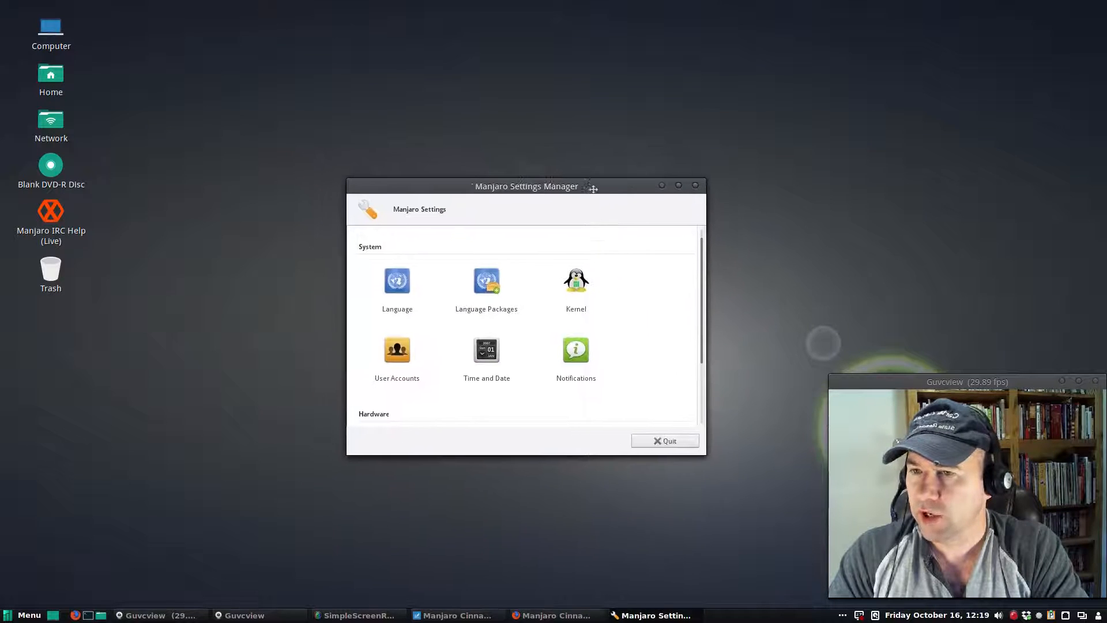
Nudge the settings window and show the Kernel page with 4.1.10-1 running.
drag(526, 186, 539, 190)
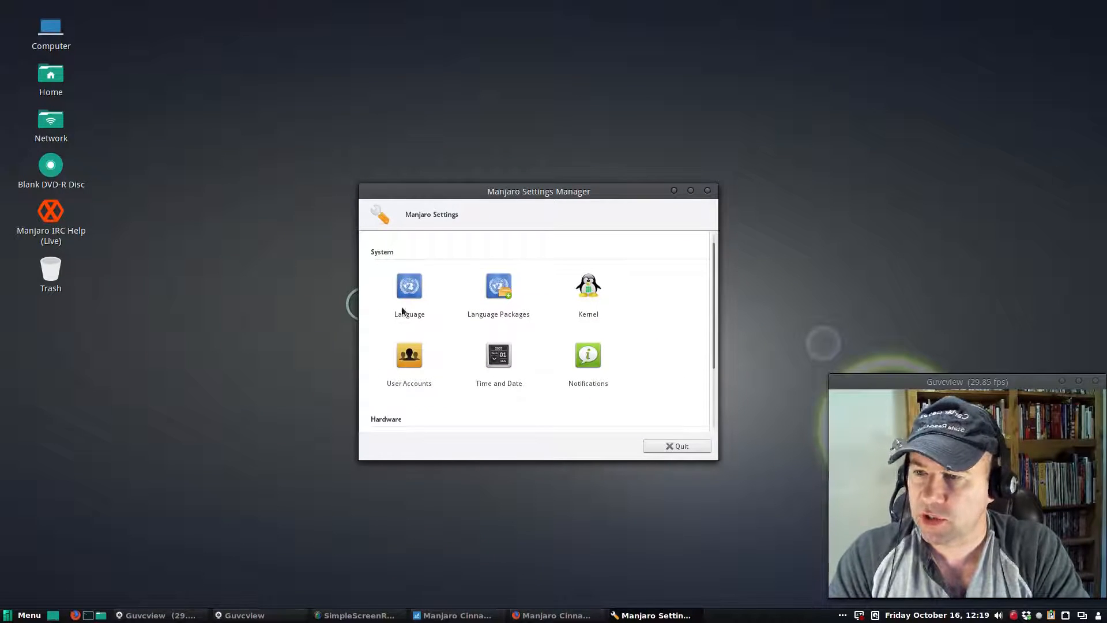
mouse_move(574, 414)
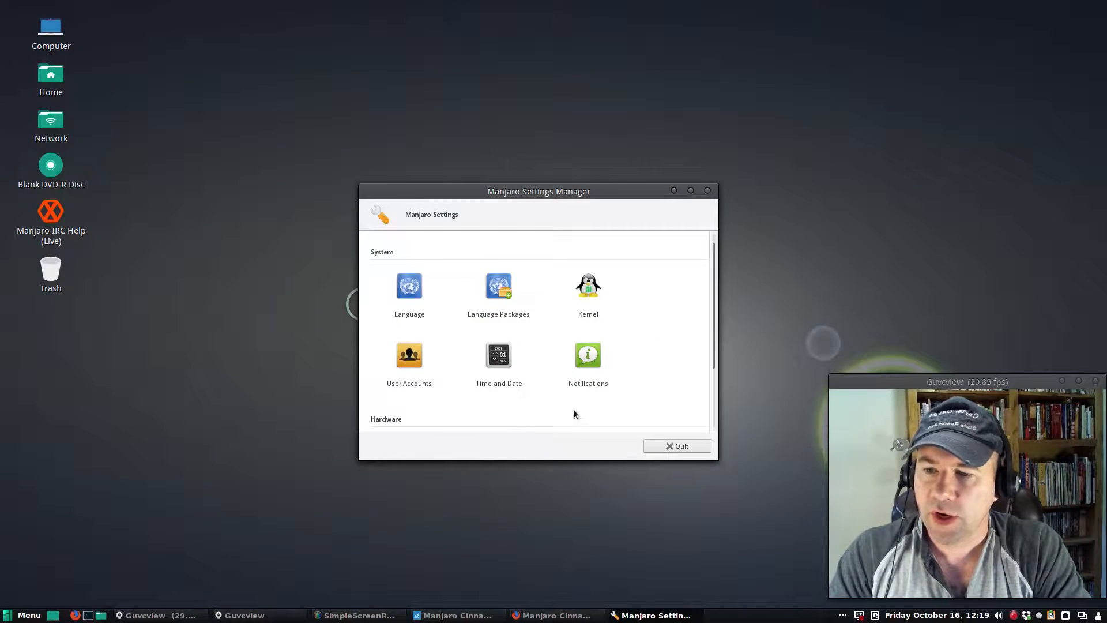
mouse_move(399, 316)
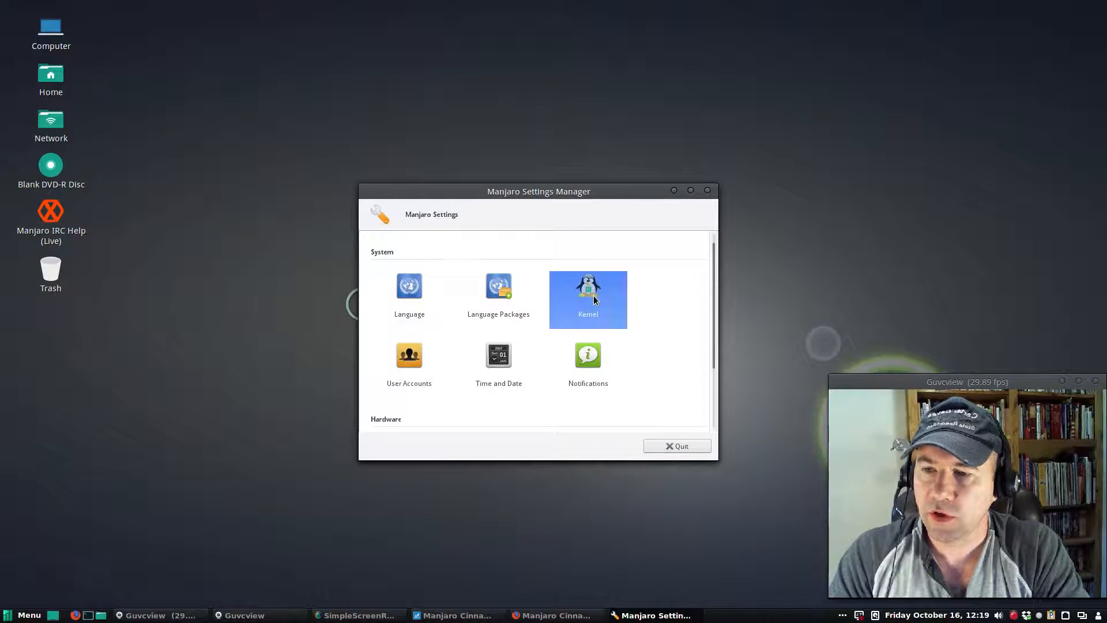
click(587, 300)
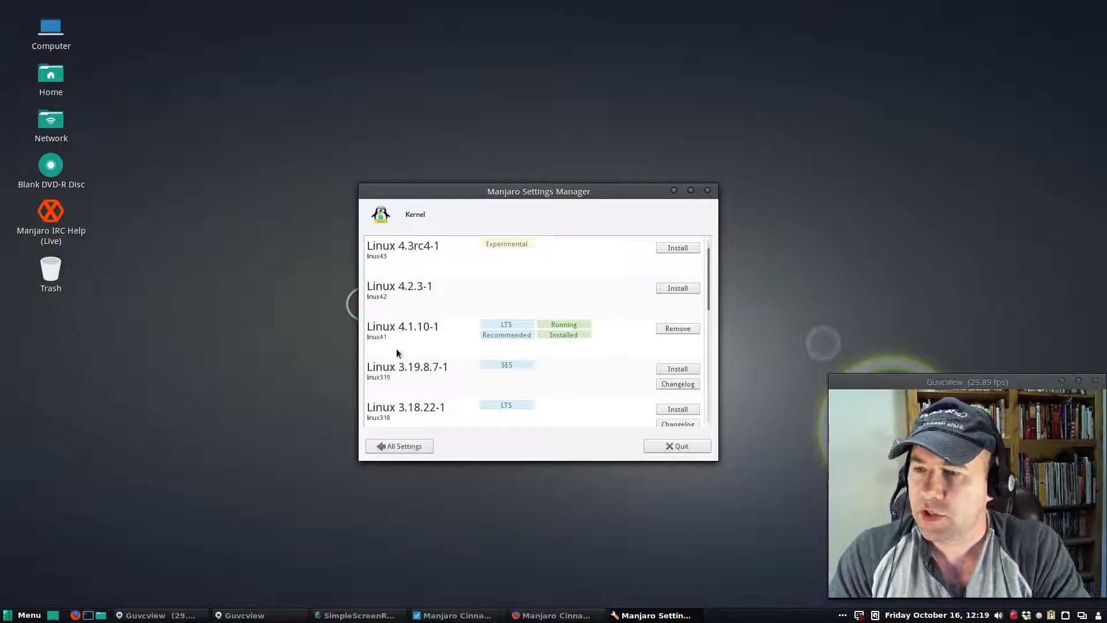
mouse_move(386, 338)
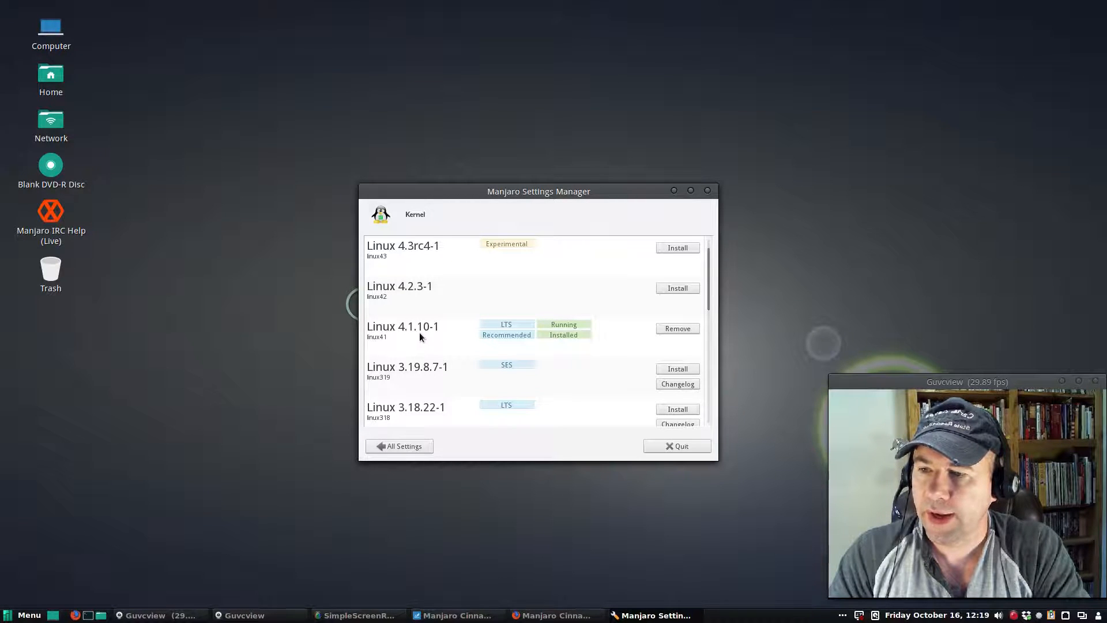
mouse_move(515, 344)
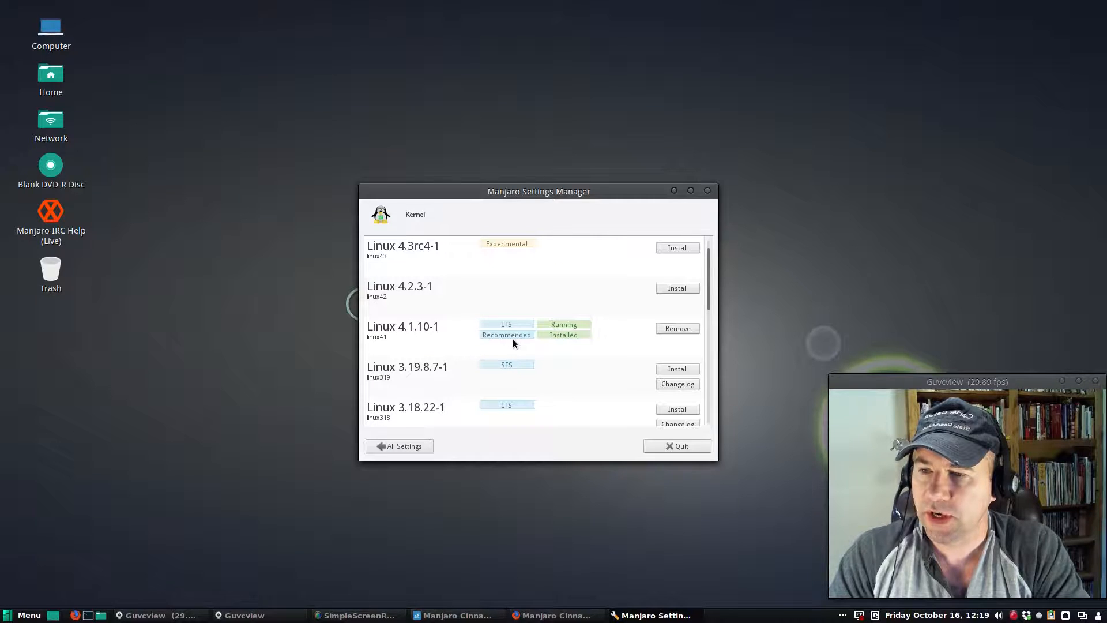
mouse_move(571, 338)
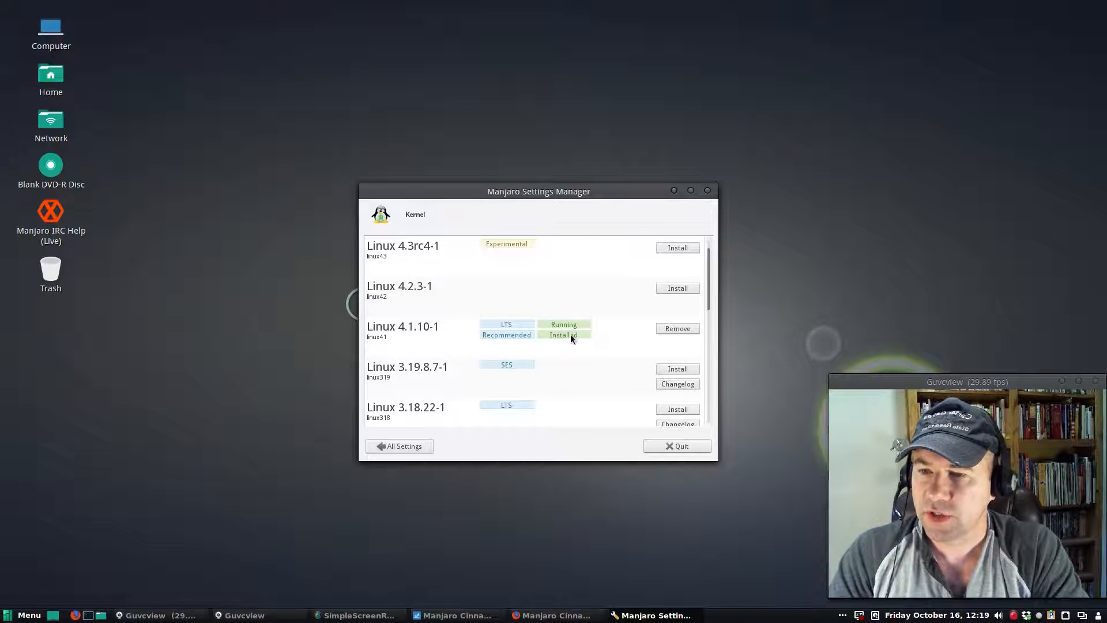
mouse_move(443, 357)
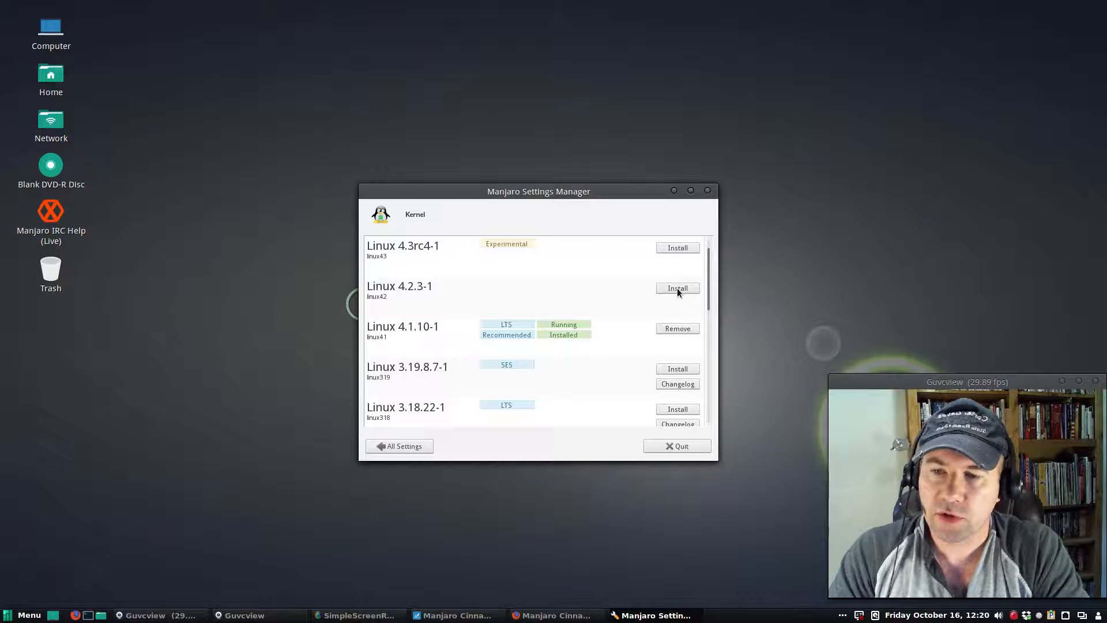
mouse_move(595, 339)
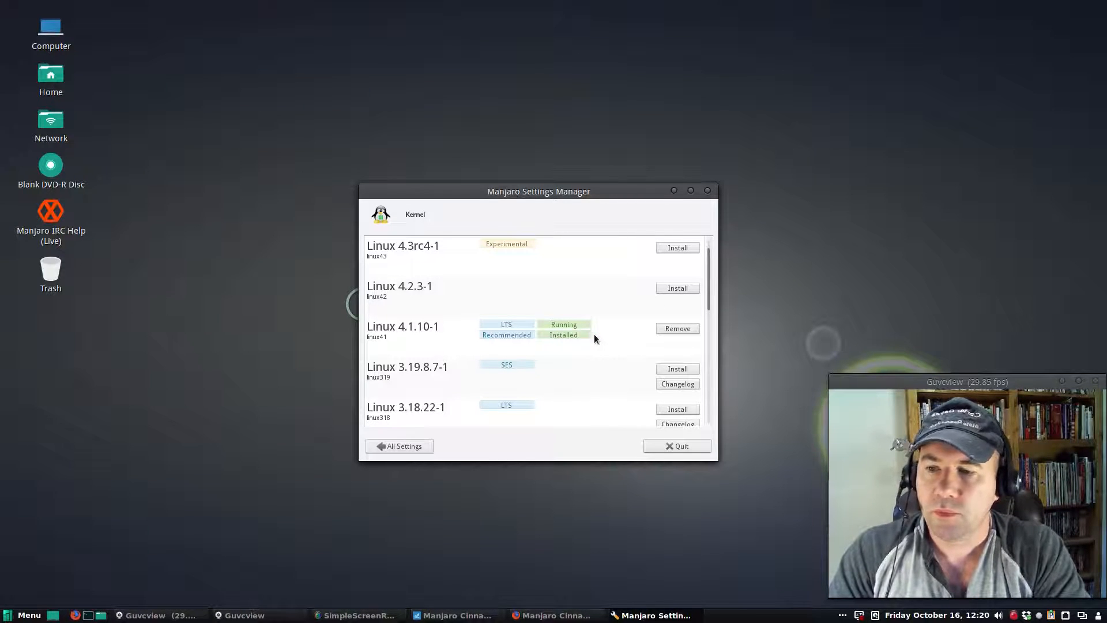
mouse_move(611, 339)
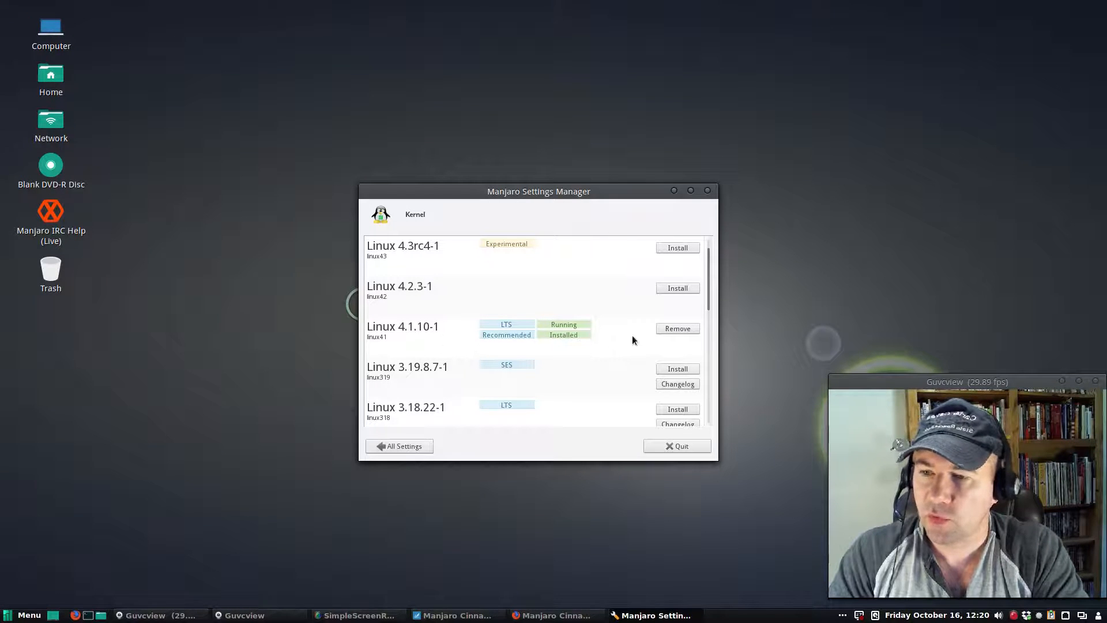
Scroll the kernel list to Linux 3.12.49-1, then return to All Settings.
scroll(down, 3)
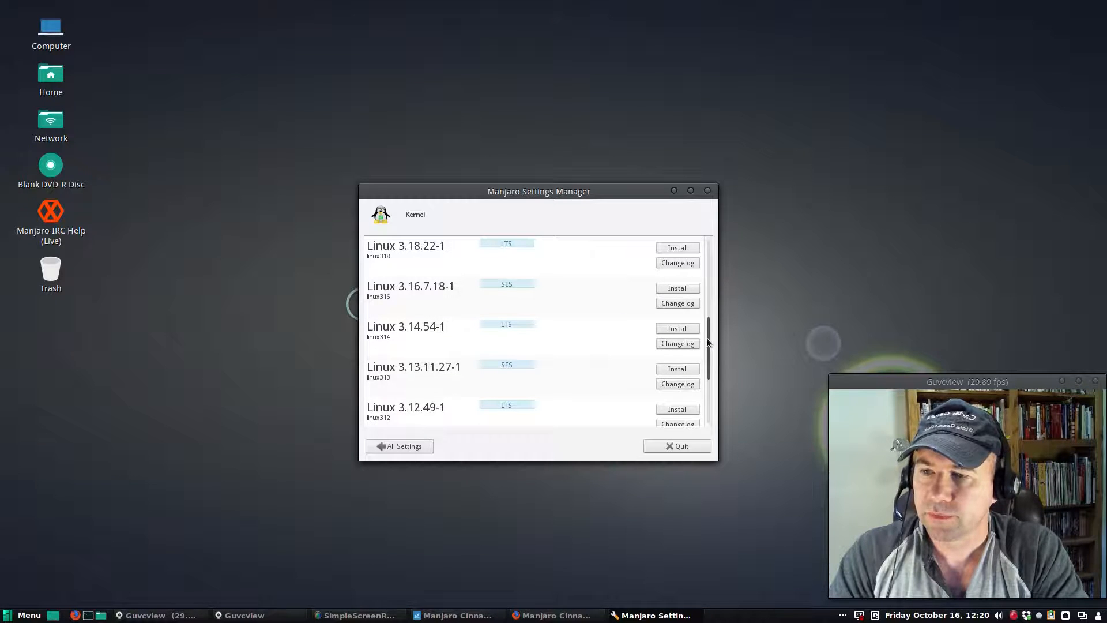
mouse_move(463, 262)
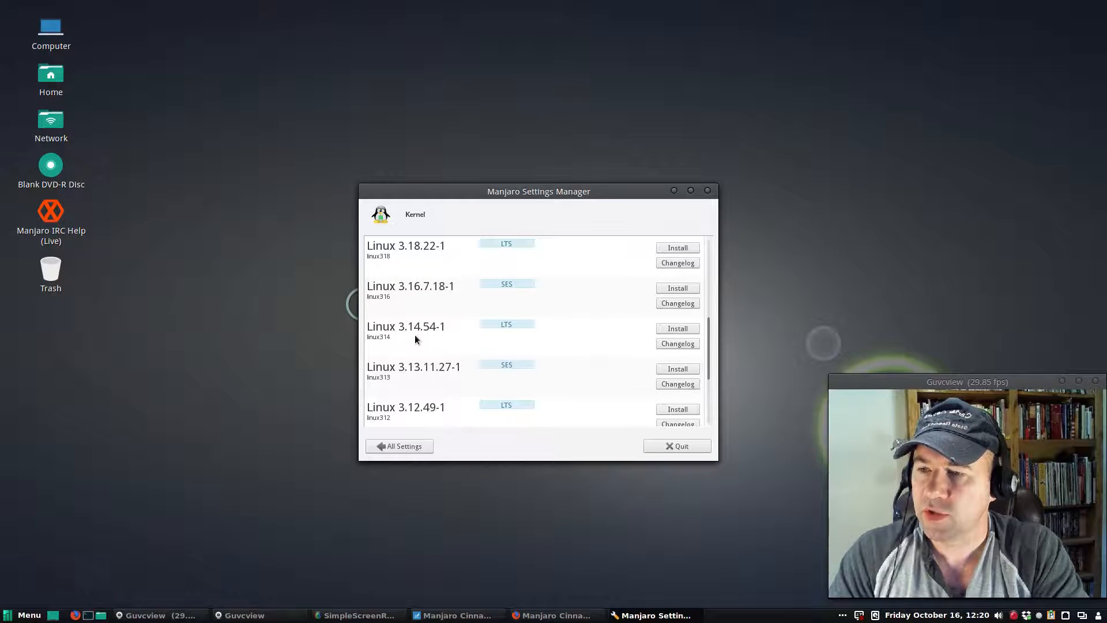
mouse_move(541, 338)
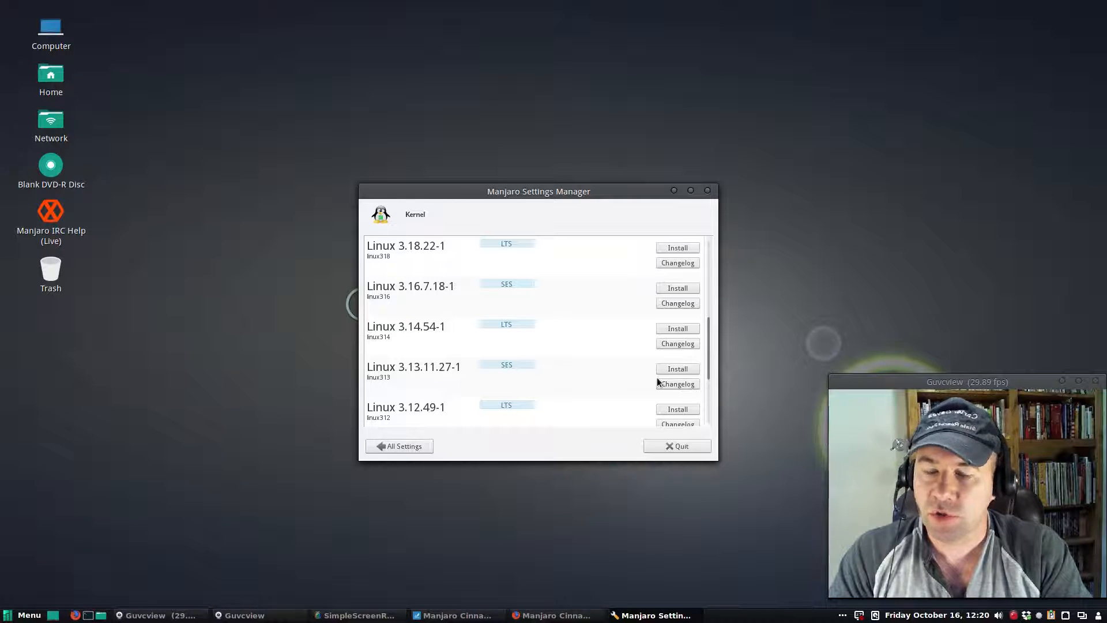
mouse_move(631, 385)
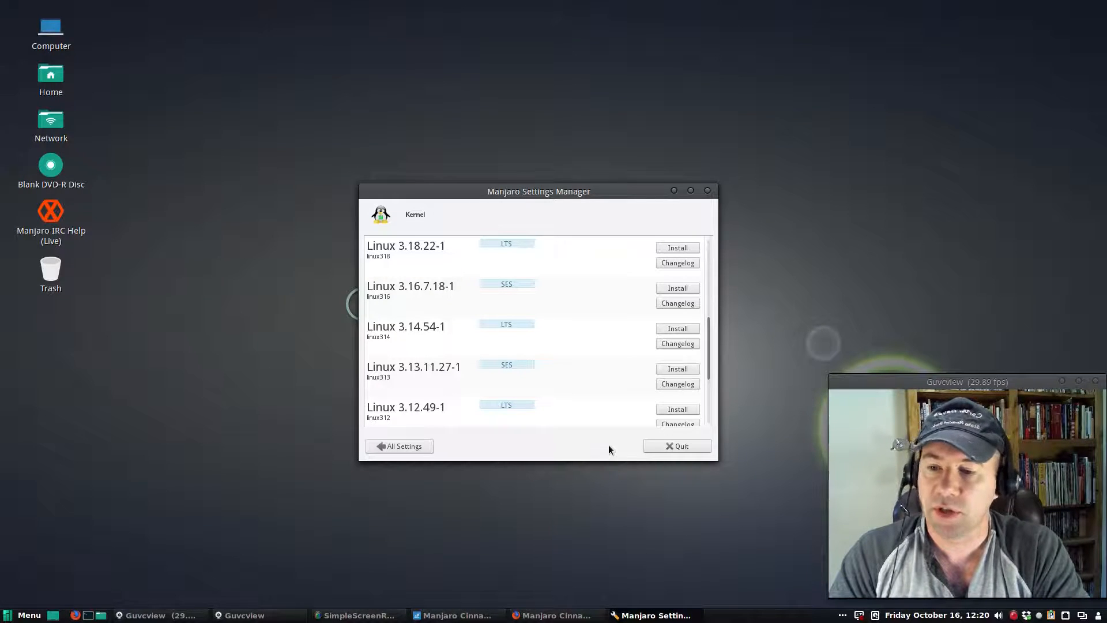
mouse_move(508, 449)
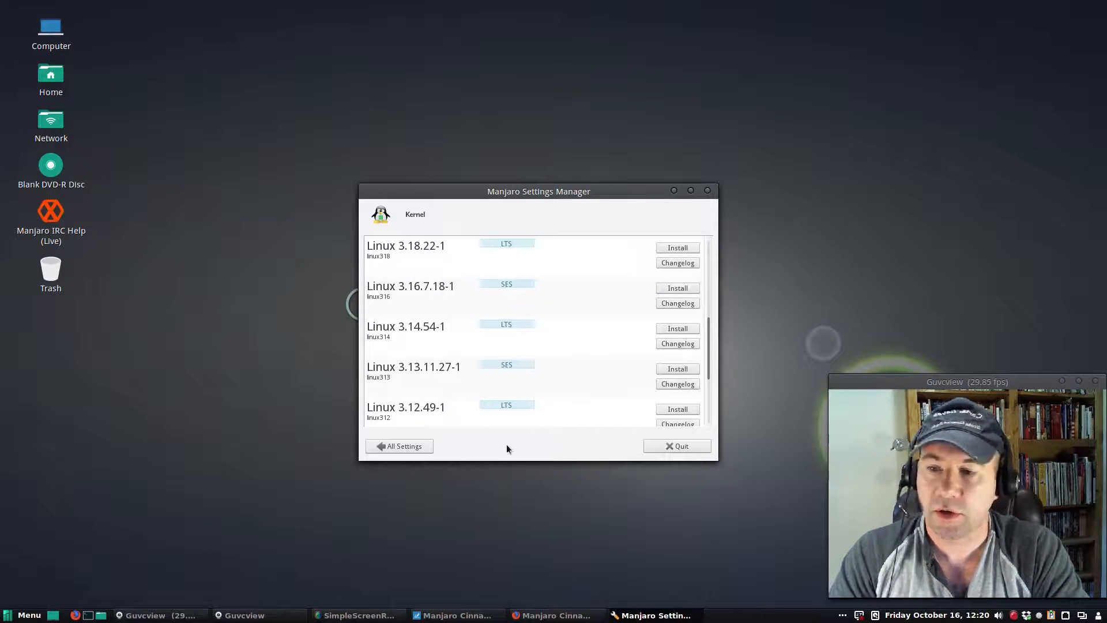
click(399, 445)
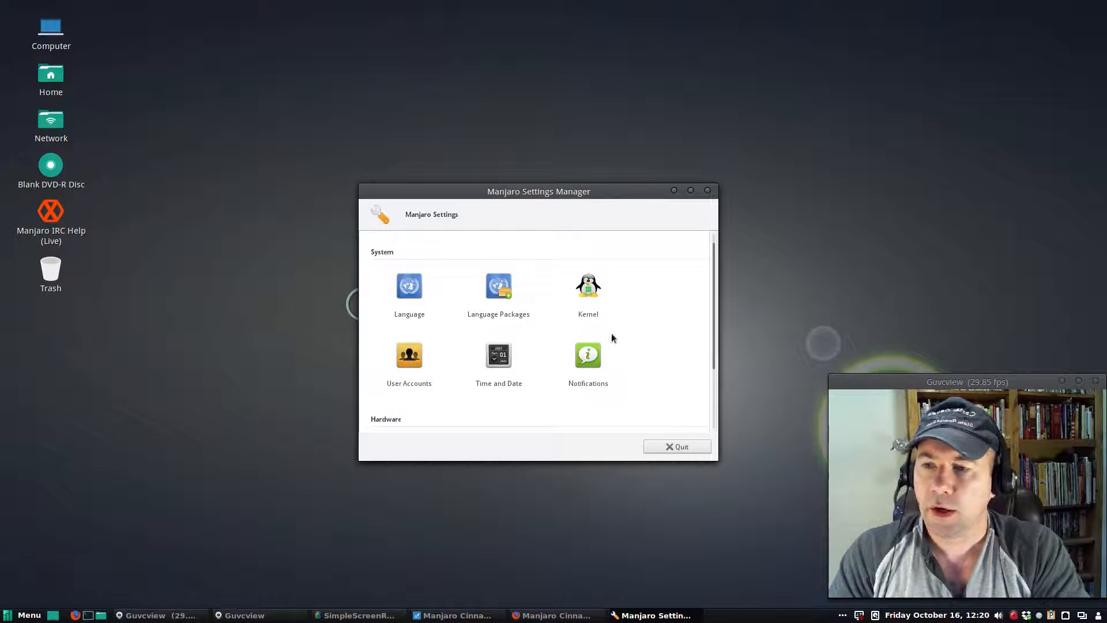
mouse_move(554, 237)
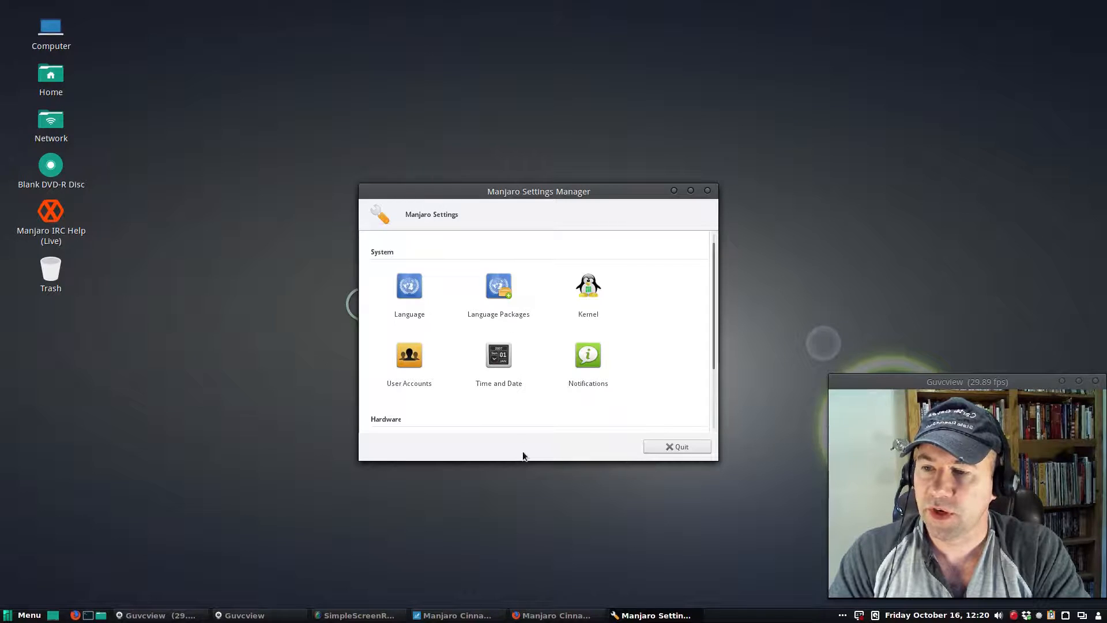
mouse_move(531, 335)
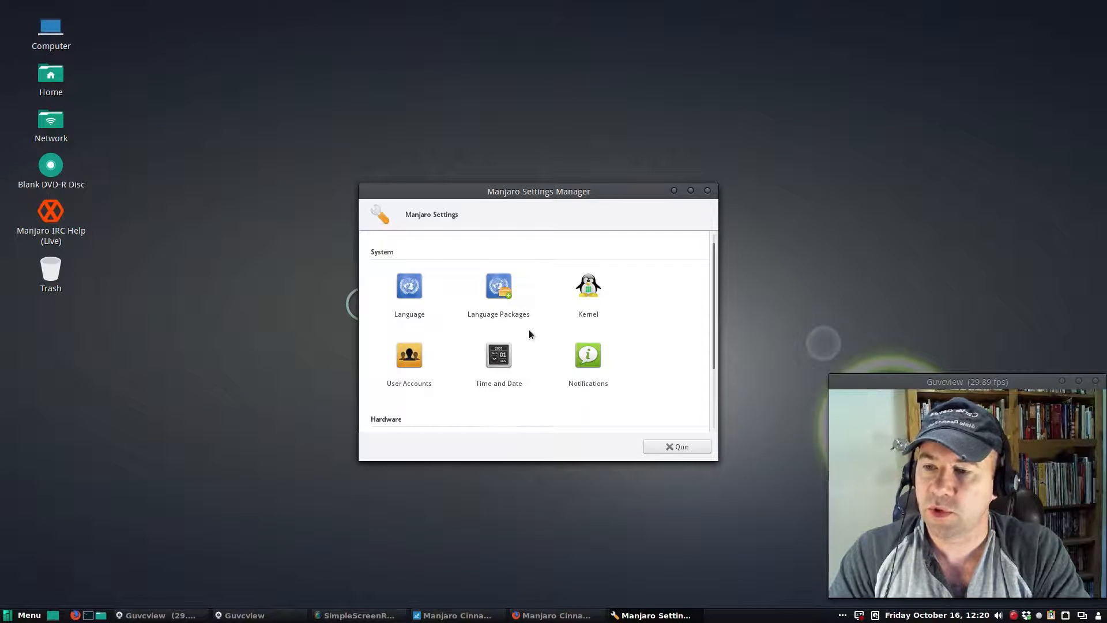
mouse_move(459, 359)
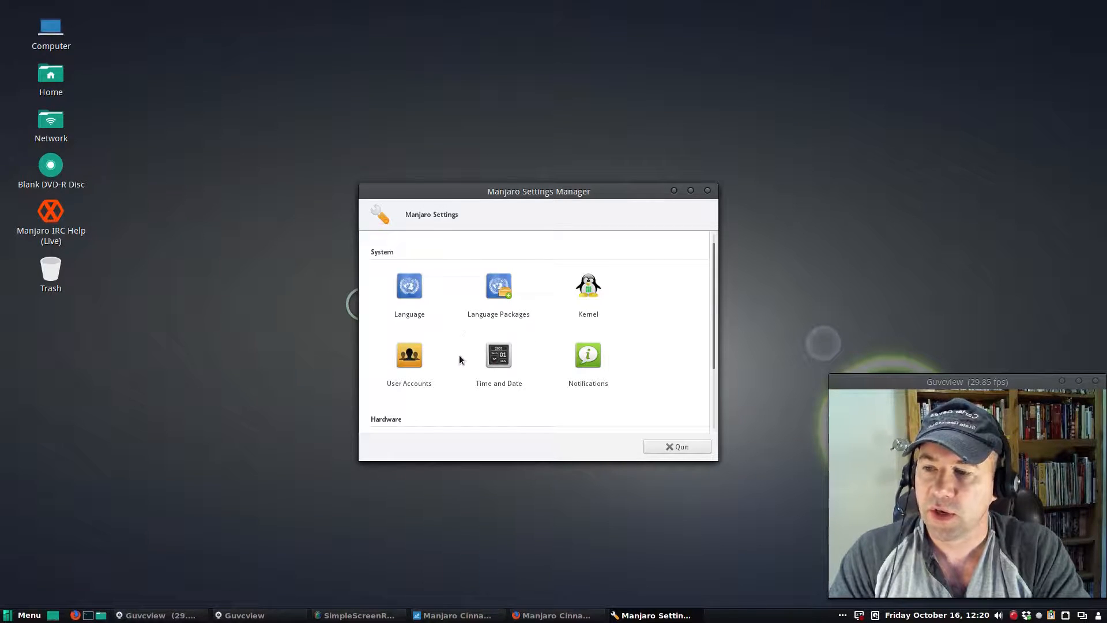
mouse_move(425, 394)
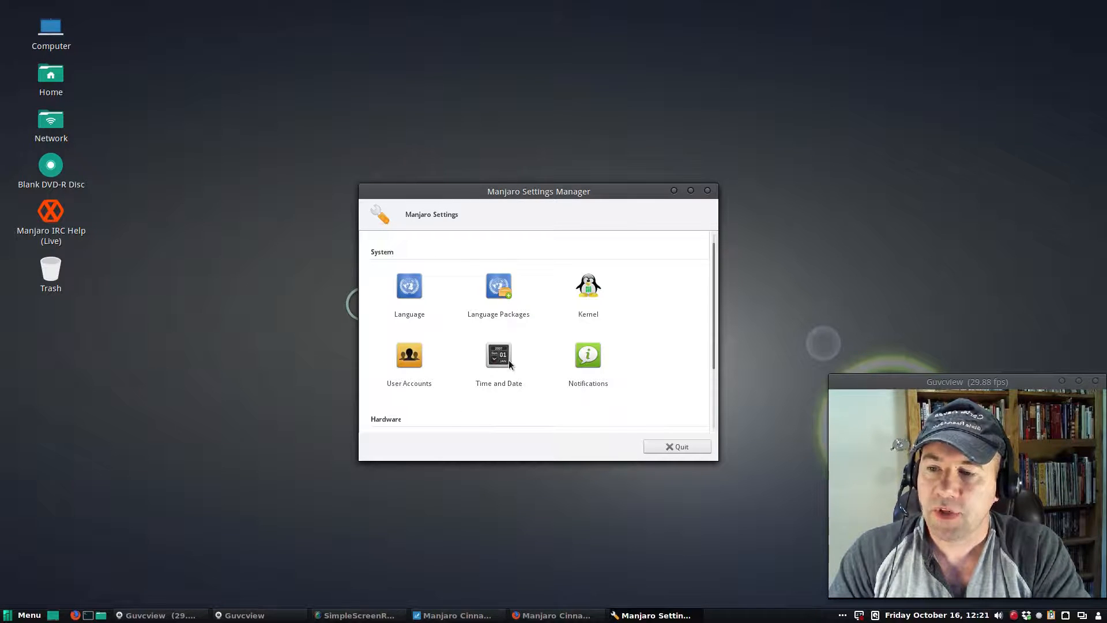
Show the Time and Date page with the America/New_York time zone.
click(498, 360)
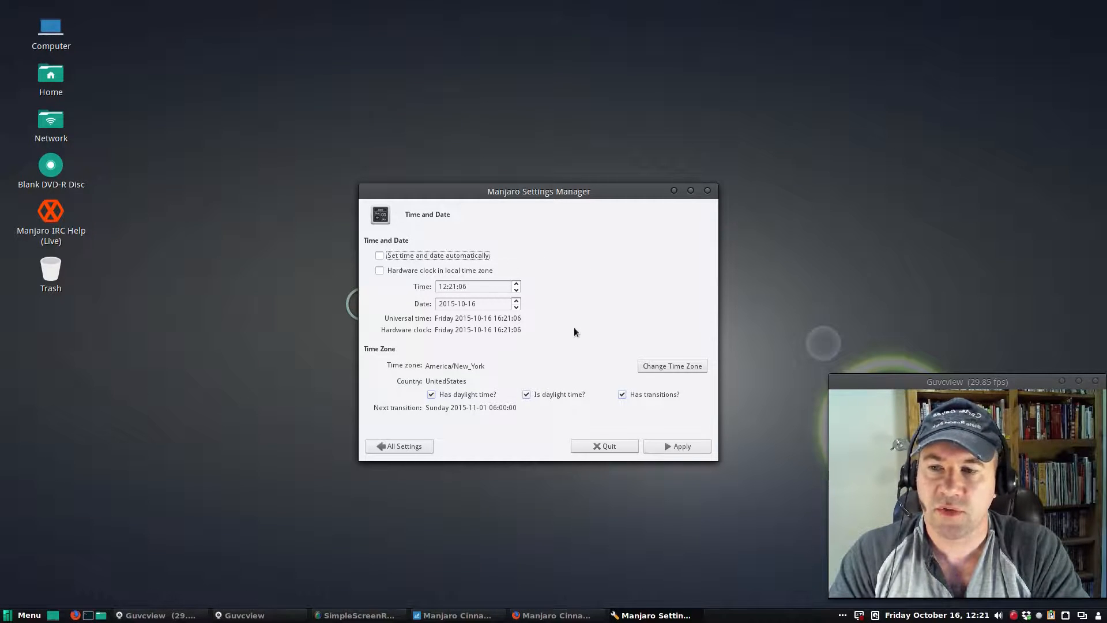
mouse_move(565, 336)
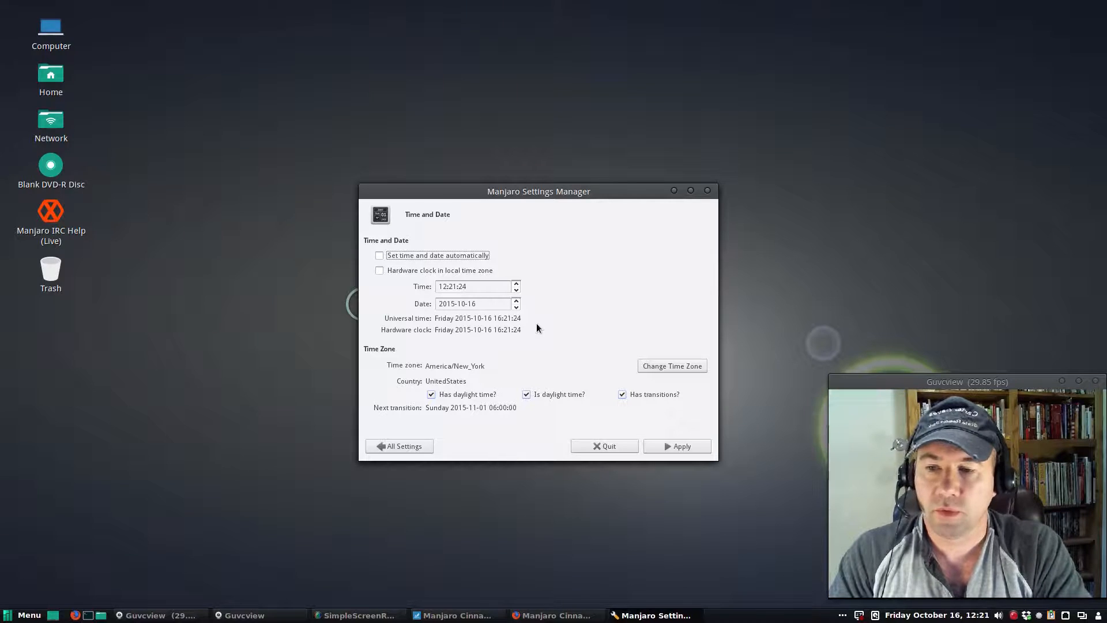
mouse_move(506, 394)
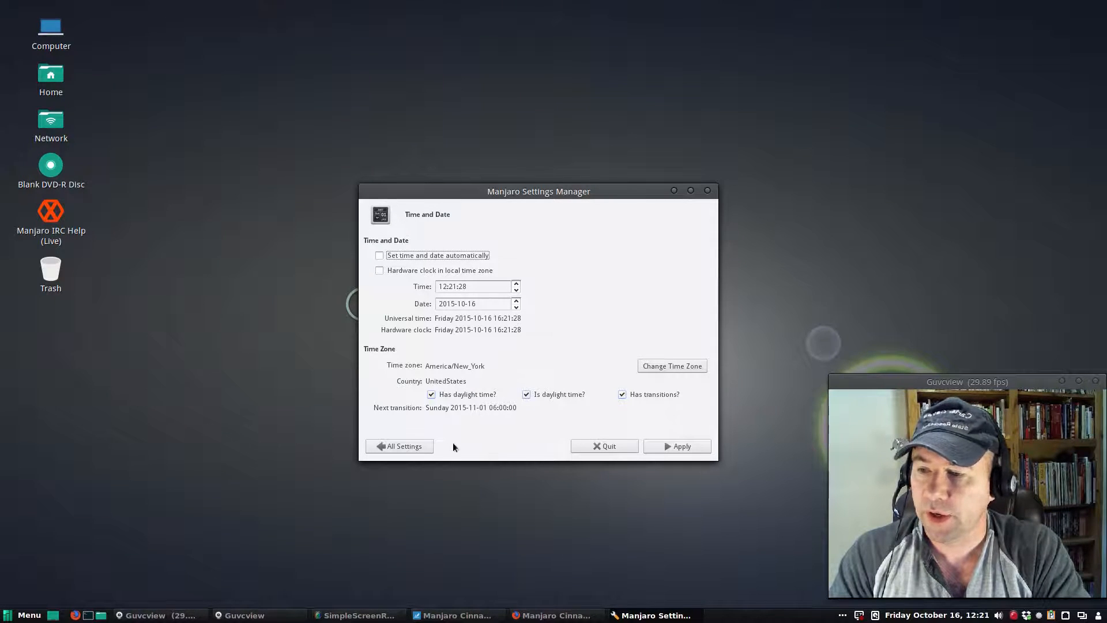
Return to All Settings and show the Notifications page with kernel and language pack checks.
click(399, 445)
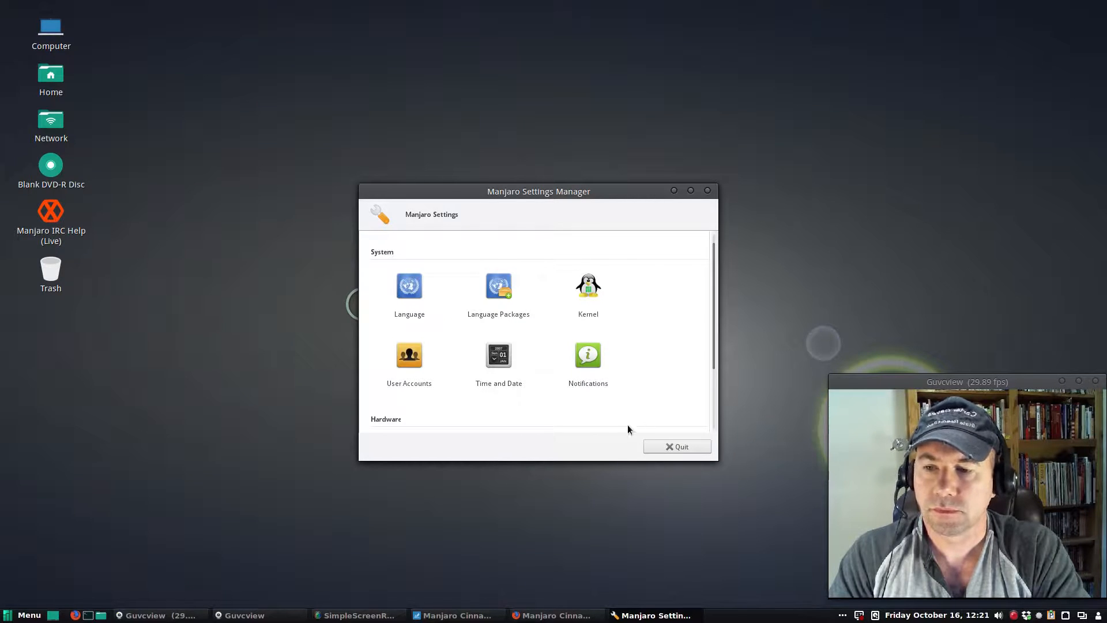
mouse_move(583, 372)
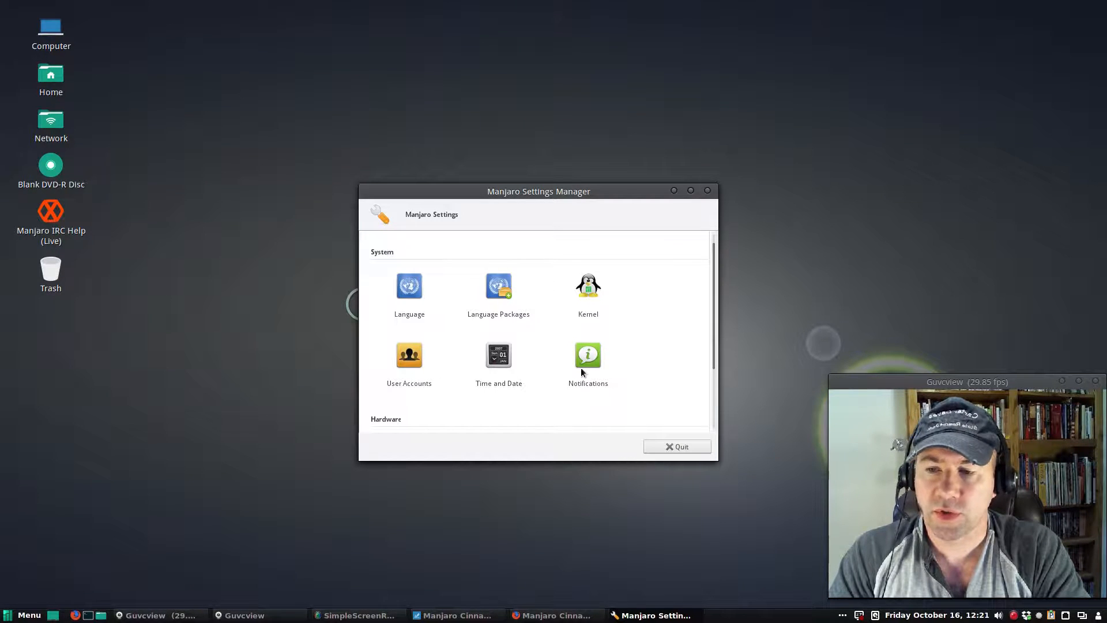
click(587, 354)
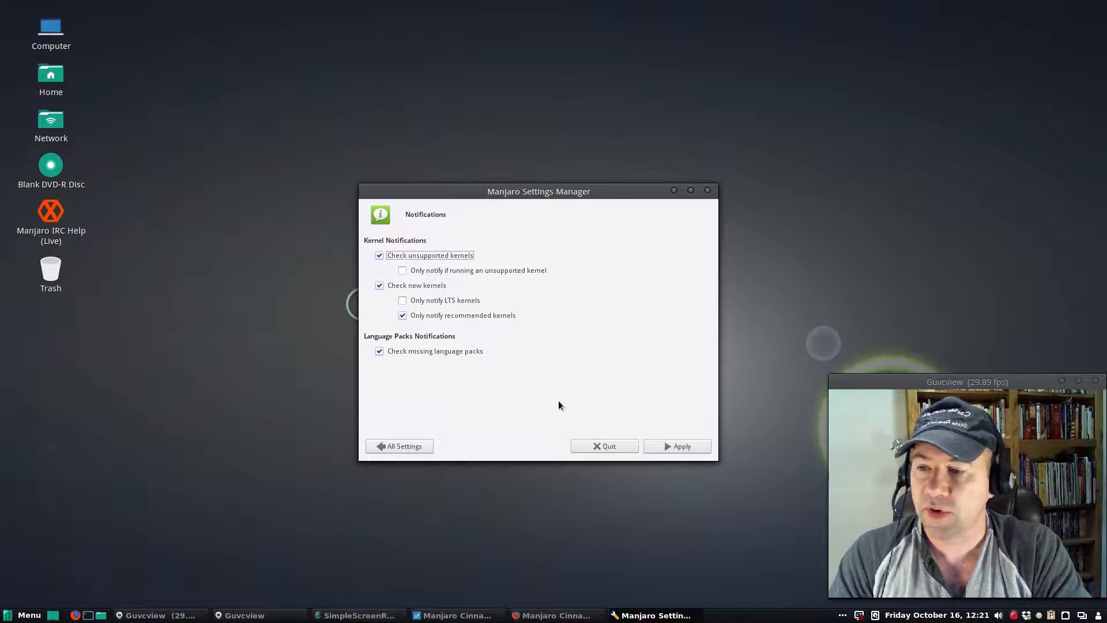
mouse_move(570, 407)
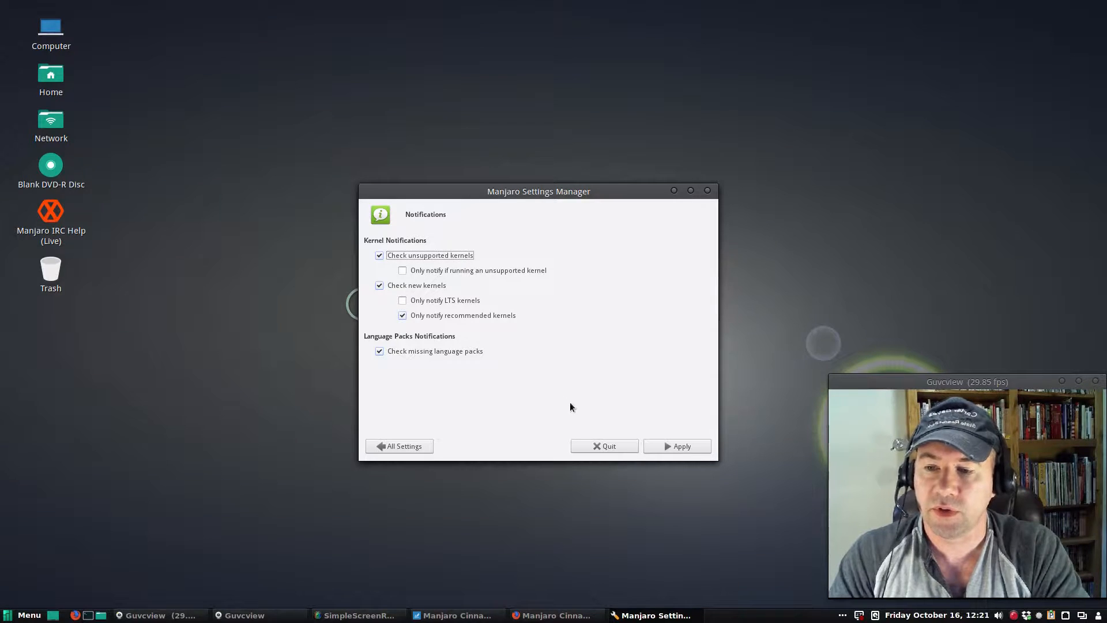
mouse_move(471, 441)
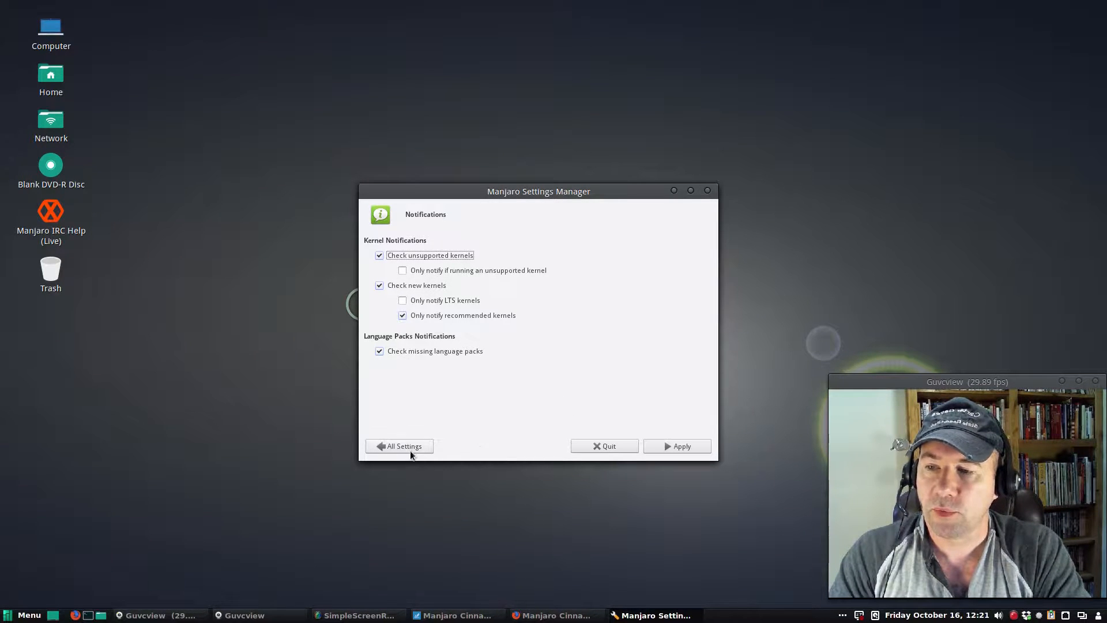
Return to All Settings and quit Manjaro Settings Manager, leaving the desktop clear.
click(399, 445)
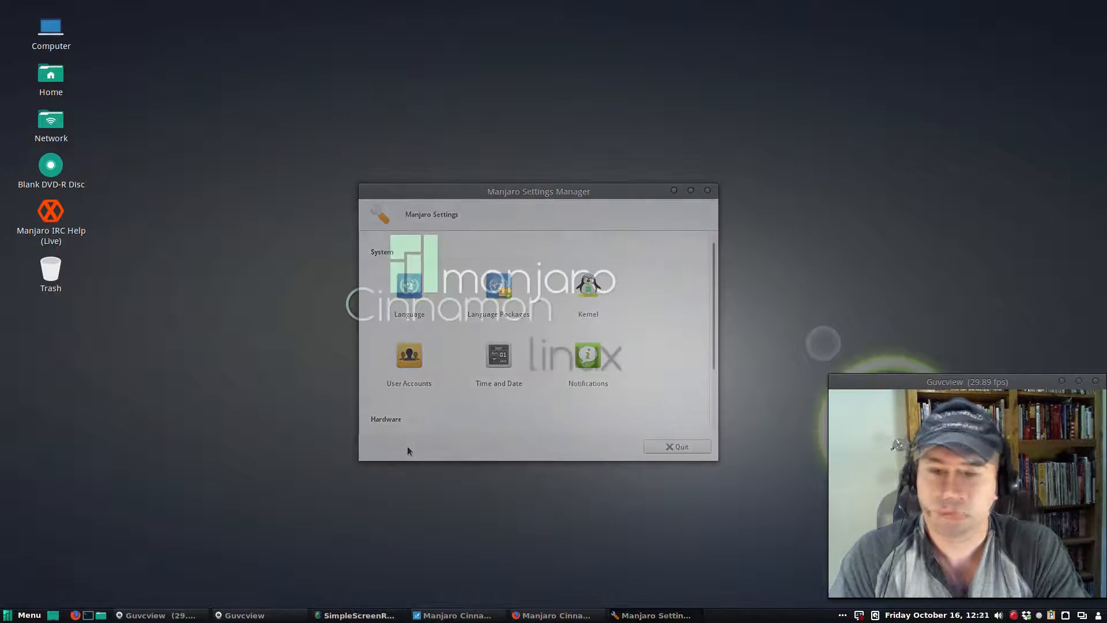
click(676, 447)
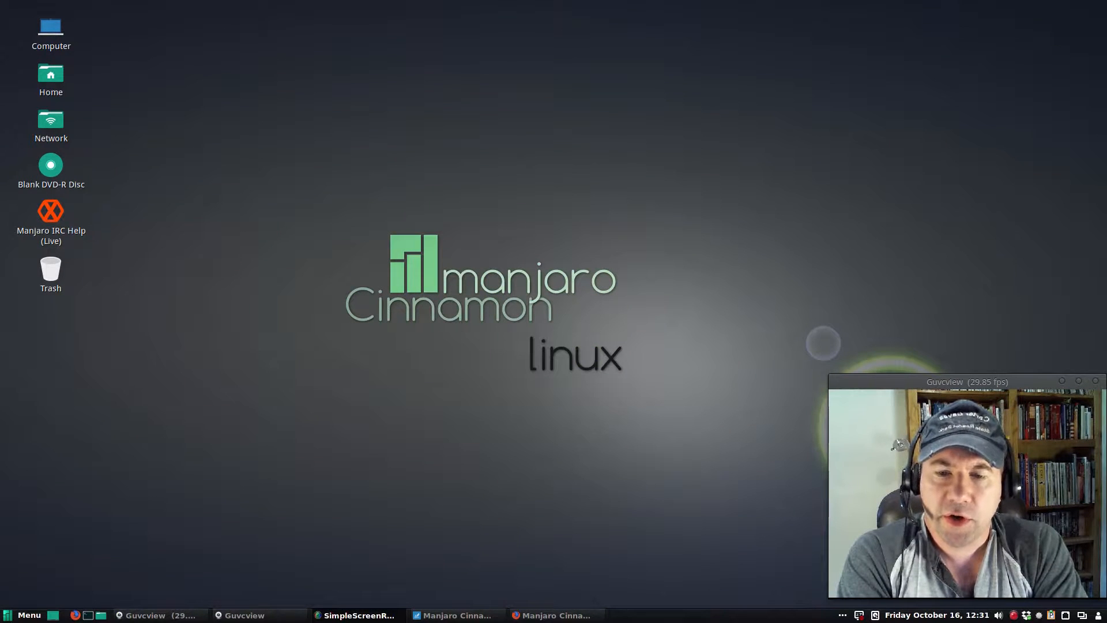